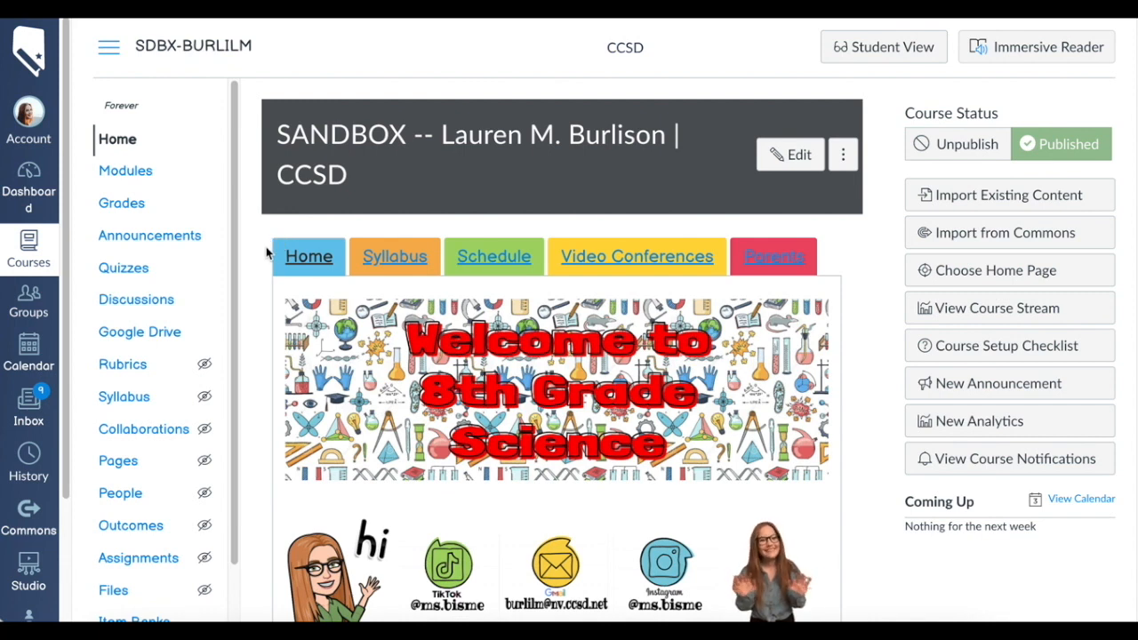
{"action": "mouse_move", "coordinate": [265, 249]}
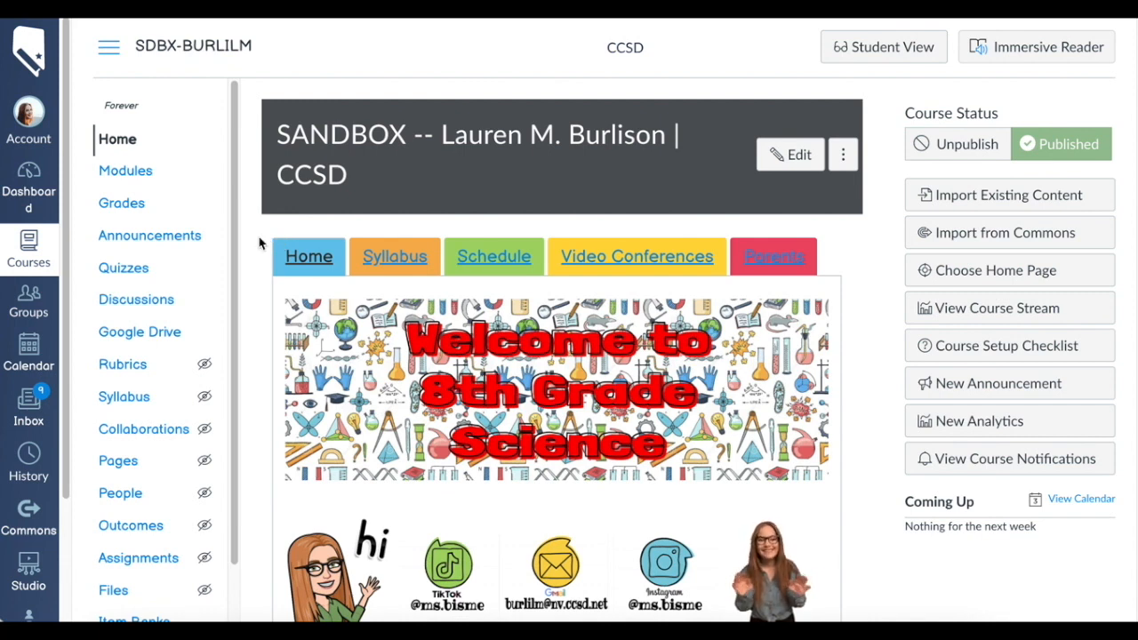
Step: Open the course's Quizzes page from the course navigation
{"action": "left_click", "coordinate": [122, 267]}
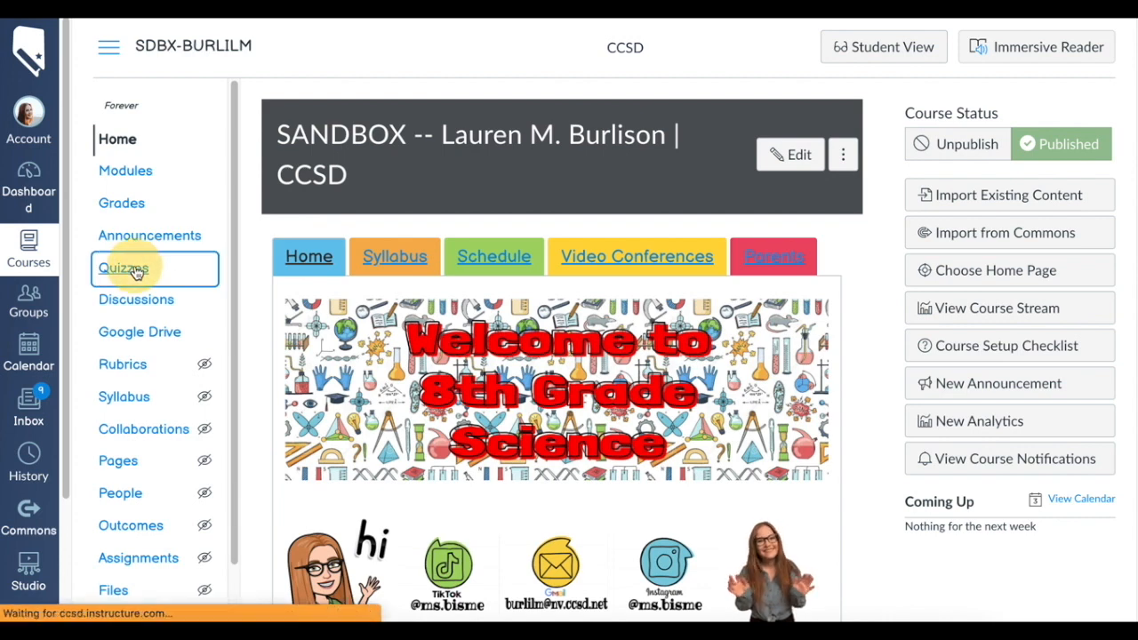
{"action": "left_click", "coordinate": [122, 267]}
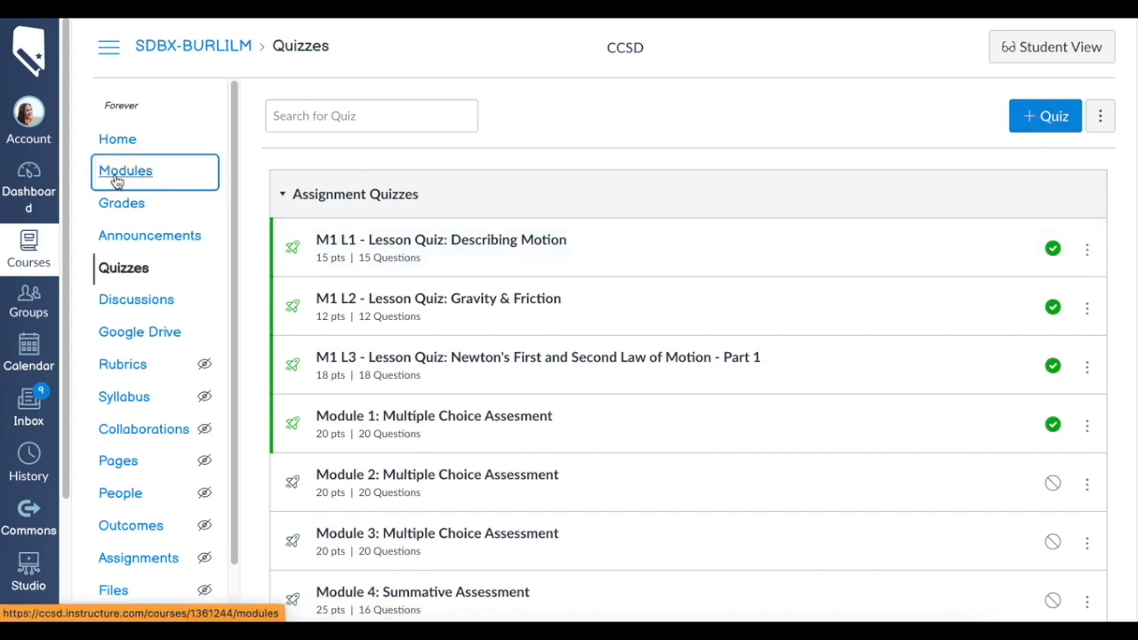
Step: Open the Modules page and scroll to Module 1 Lesson 1: Describing Motion
{"action": "left_click", "coordinate": [124, 170]}
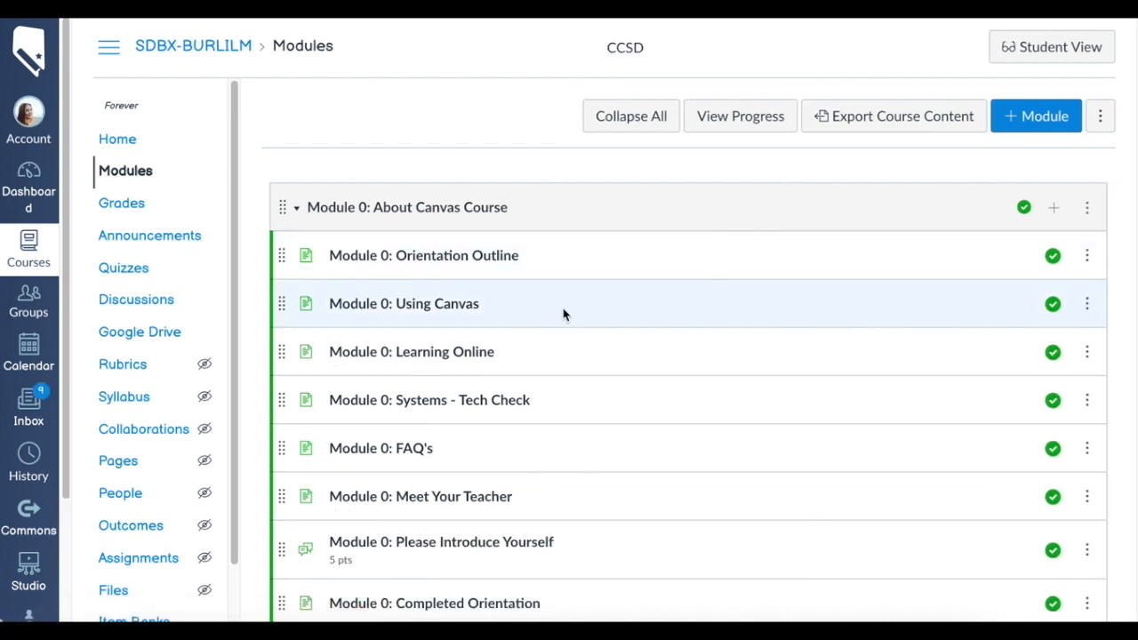
{"action": "scroll", "scroll_direction": "down", "scroll_amount": 3}
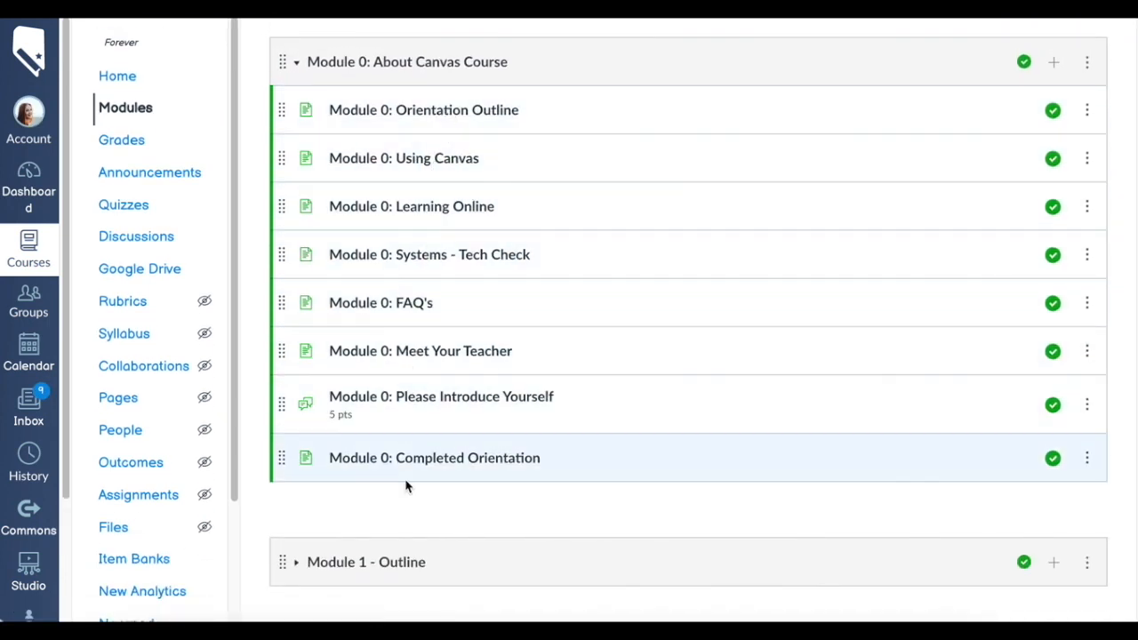
{"action": "scroll", "scroll_direction": "down", "scroll_amount": 3}
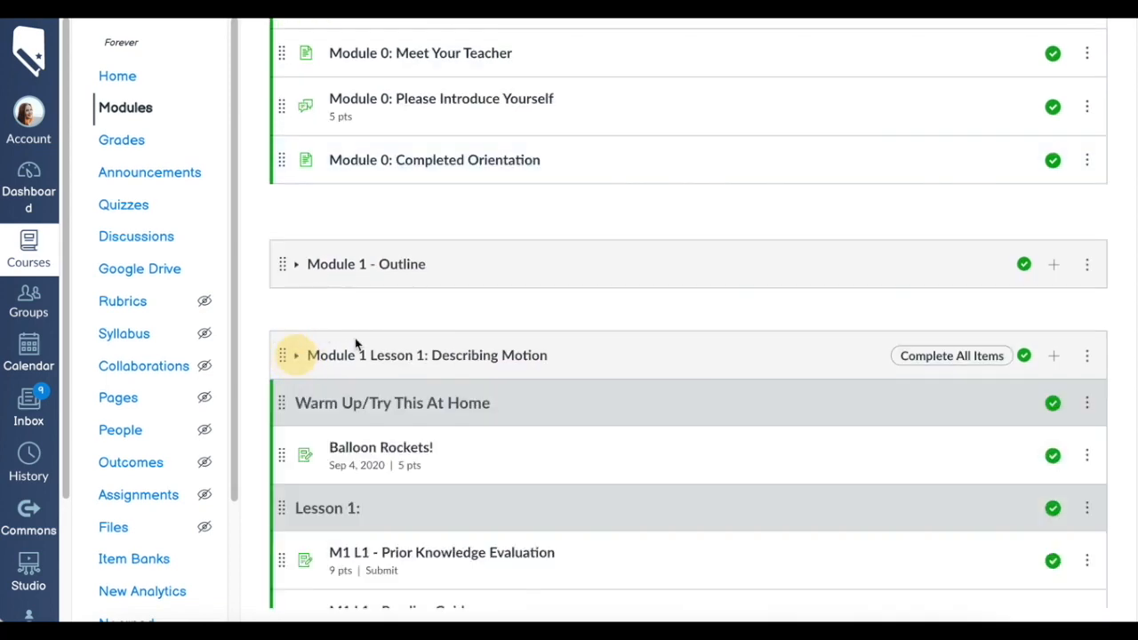
{"action": "scroll", "scroll_direction": "down", "scroll_amount": 3}
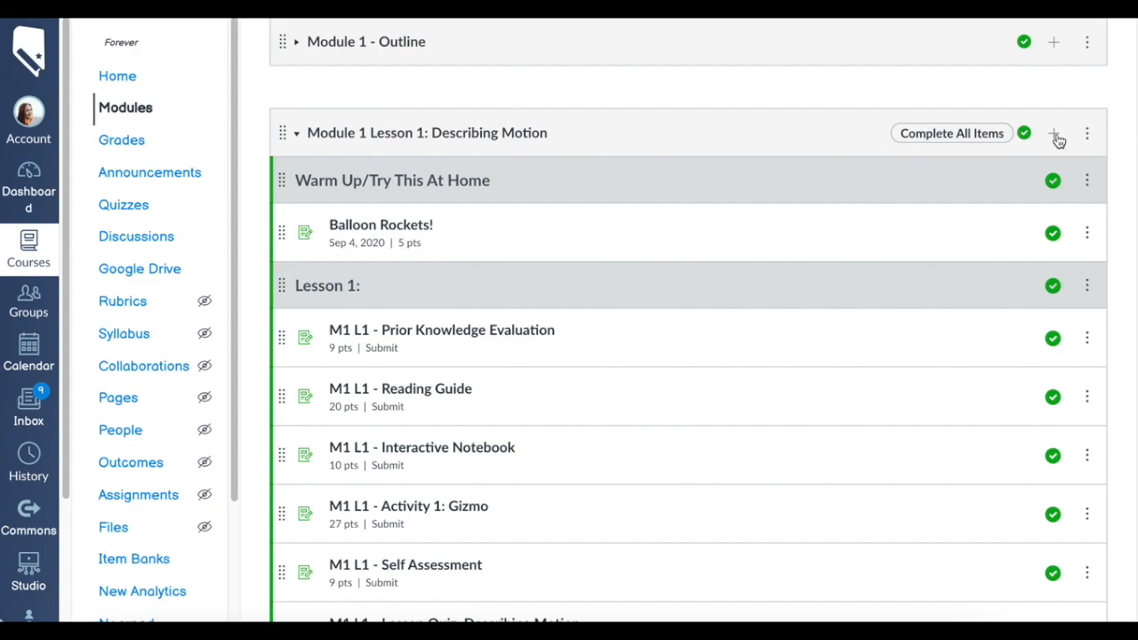
{"action": "left_click", "coordinate": [1055, 131]}
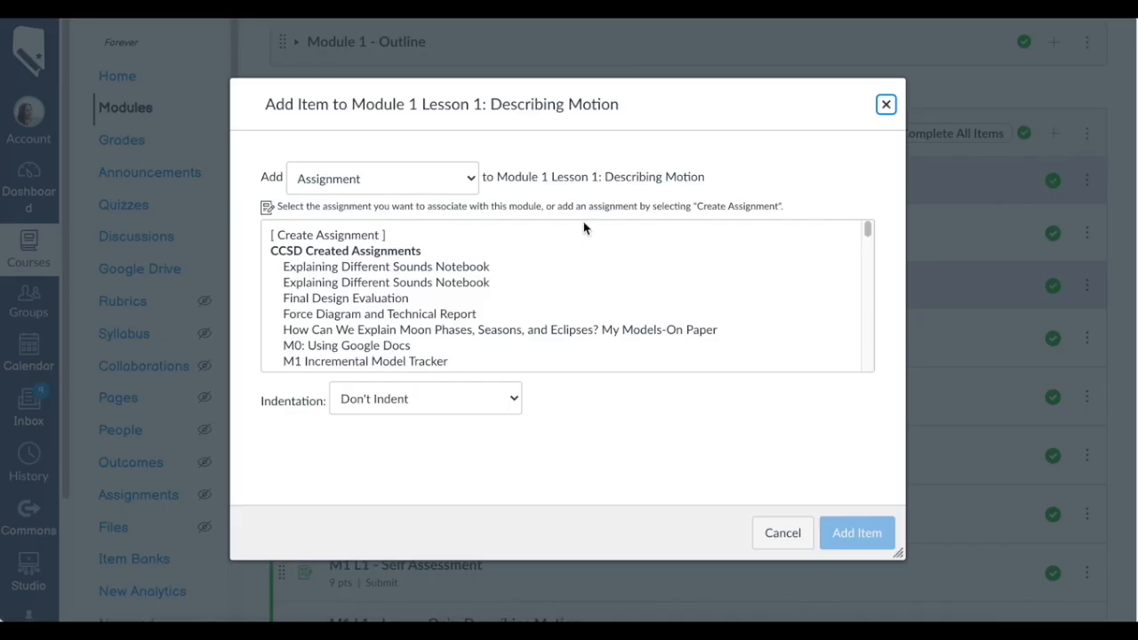
{"action": "left_click", "coordinate": [382, 178]}
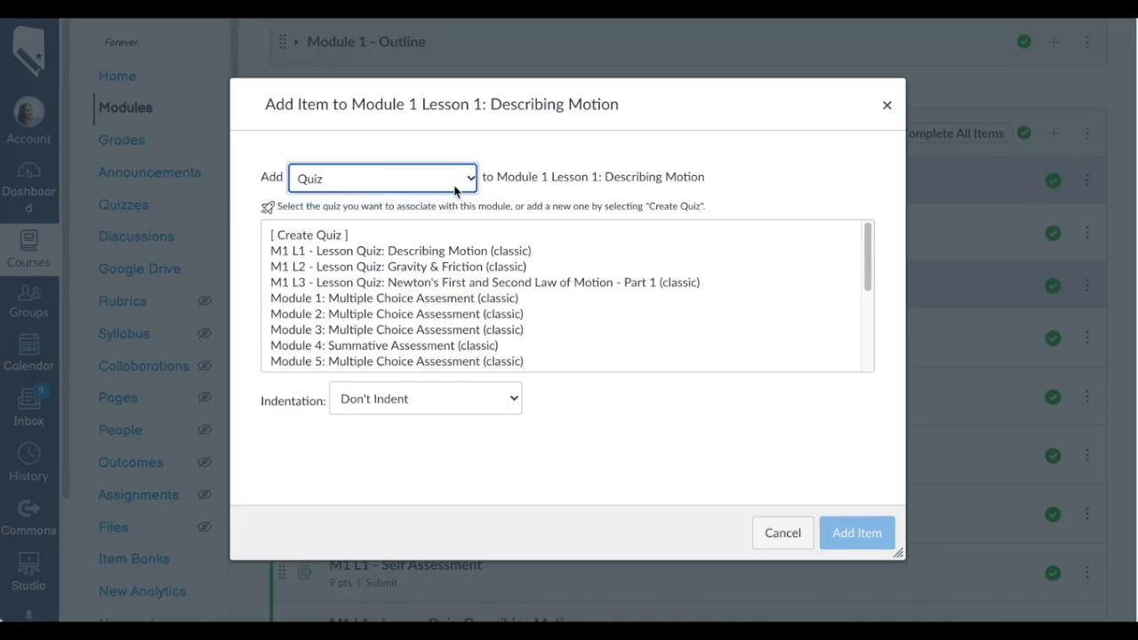
{"action": "left_click", "coordinate": [309, 234]}
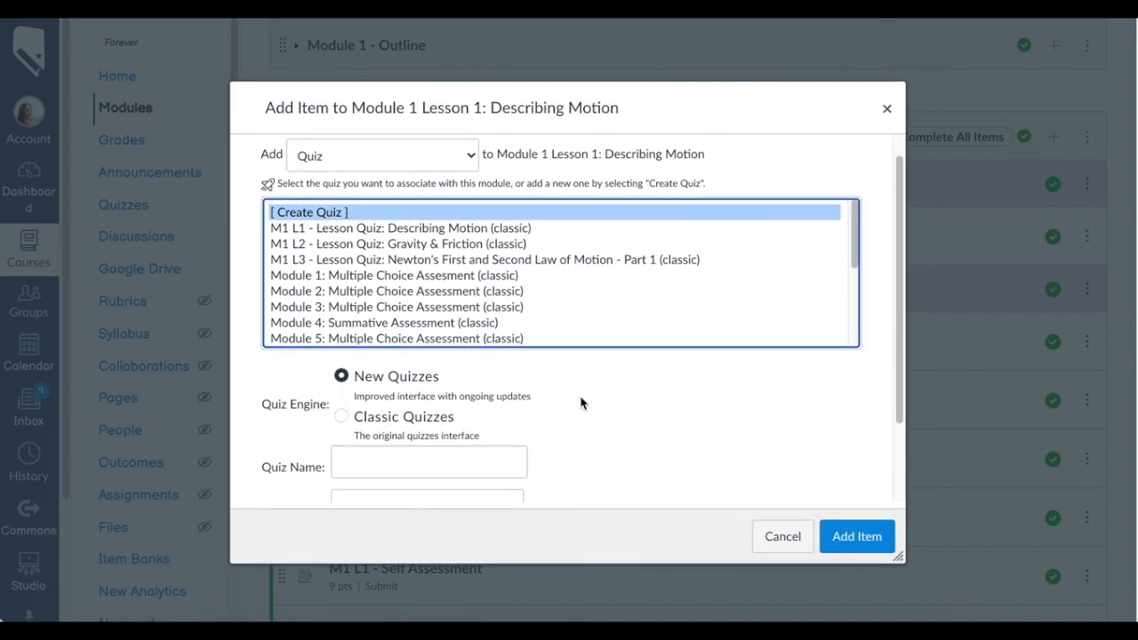
{"action": "scroll", "scroll_direction": "down", "scroll_amount": 3}
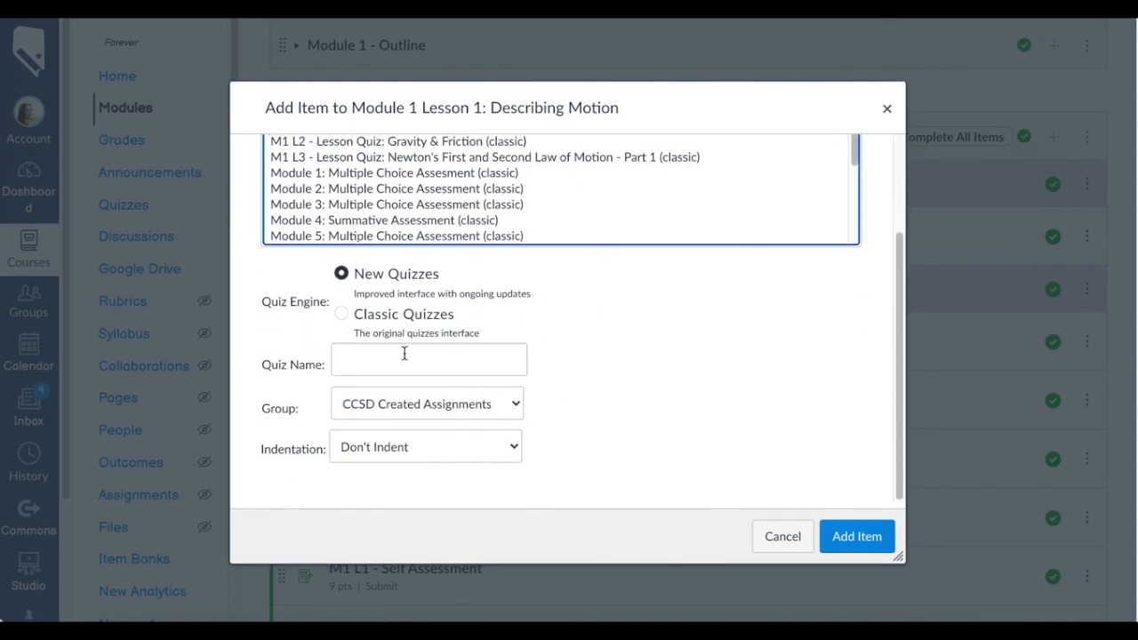
{"action": "left_click", "coordinate": [427, 401]}
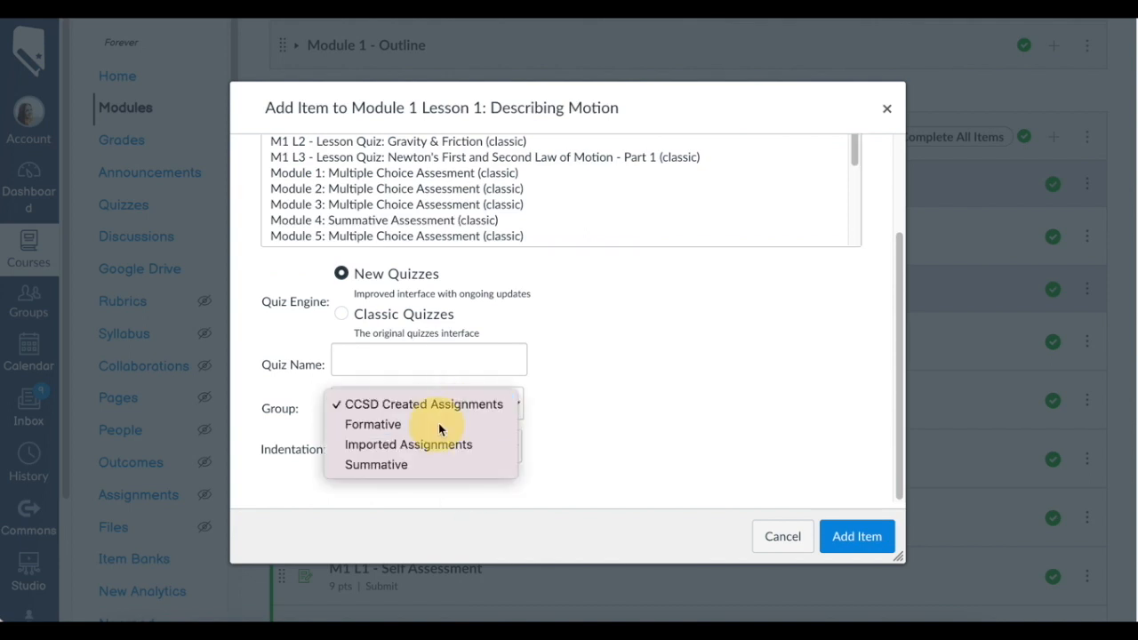
{"action": "left_click", "coordinate": [373, 423]}
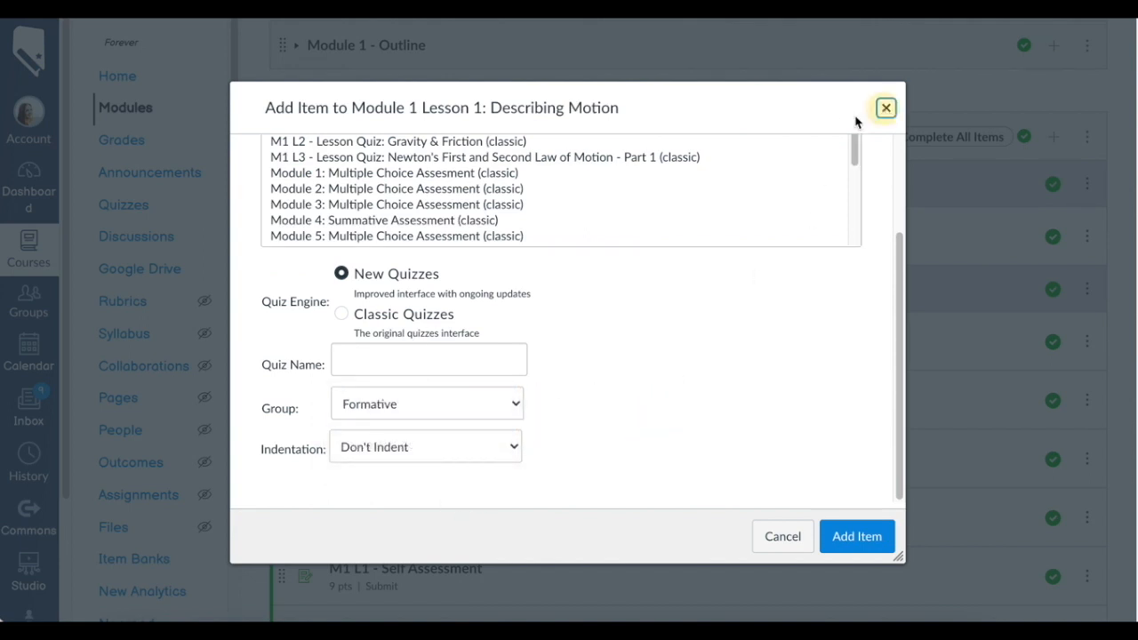
{"action": "left_click", "coordinate": [886, 108]}
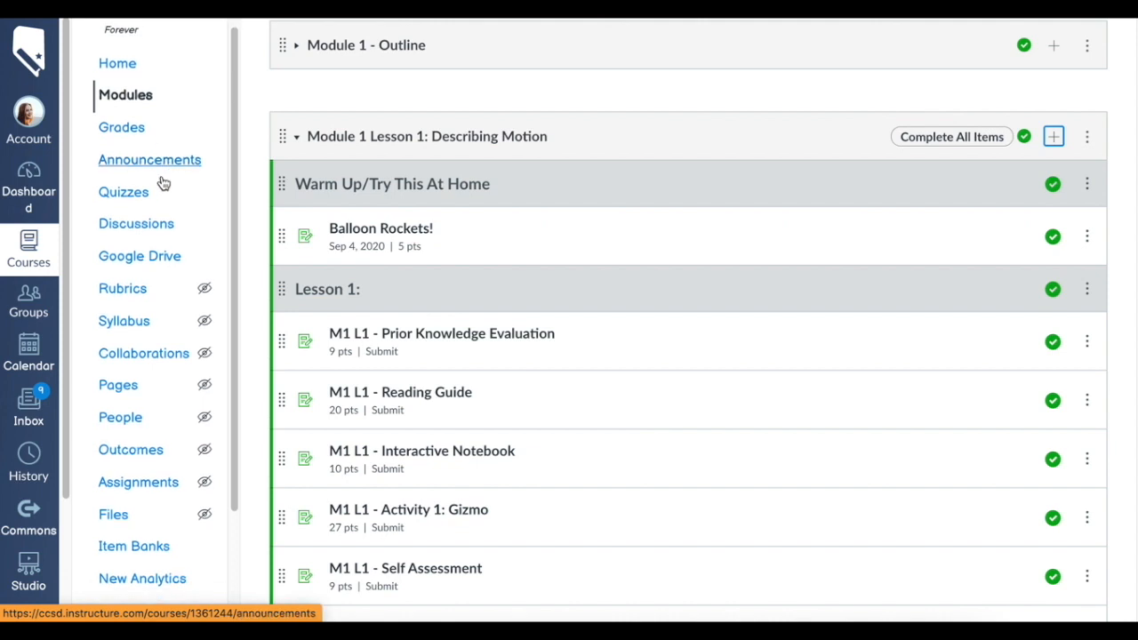
Step: Return to the course's Quizzes page via the course navigation
{"action": "left_click", "coordinate": [123, 192]}
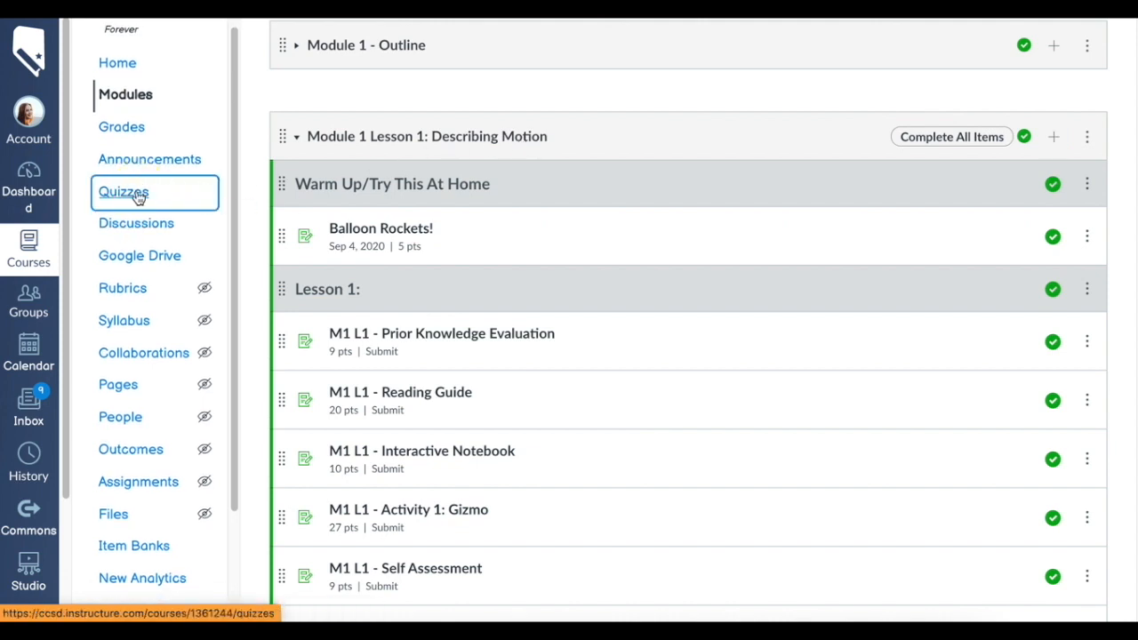
{"action": "left_click", "coordinate": [122, 192]}
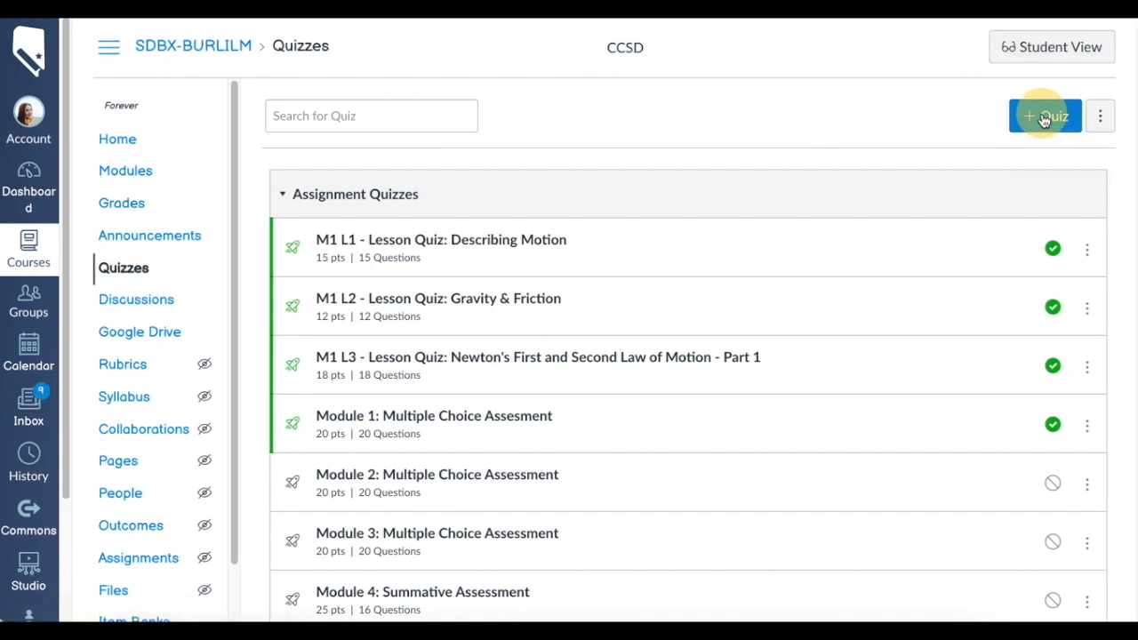
Step: Create a new quiz using the Classic Quizzes engine
{"action": "left_click", "coordinate": [1043, 116]}
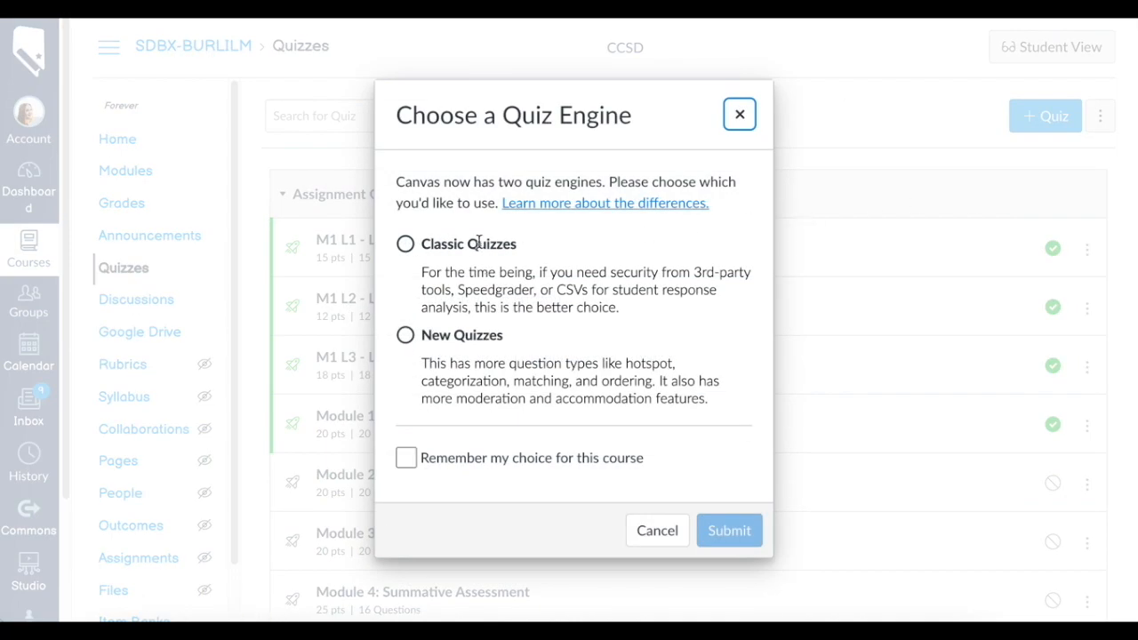
{"action": "left_click", "coordinate": [406, 243]}
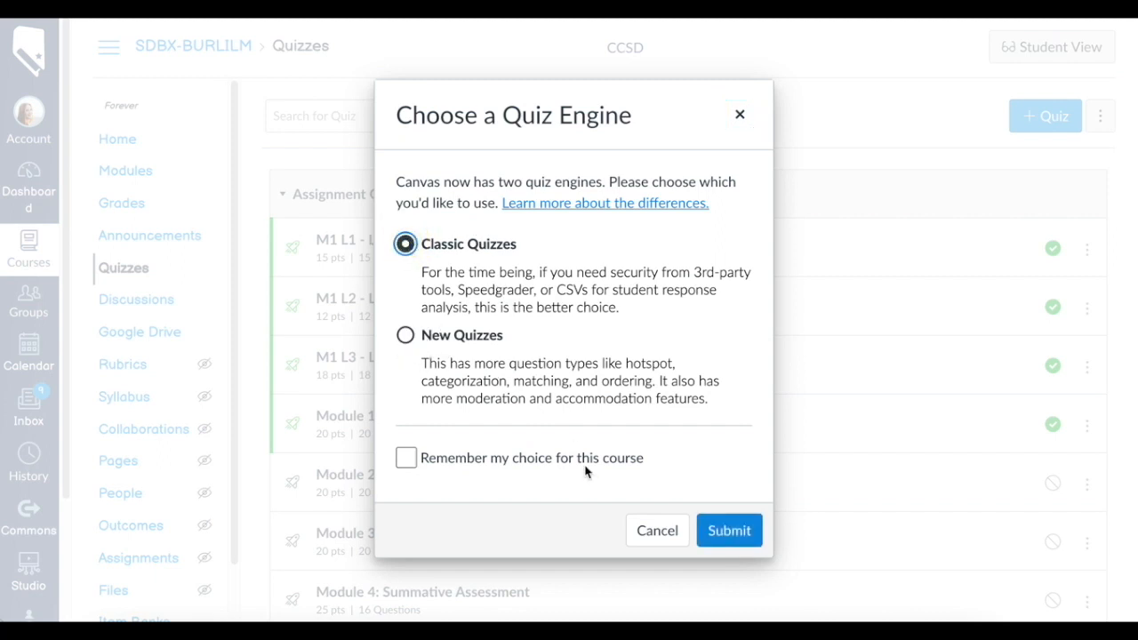
{"action": "mouse_move", "coordinate": [587, 462]}
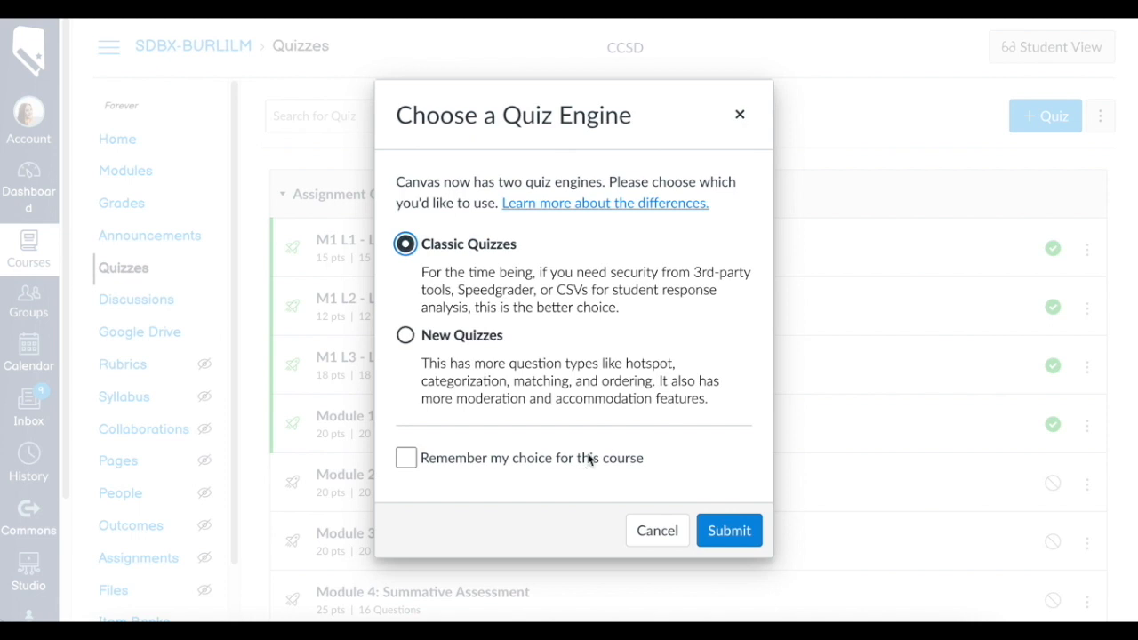
{"action": "mouse_move", "coordinate": [640, 279]}
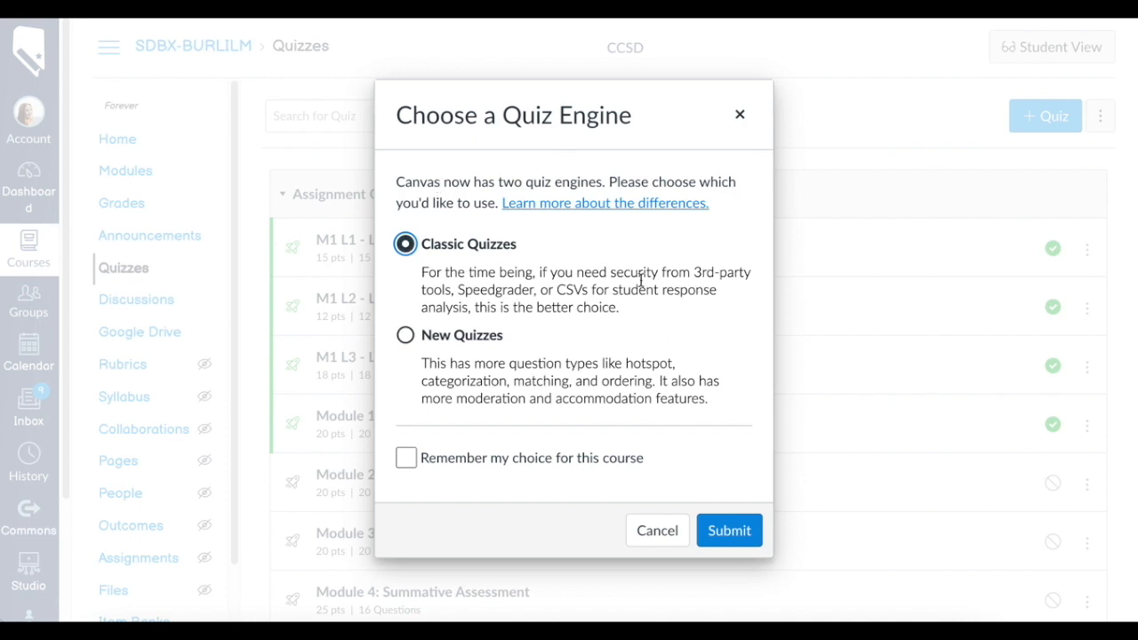
{"action": "mouse_move", "coordinate": [441, 265]}
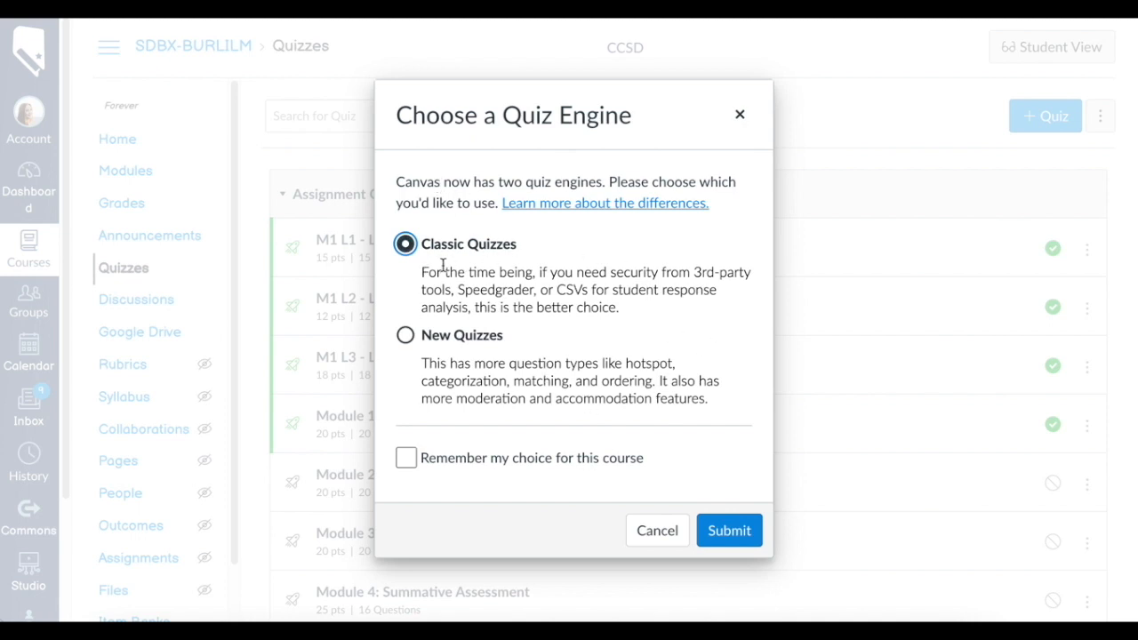
{"action": "mouse_move", "coordinate": [640, 336]}
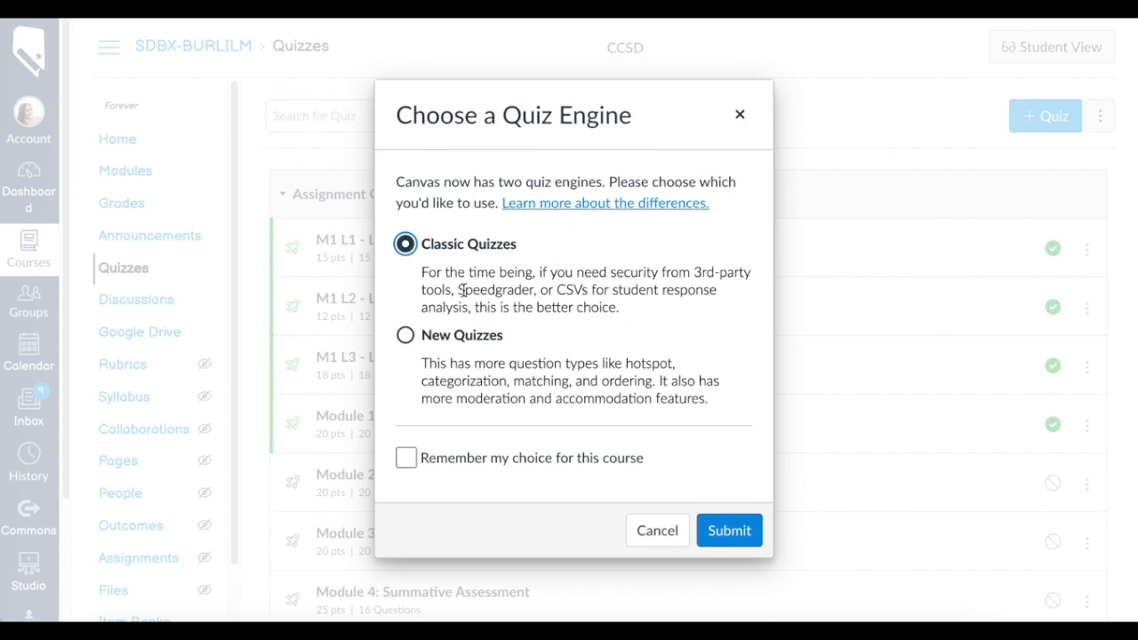
{"action": "mouse_move", "coordinate": [729, 530]}
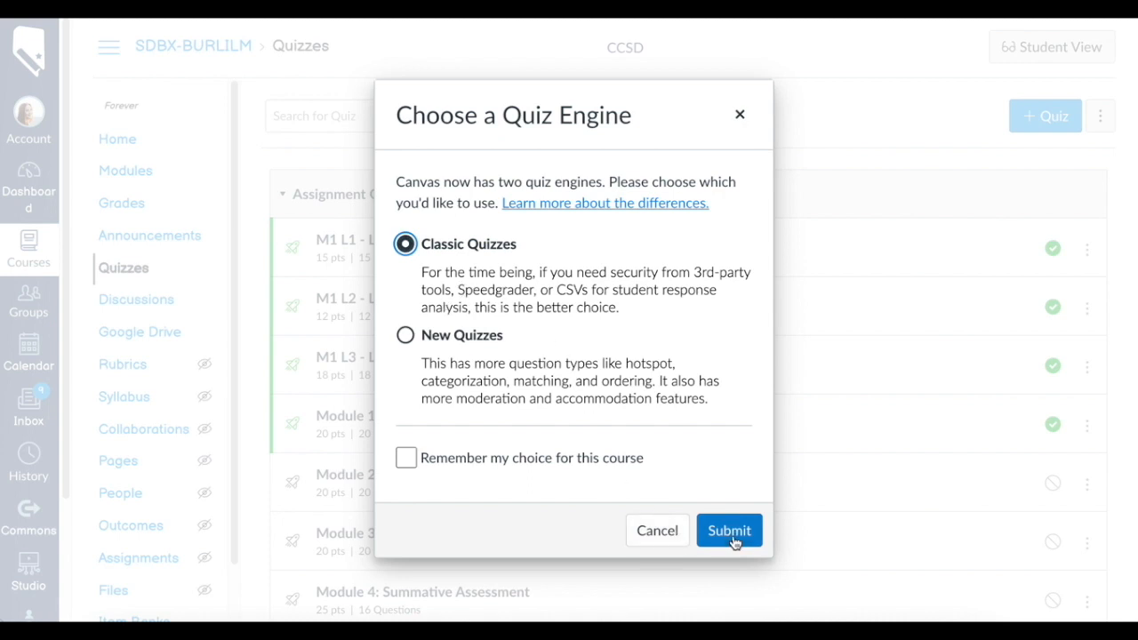
{"action": "left_click", "coordinate": [729, 530]}
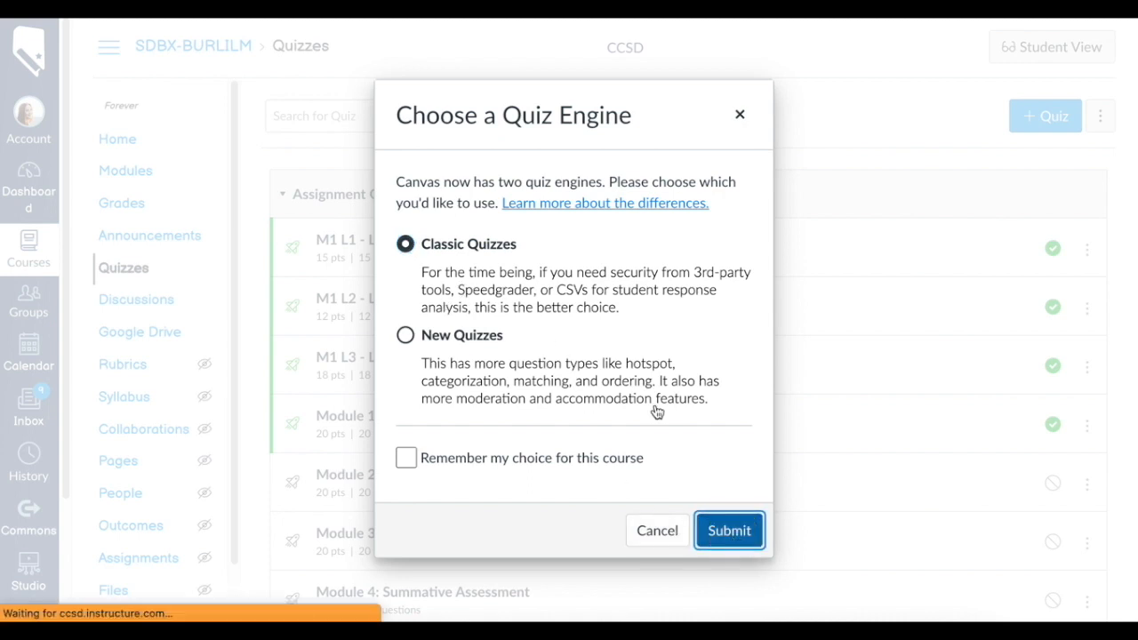
{"action": "left_click", "coordinate": [728, 530]}
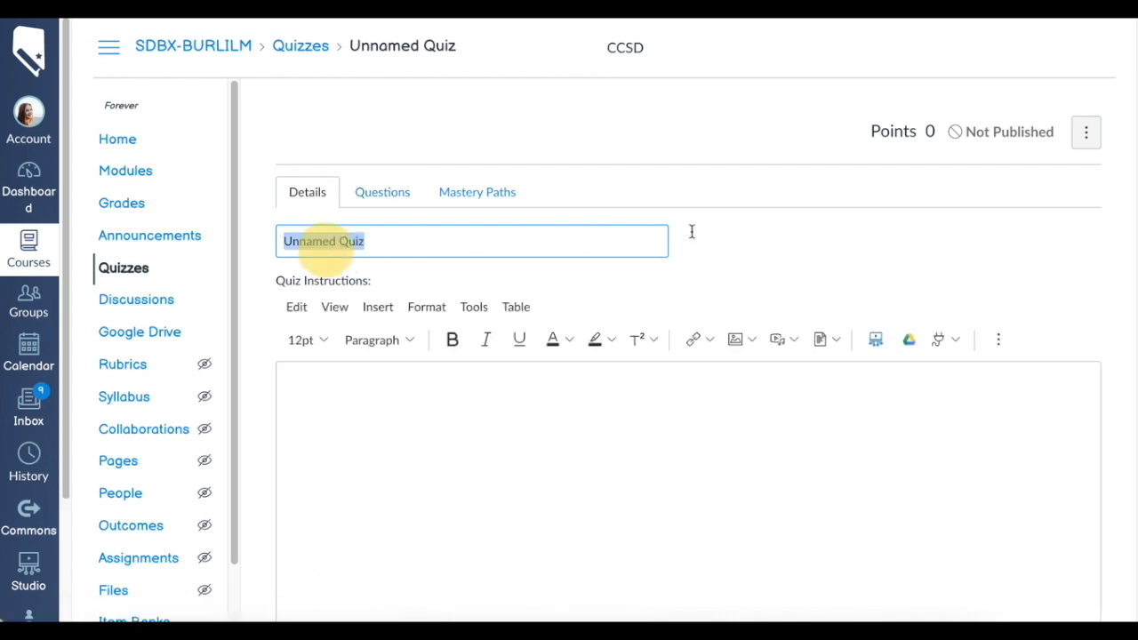
Step: Replace the default title with 'M2 L2 - Lesson Quiz: Magnetism'
{"action": "key", "text": "Delete"}
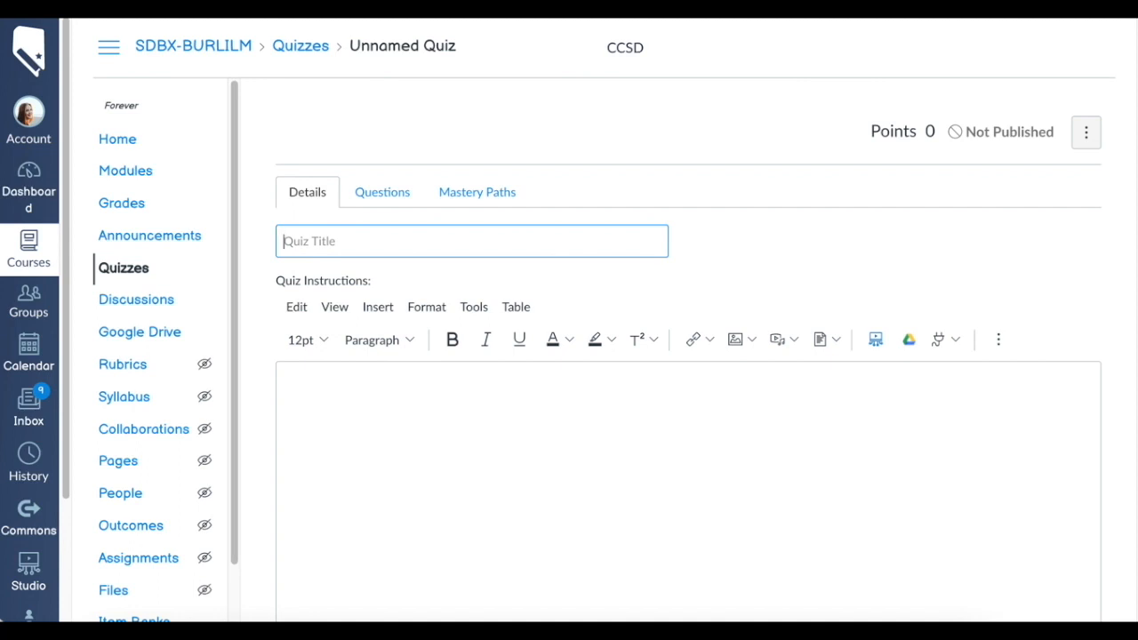
{"action": "type", "text": "M"}
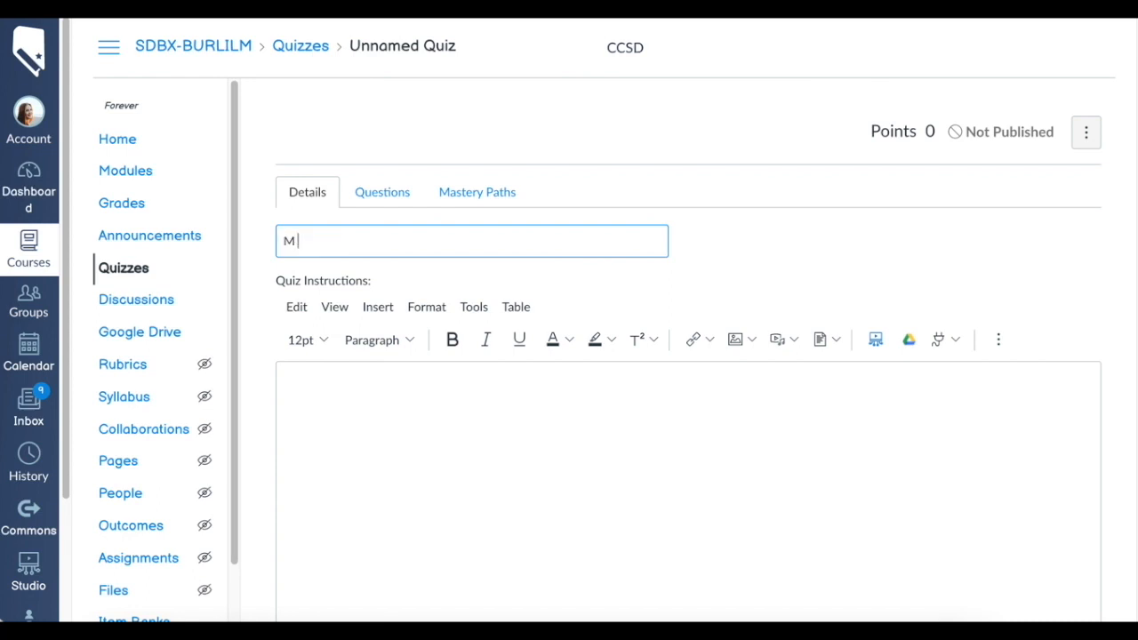
{"action": "type", "text": "2 L2"}
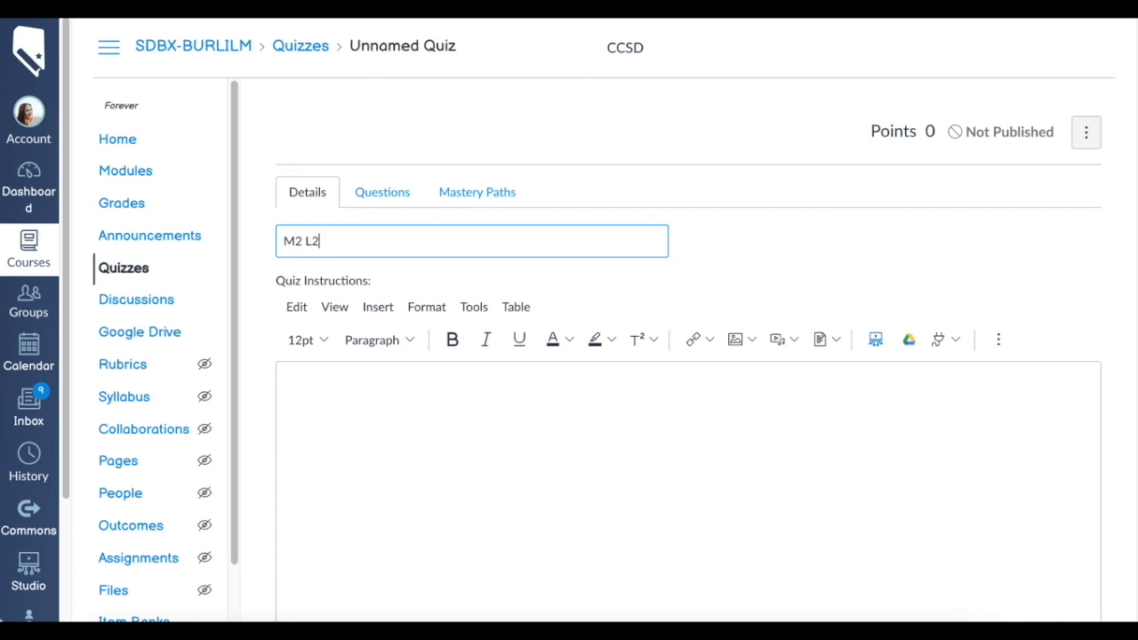
{"action": "type", "text": "-"}
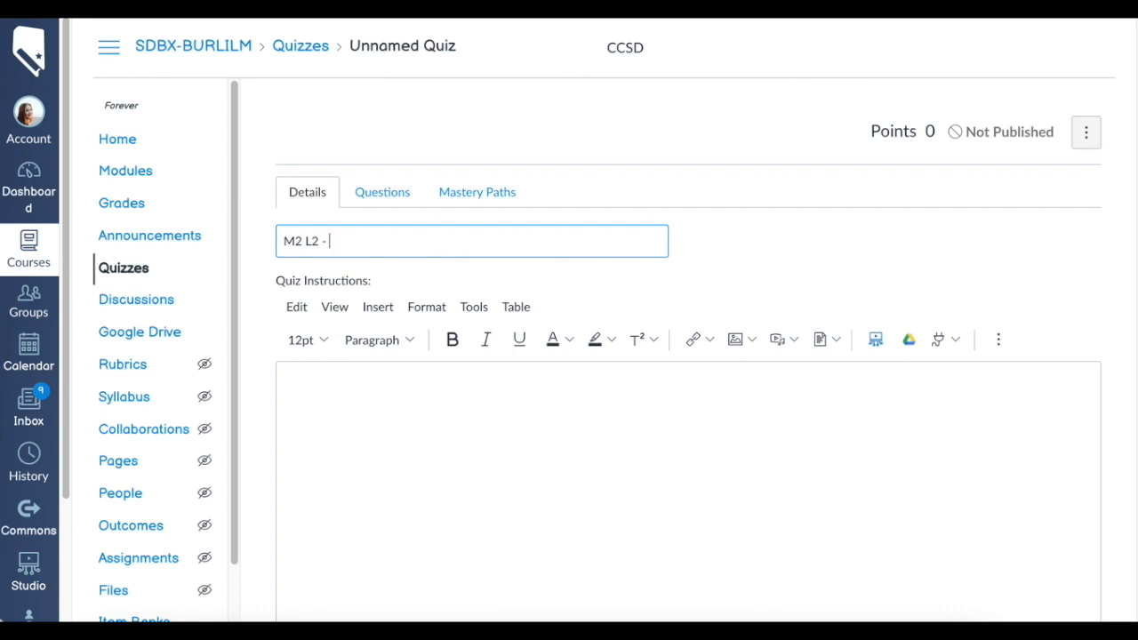
{"action": "type", "text": "Magnetism"}
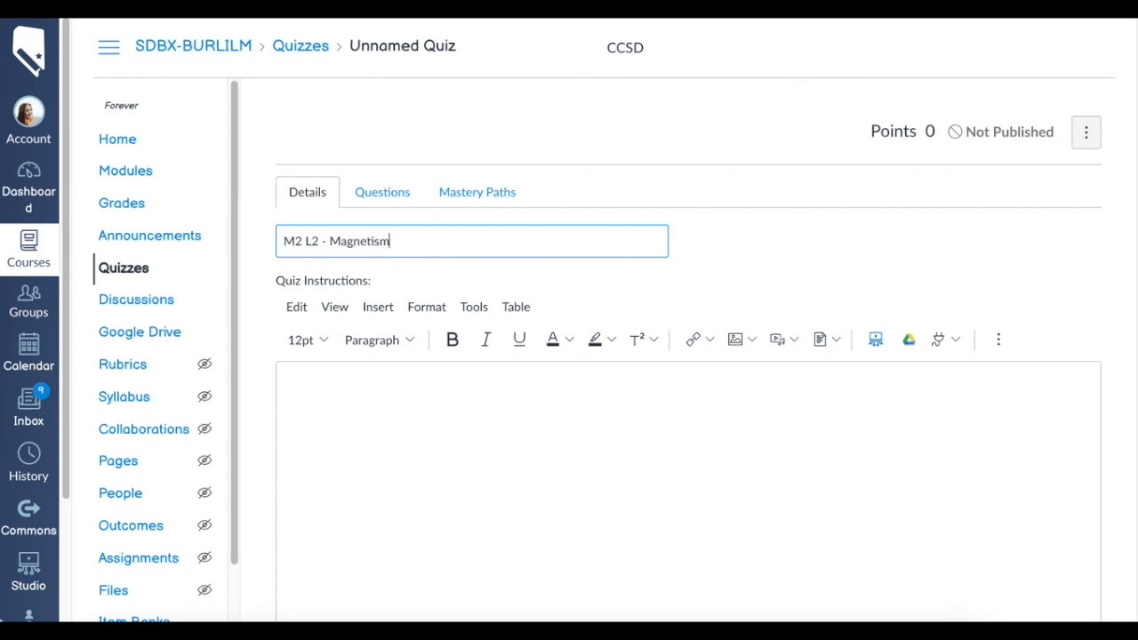
{"action": "mouse_move", "coordinate": [702, 252]}
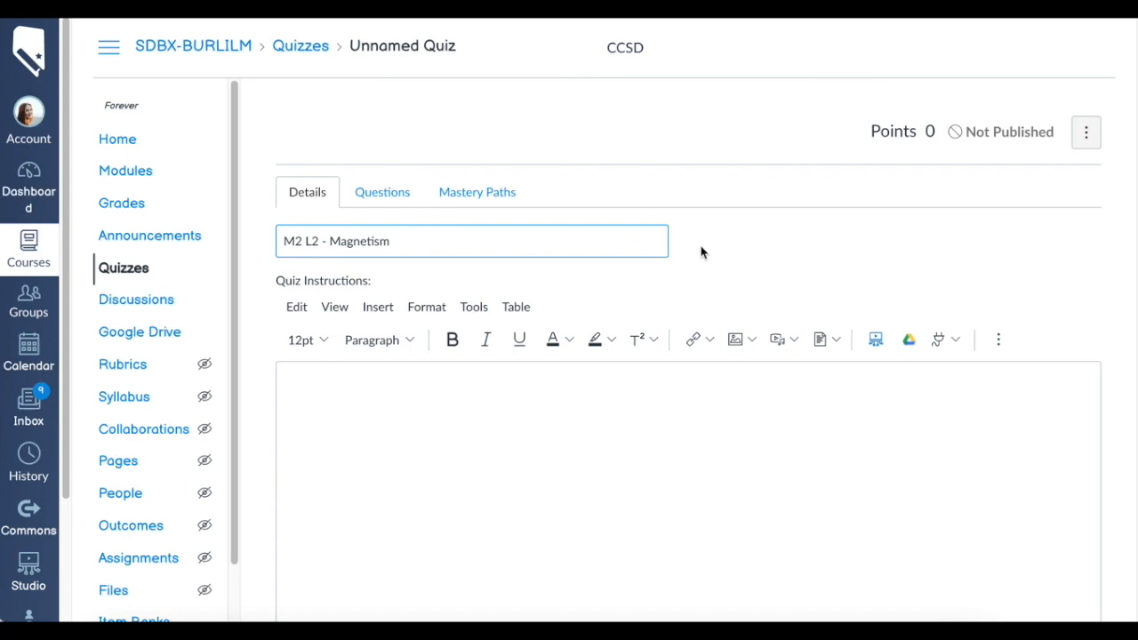
{"action": "type", "text": "Lesson Quiz"}
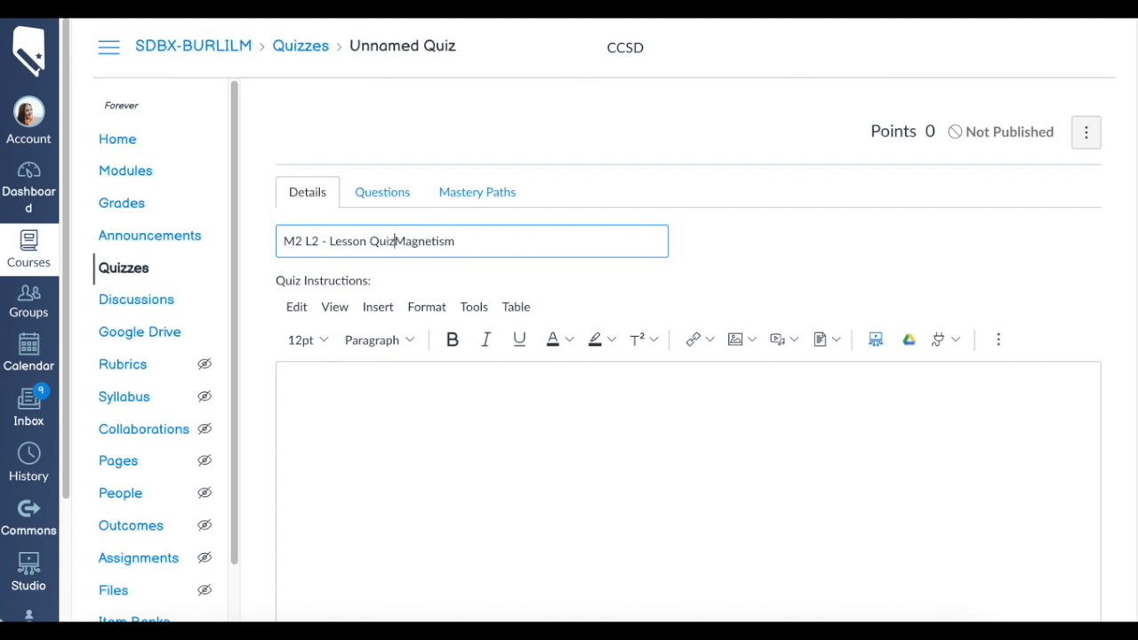
{"action": "type", "text": ":"}
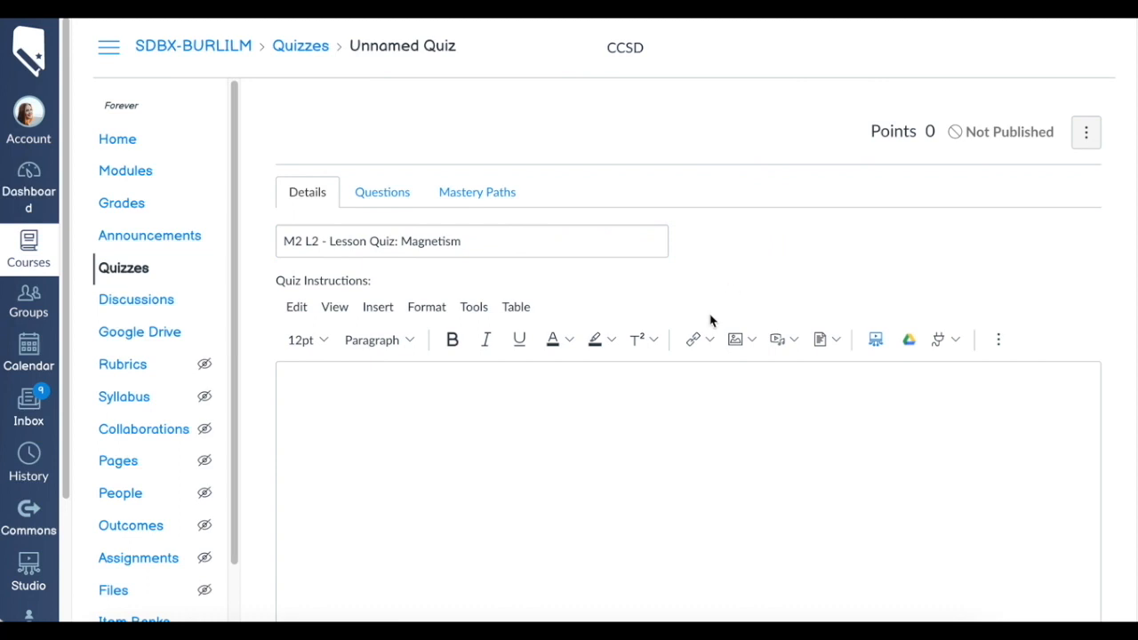
Step: Begin the quiz instructions with the word 'Directions.'
{"action": "type", "text": "D"}
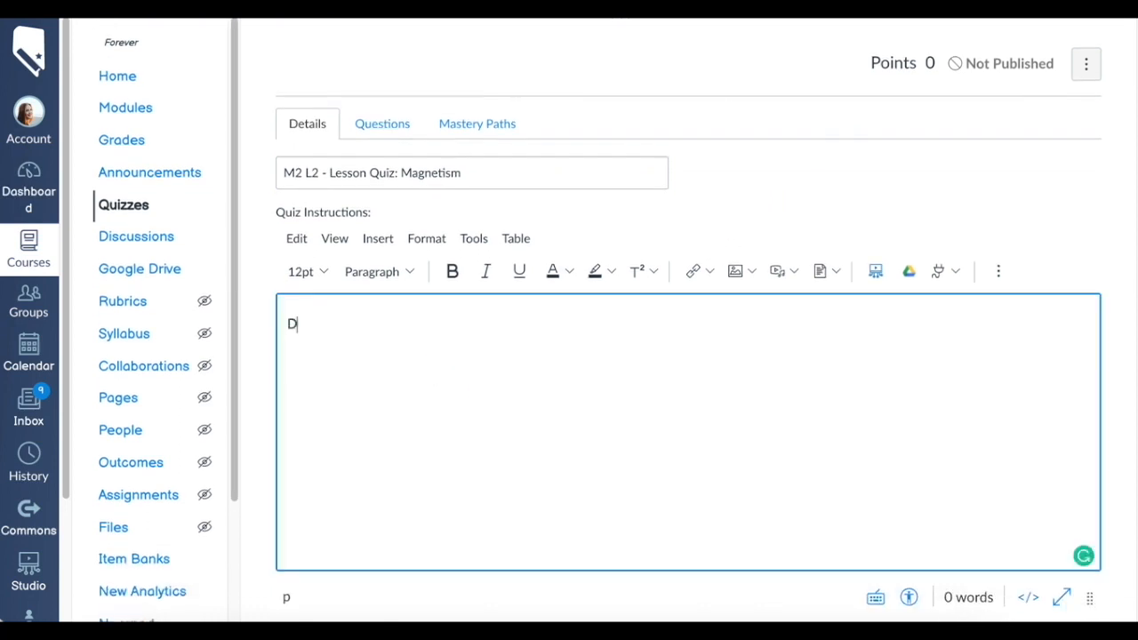
{"action": "type", "text": "irections."}
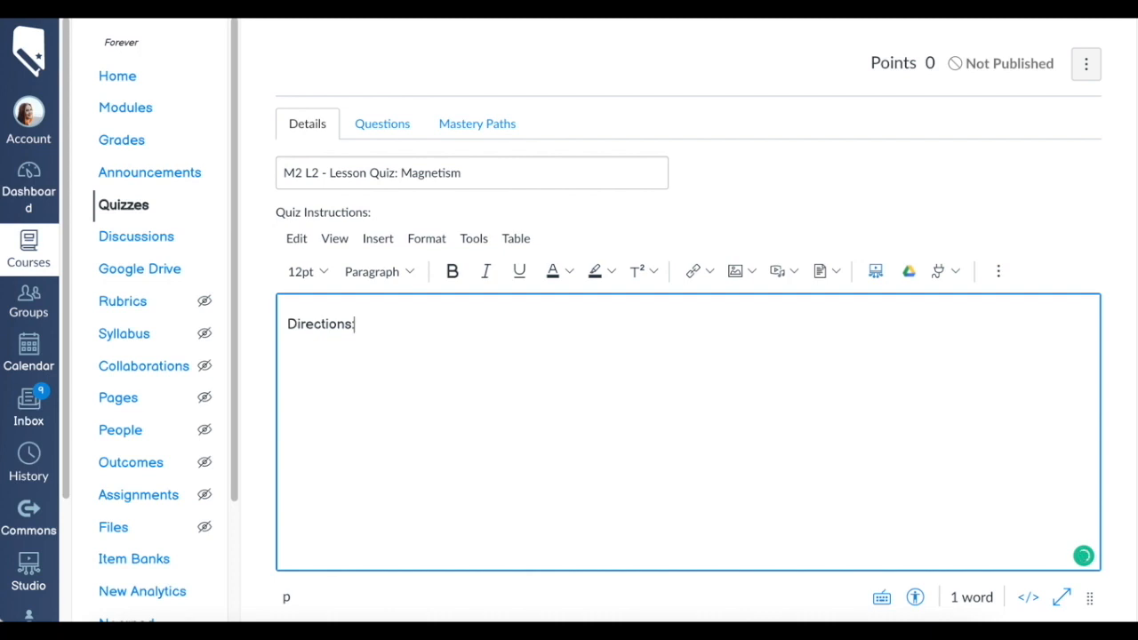
{"action": "mouse_move", "coordinate": [491, 477]}
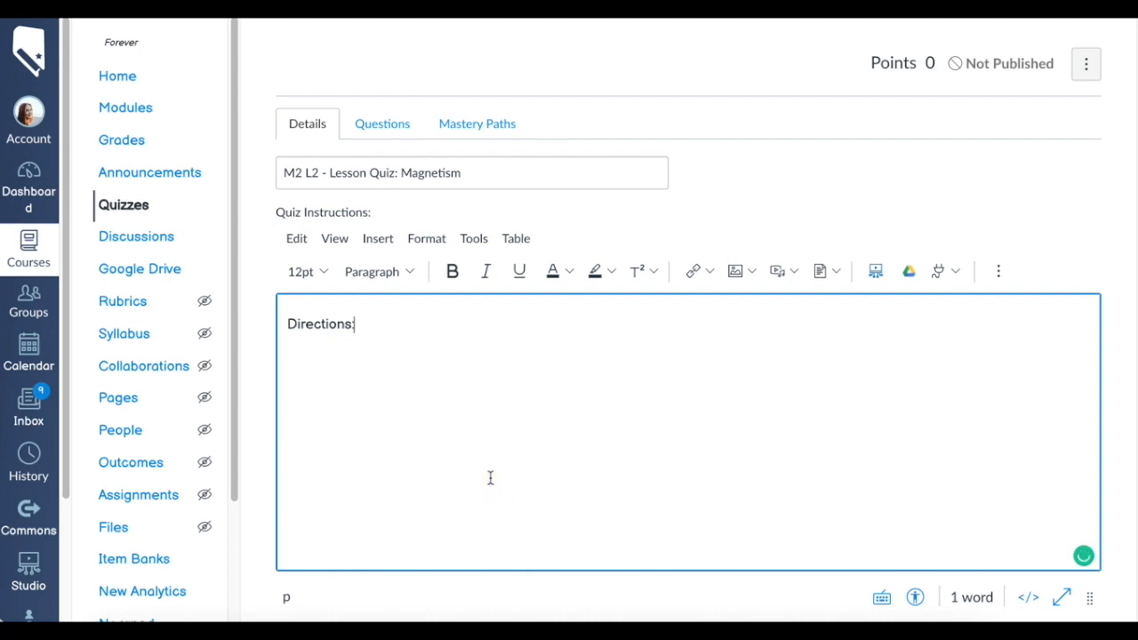
{"action": "mouse_move", "coordinate": [535, 398]}
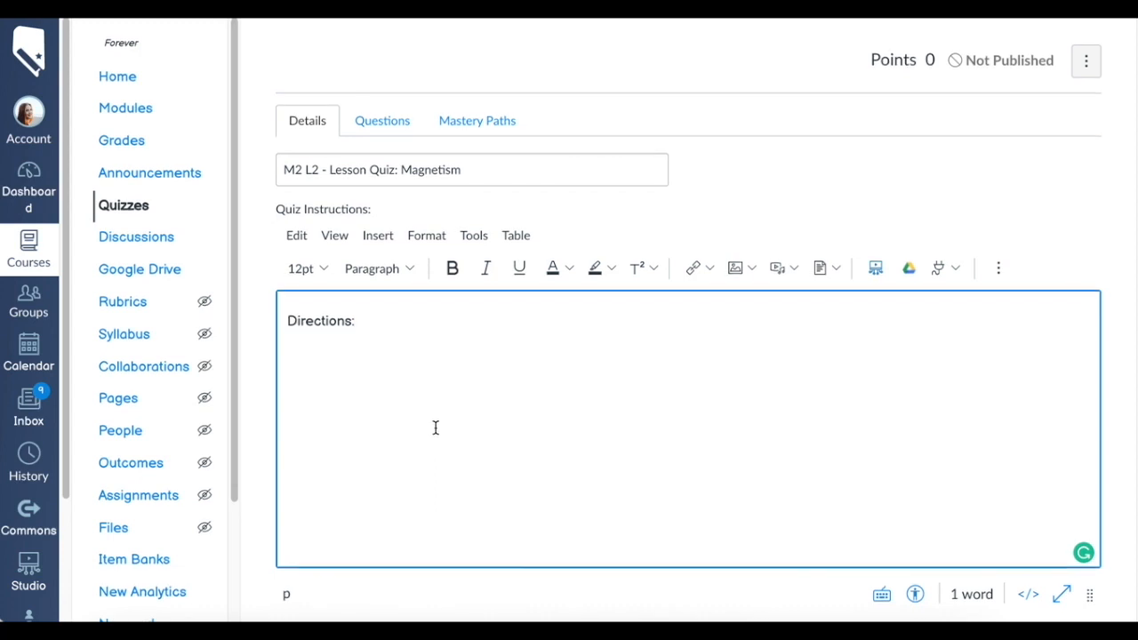
{"action": "scroll", "scroll_direction": "down", "scroll_amount": 3}
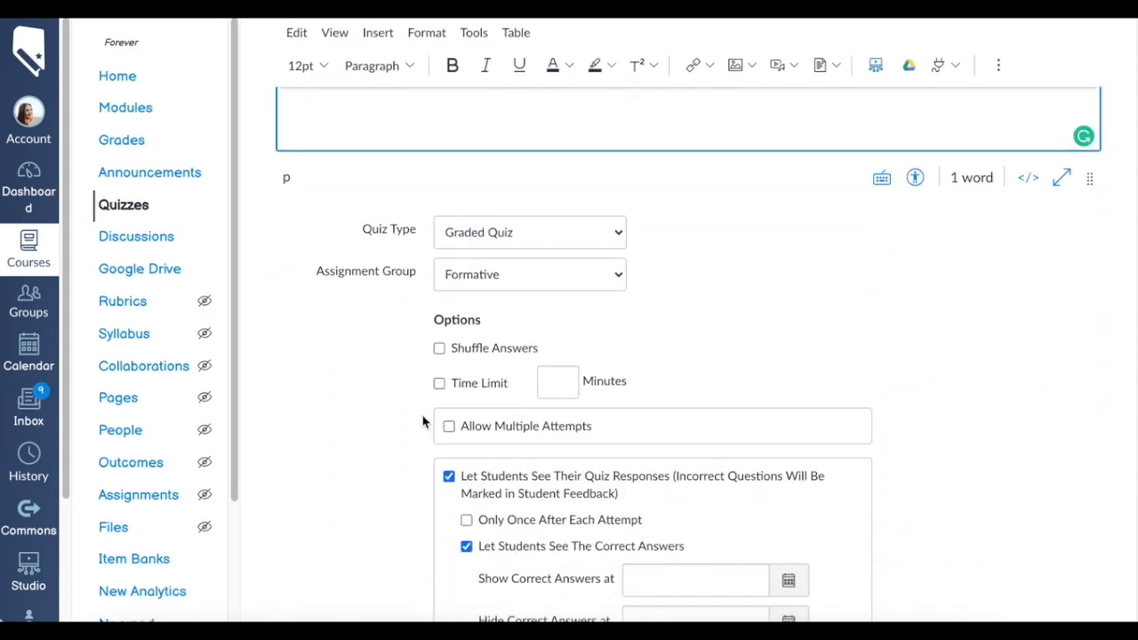
{"action": "left_click", "coordinate": [530, 231]}
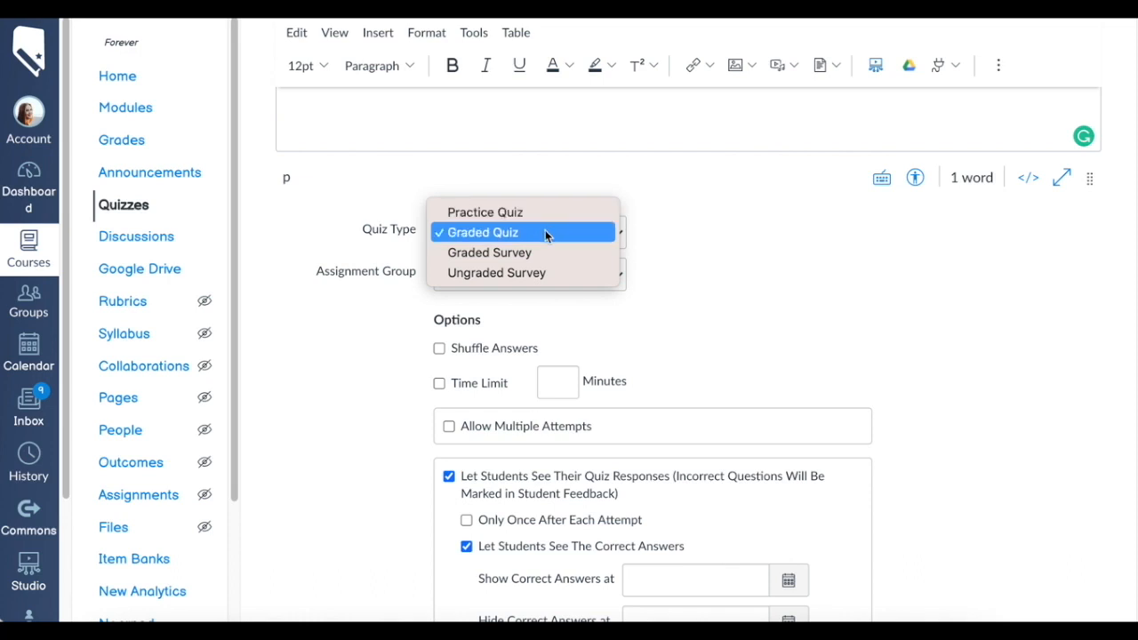
{"action": "mouse_move", "coordinate": [543, 252]}
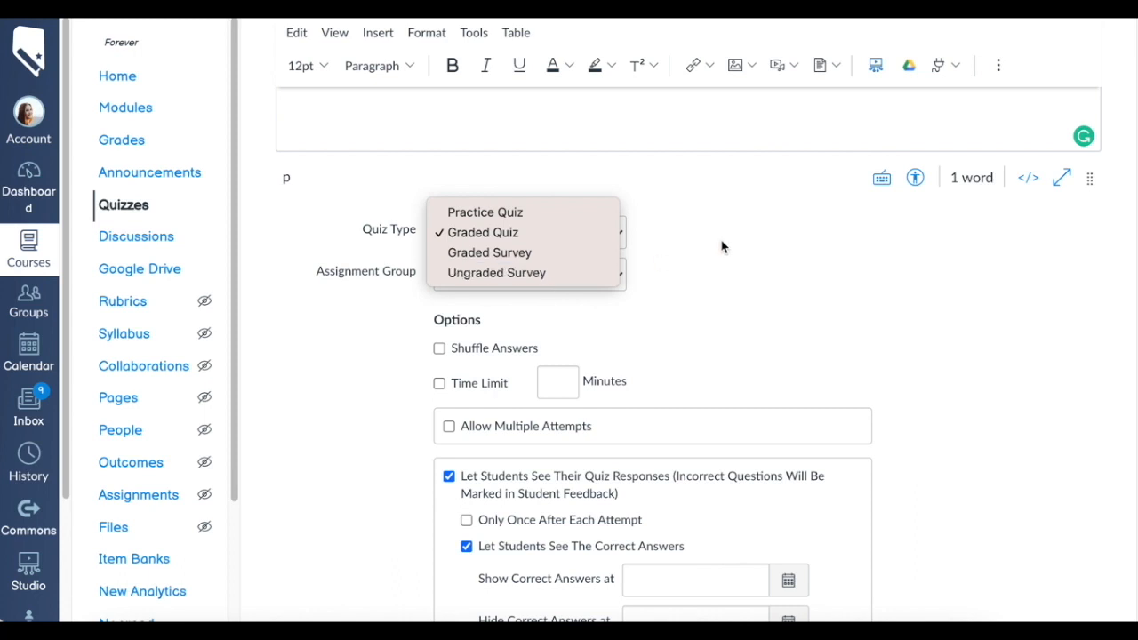
{"action": "mouse_move", "coordinate": [483, 211]}
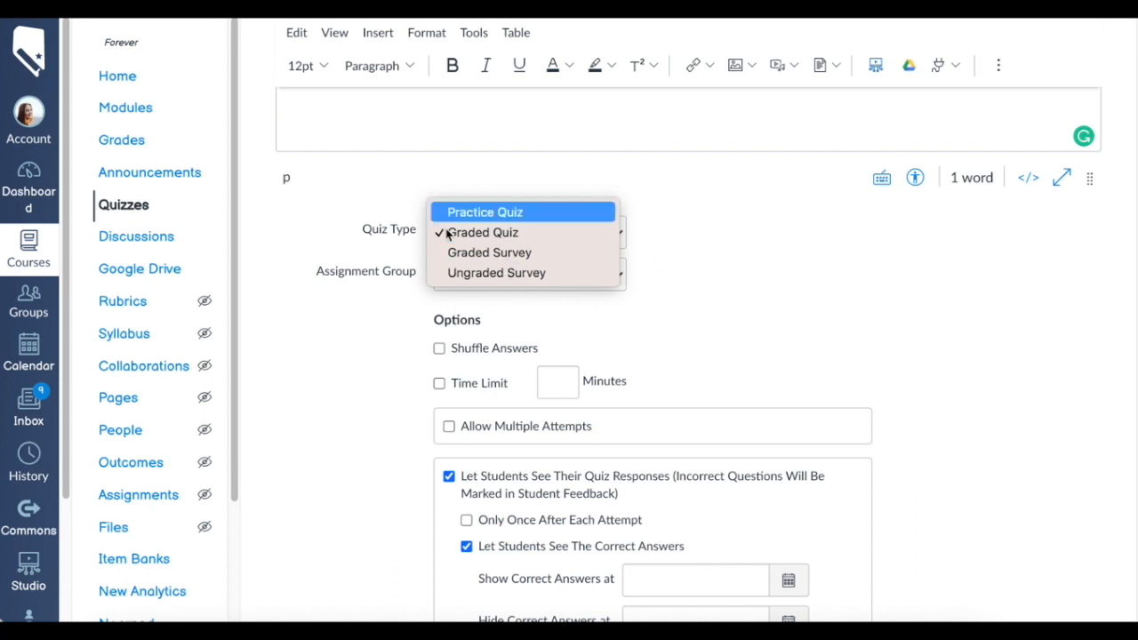
{"action": "mouse_move", "coordinate": [684, 252]}
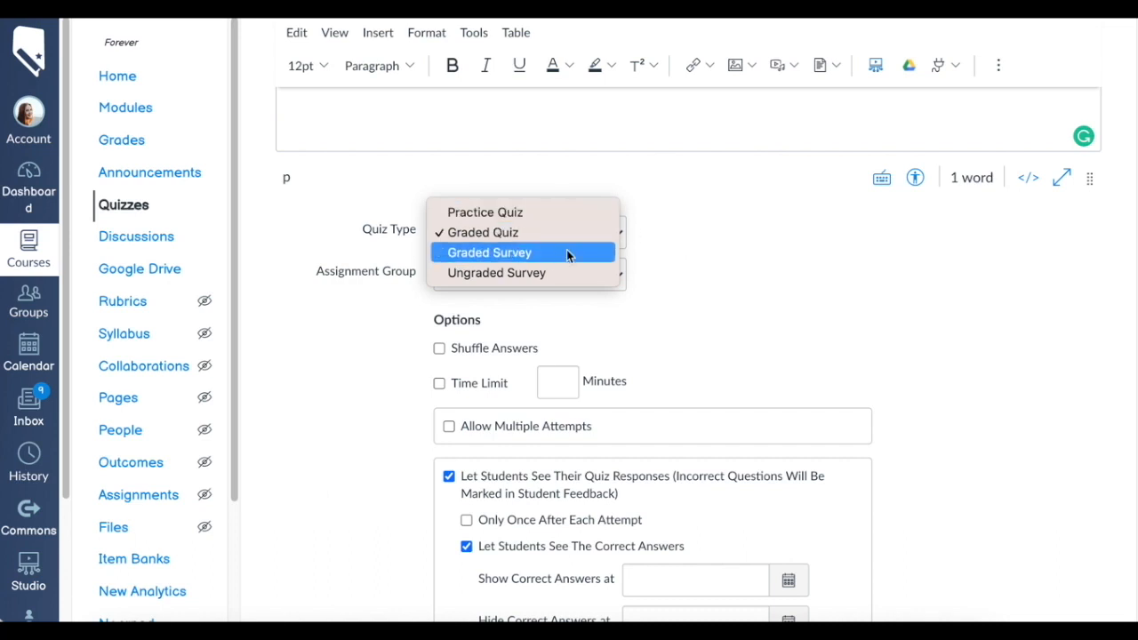
{"action": "left_click", "coordinate": [480, 231]}
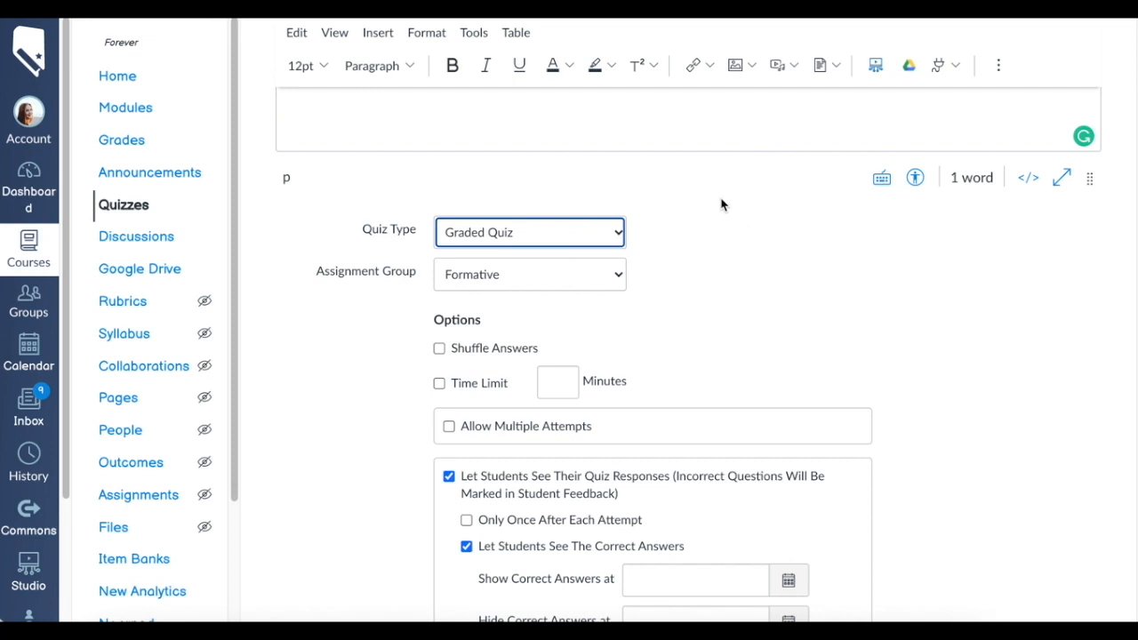
Step: Assign the quiz to the Summative assignment group
{"action": "left_click", "coordinate": [529, 274]}
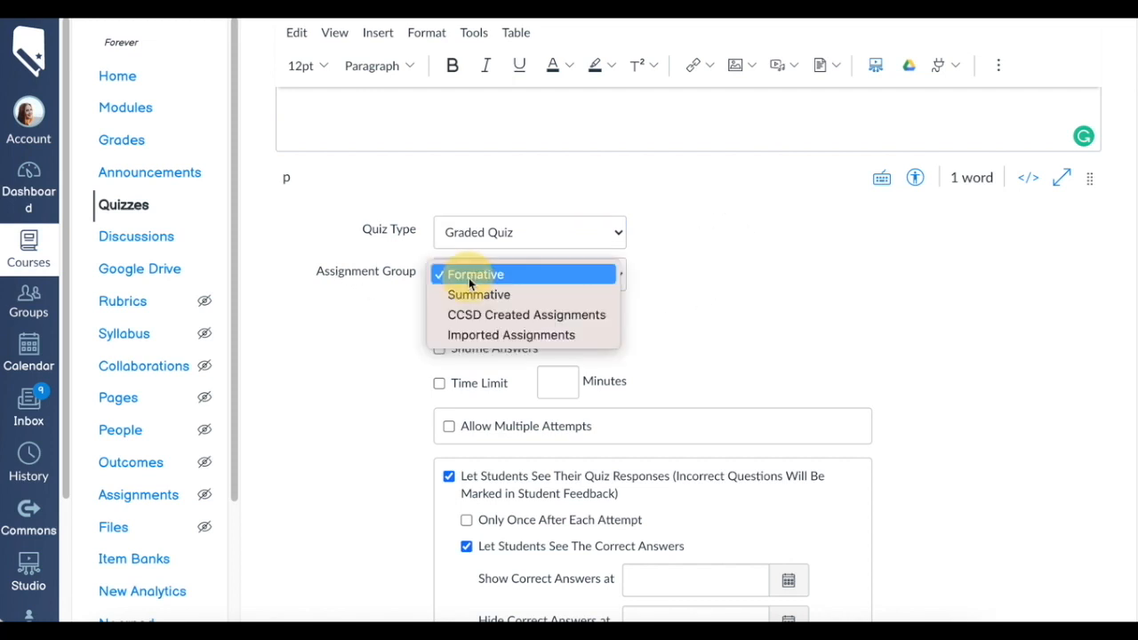
{"action": "mouse_move", "coordinate": [507, 286]}
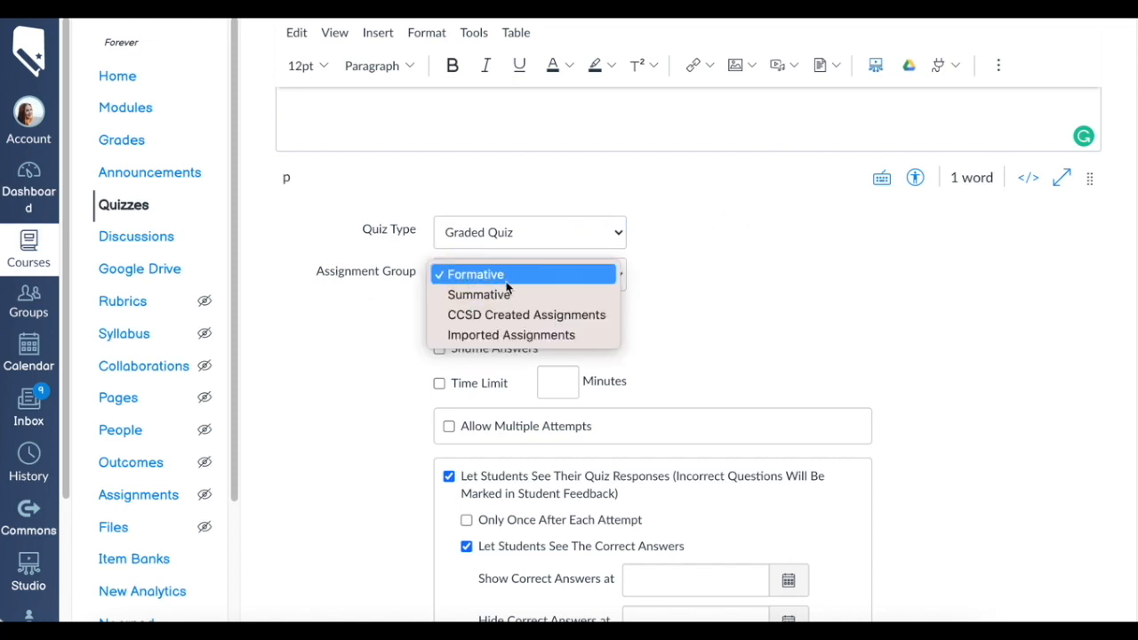
{"action": "left_click", "coordinate": [480, 295]}
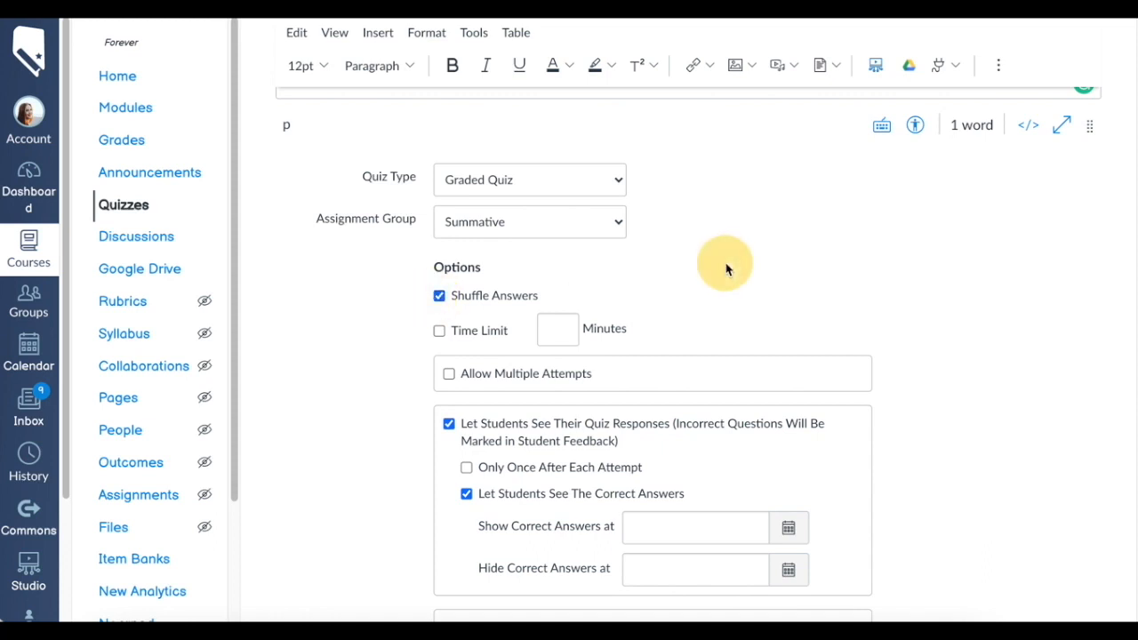
{"action": "scroll", "scroll_direction": "down", "scroll_amount": 3}
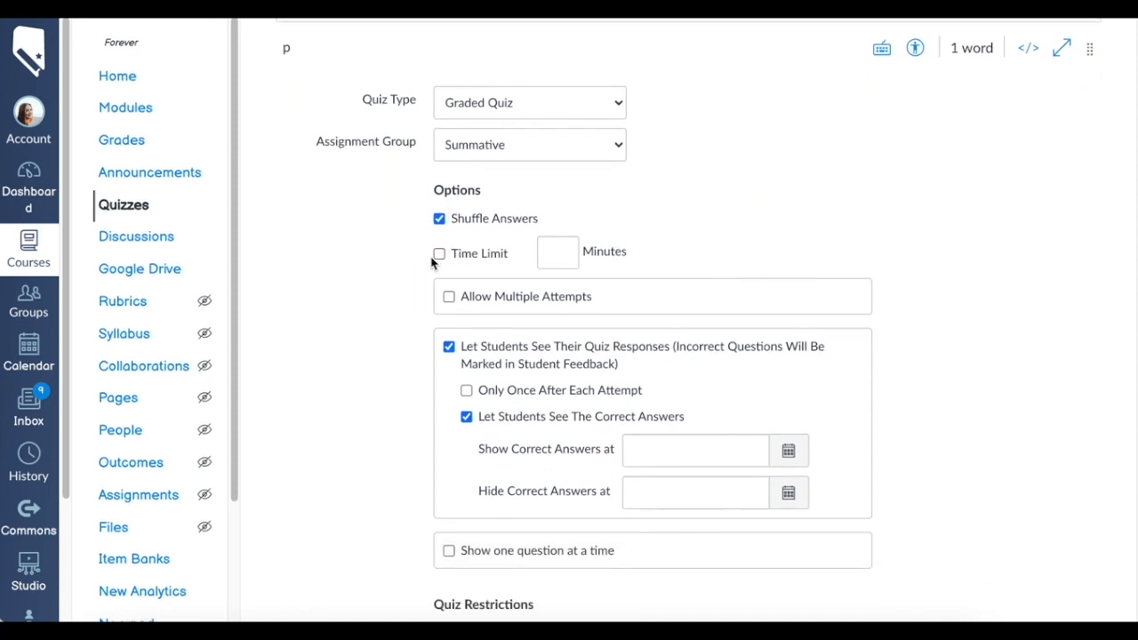
{"action": "scroll", "scroll_direction": "down", "scroll_amount": 3}
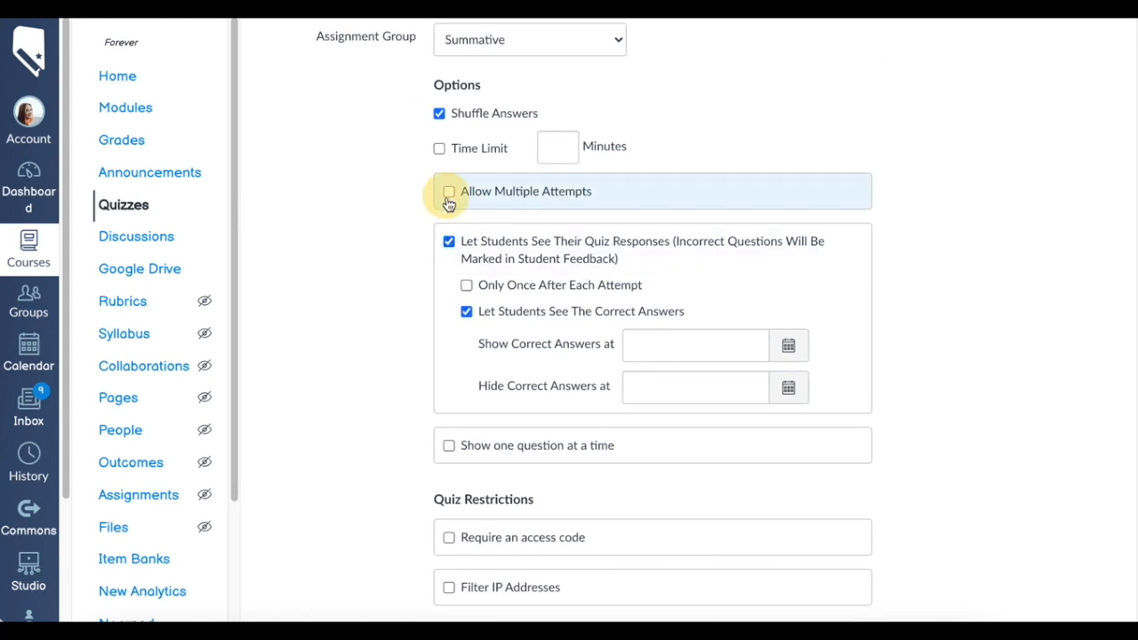
Step: Allow multiple attempts, limited to 2 attempts
{"action": "left_click", "coordinate": [448, 192]}
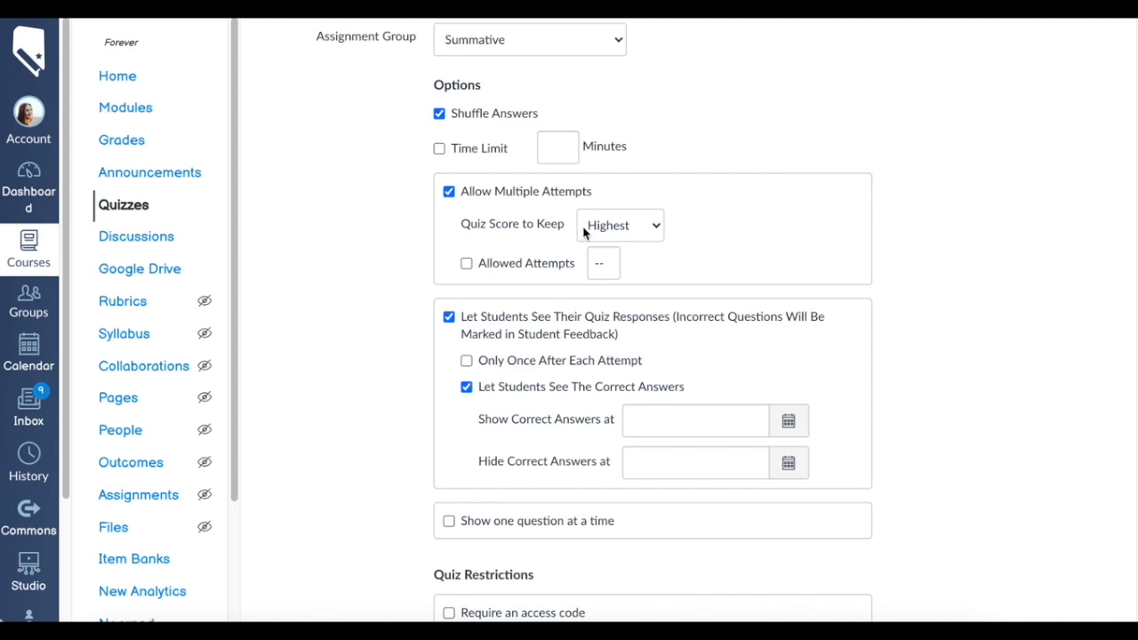
{"action": "left_click", "coordinate": [466, 263]}
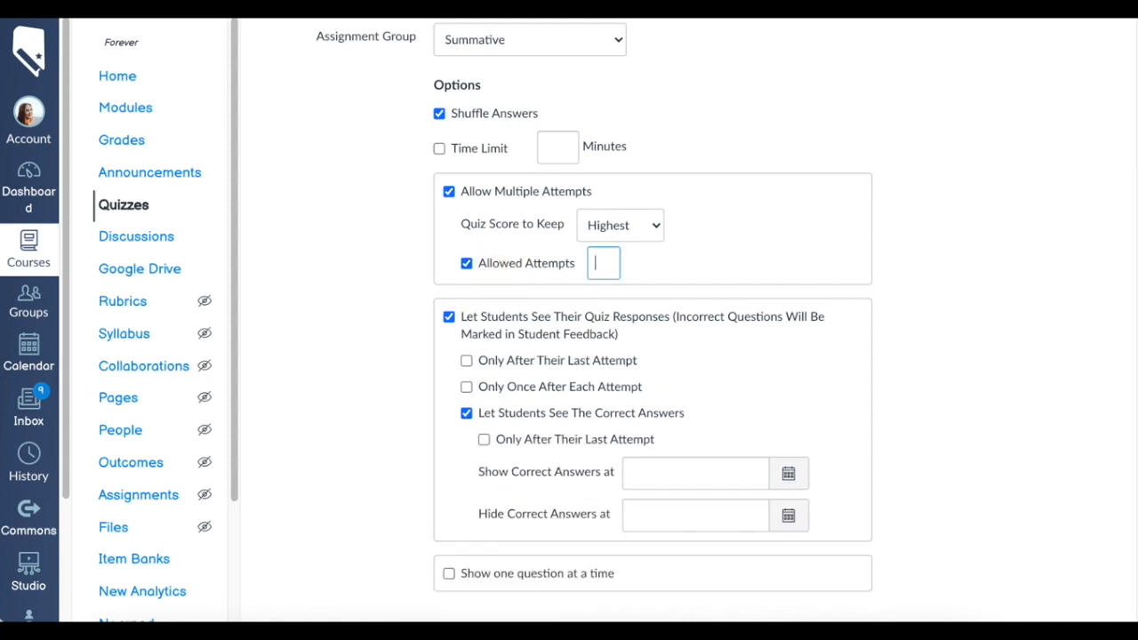
{"action": "type", "text": "2"}
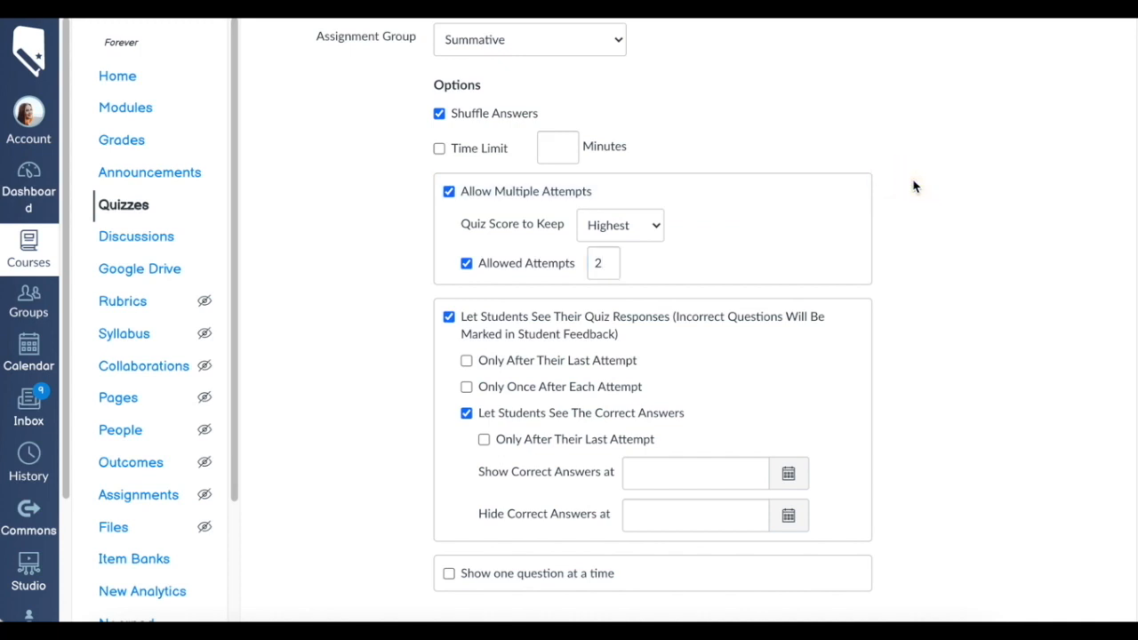
{"action": "scroll", "scroll_direction": "down", "scroll_amount": 3}
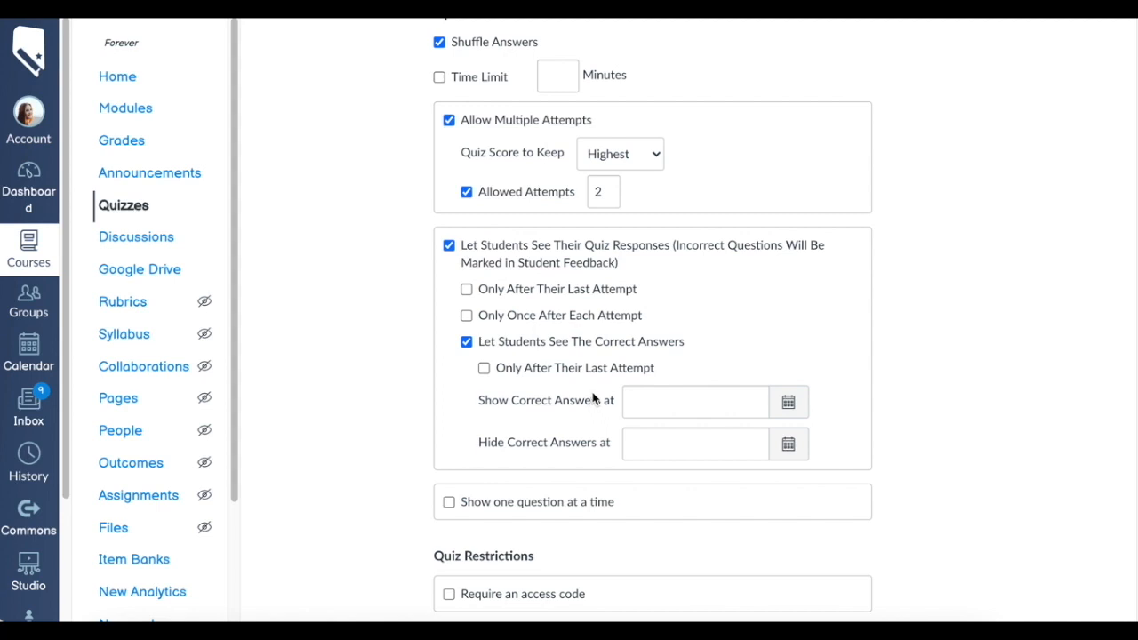
{"action": "mouse_move", "coordinate": [478, 387]}
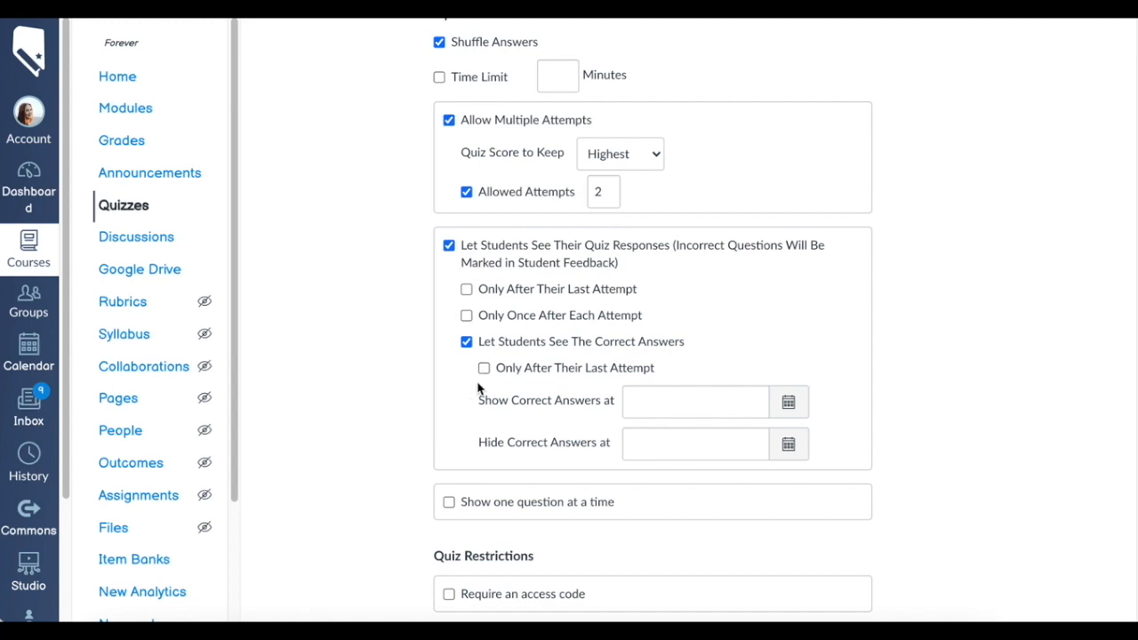
{"action": "mouse_move", "coordinate": [487, 393]}
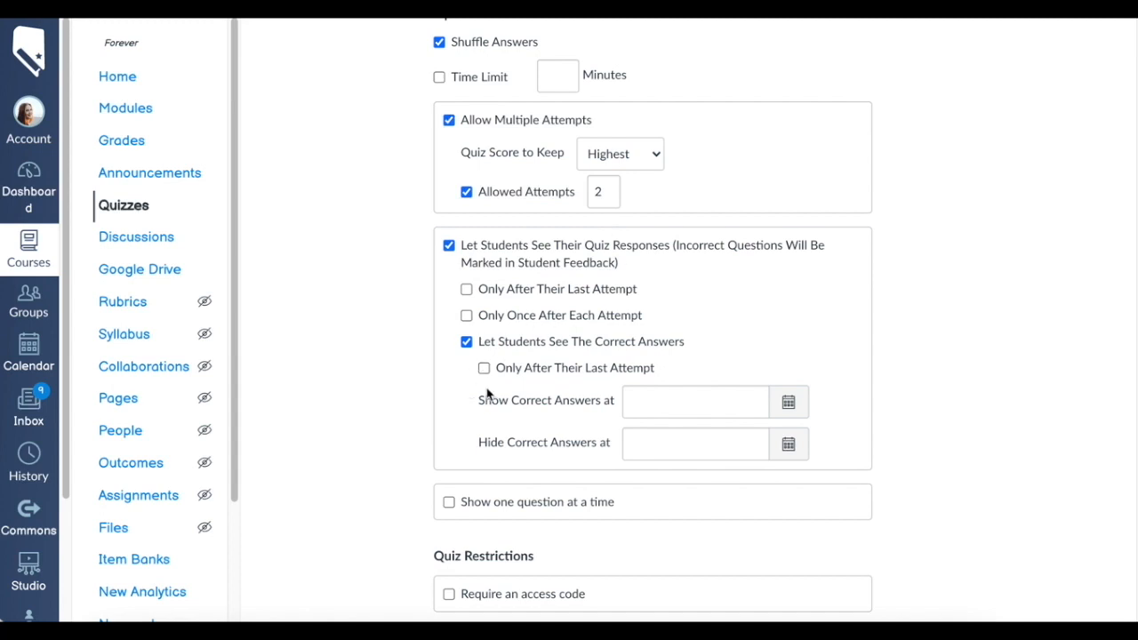
Step: Hide correct answers and try the last-attempt and once-per-attempt response options
{"action": "left_click", "coordinate": [466, 342]}
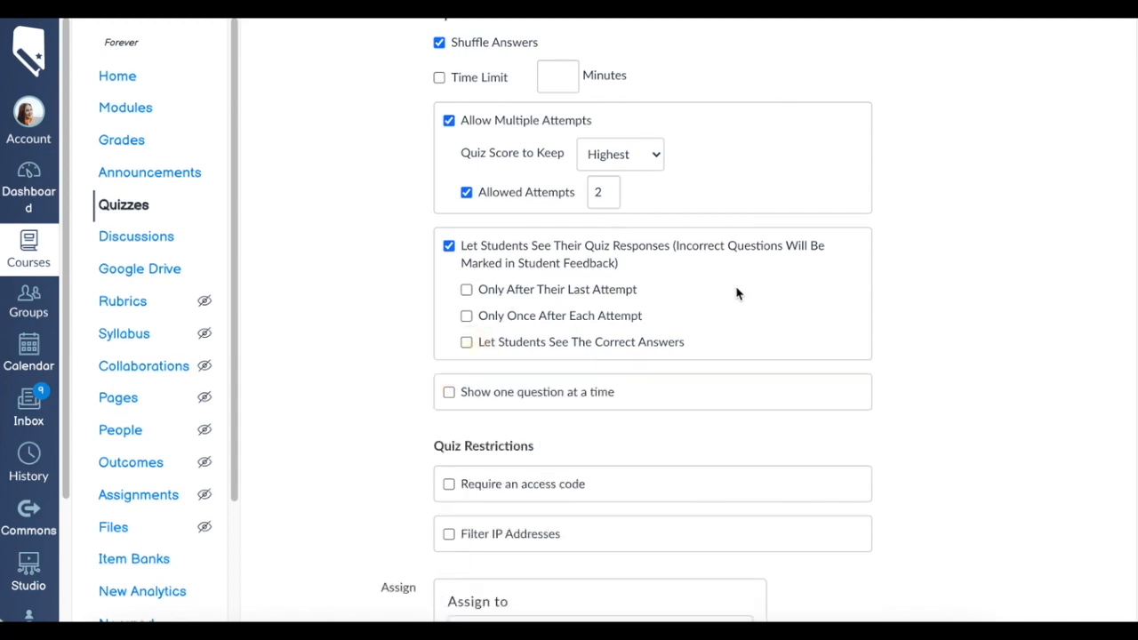
{"action": "mouse_move", "coordinate": [622, 223]}
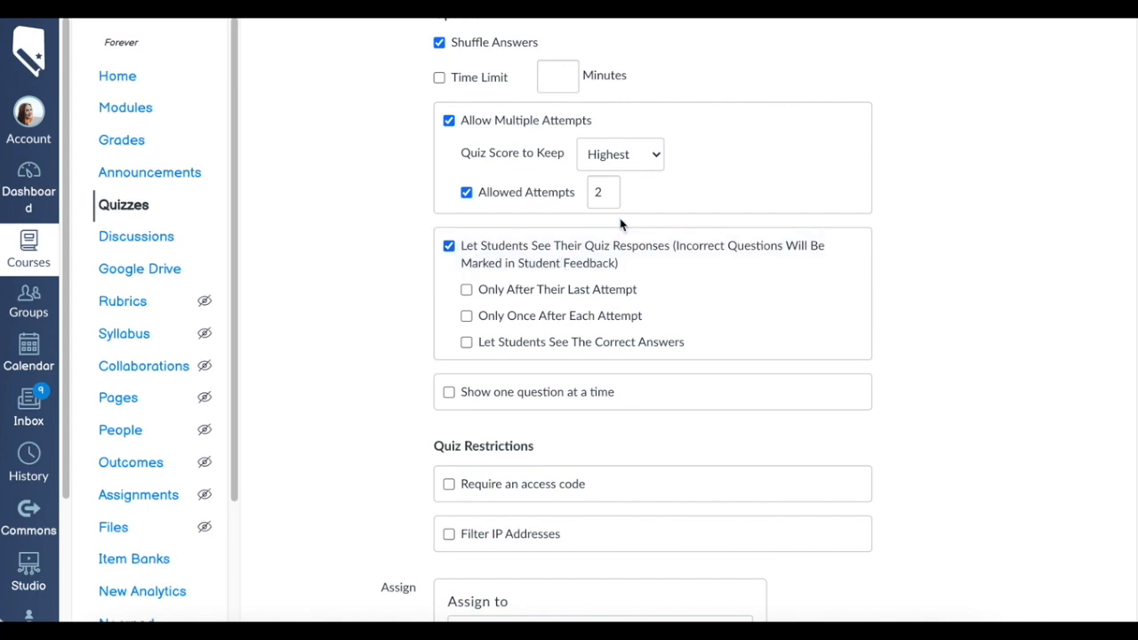
{"action": "mouse_move", "coordinate": [656, 258]}
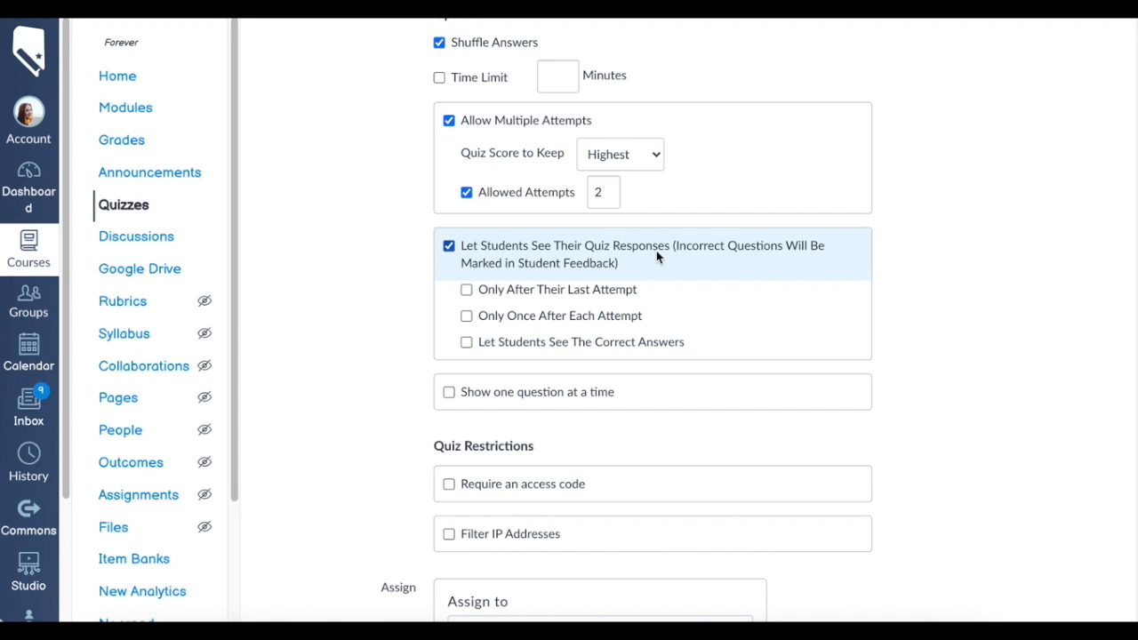
{"action": "mouse_move", "coordinate": [469, 308]}
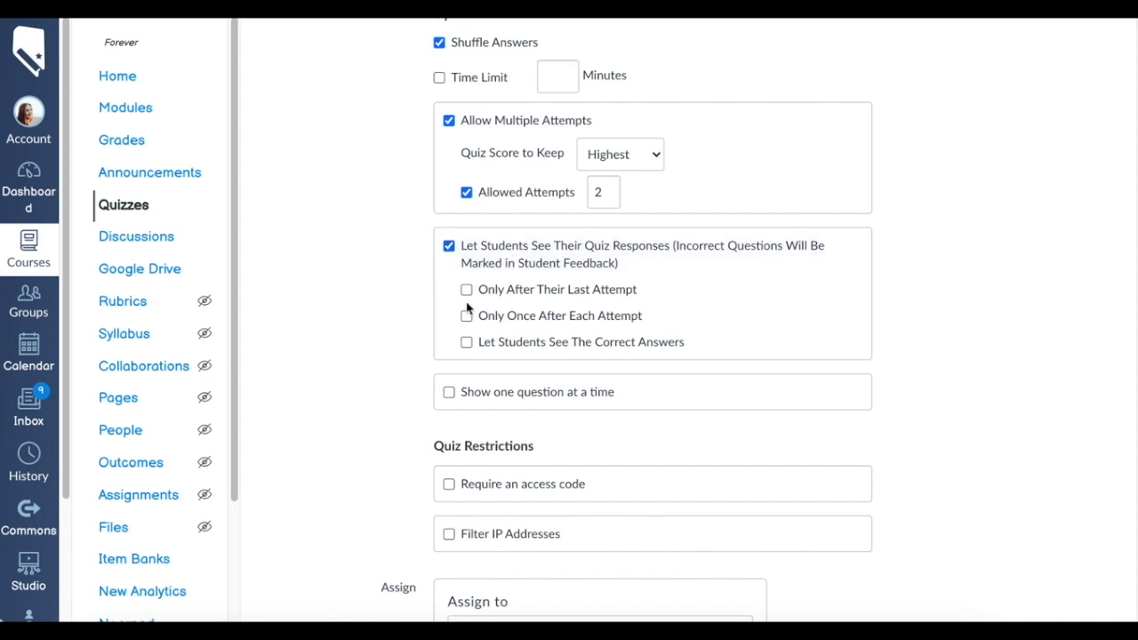
{"action": "left_click", "coordinate": [466, 288]}
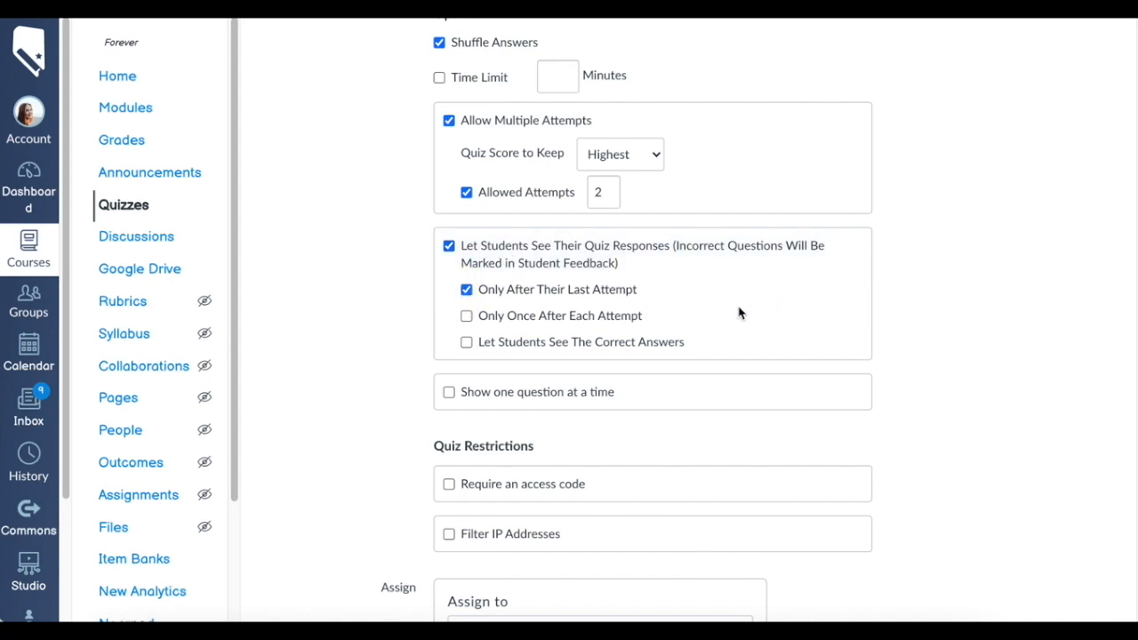
{"action": "mouse_move", "coordinate": [571, 283]}
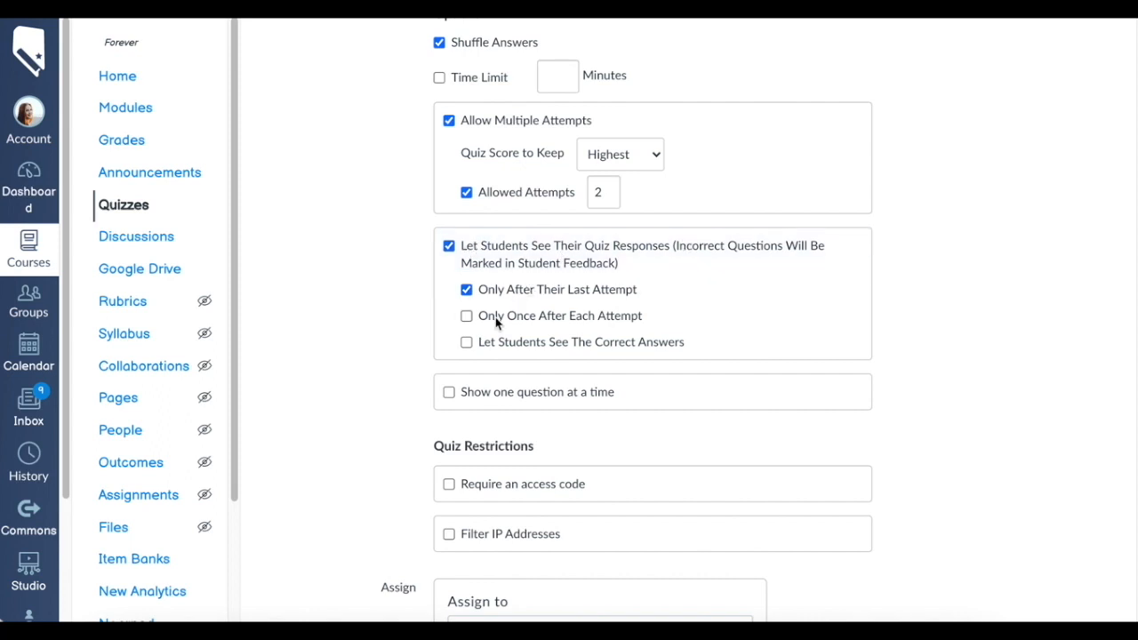
{"action": "left_click", "coordinate": [466, 316]}
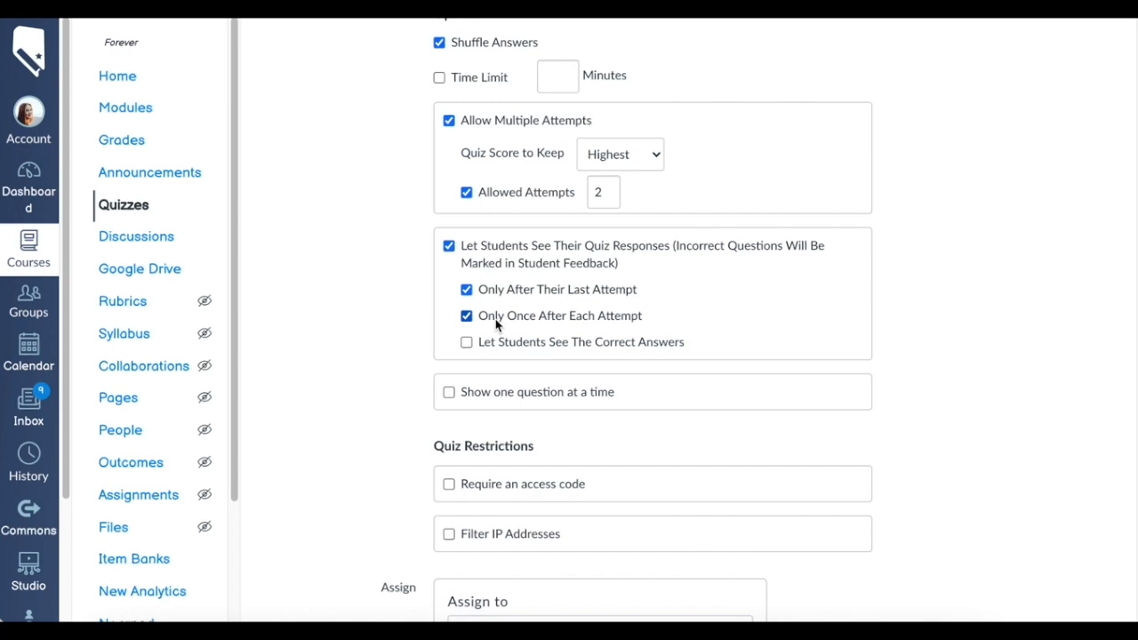
Step: Leave responses visible with no timing limits and correct answers hidden
{"action": "left_click", "coordinate": [465, 341]}
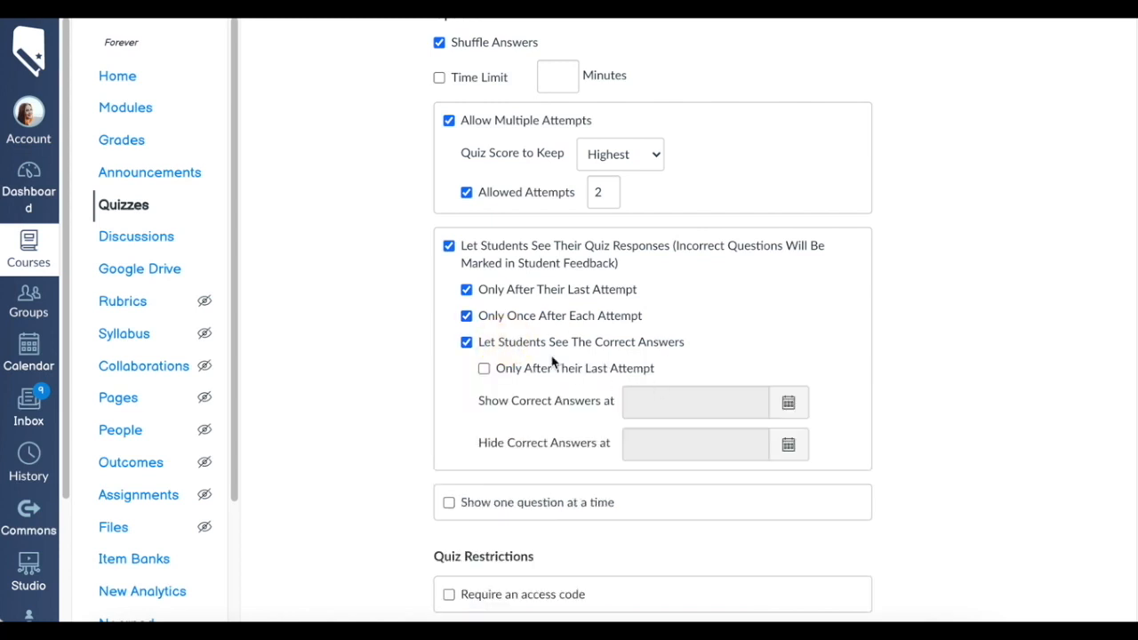
{"action": "mouse_move", "coordinate": [791, 429]}
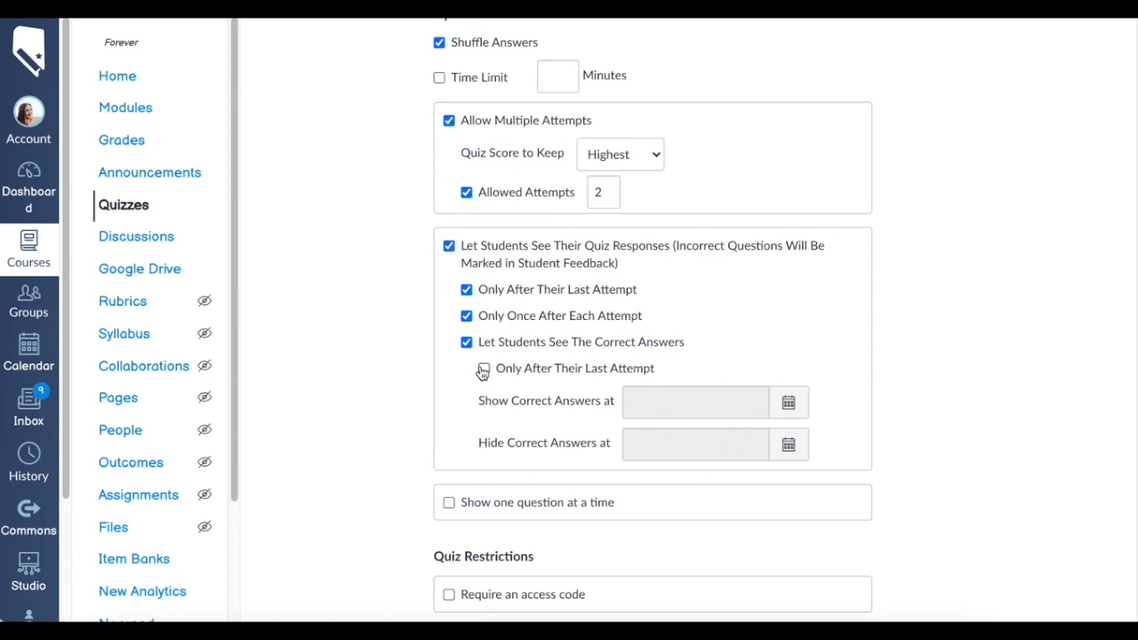
{"action": "left_click", "coordinate": [465, 341]}
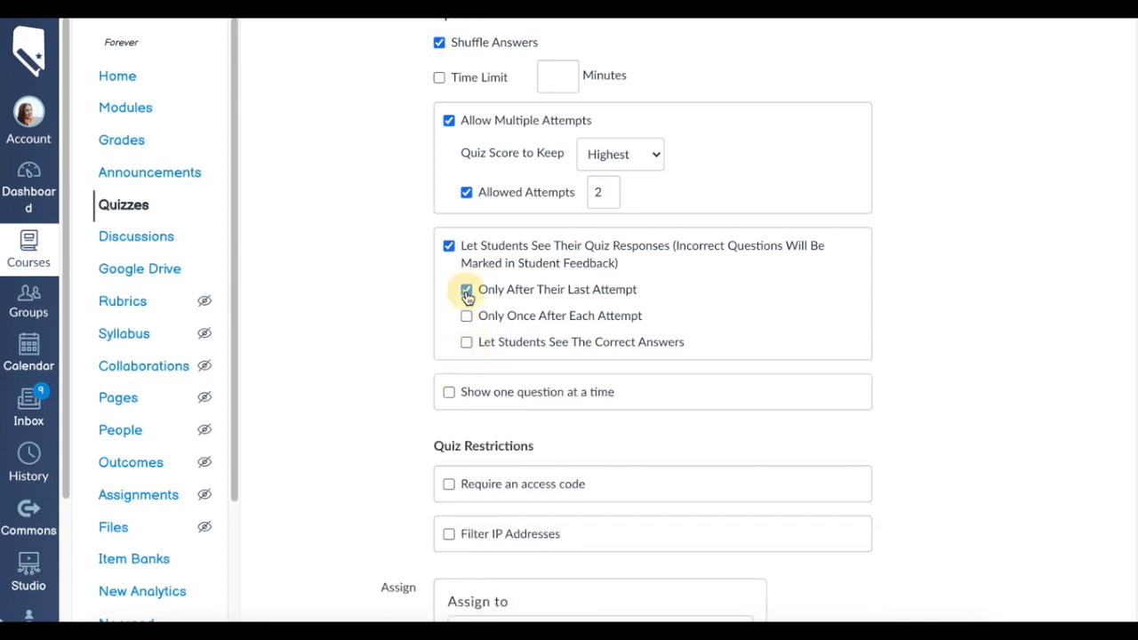
{"action": "left_click", "coordinate": [466, 288]}
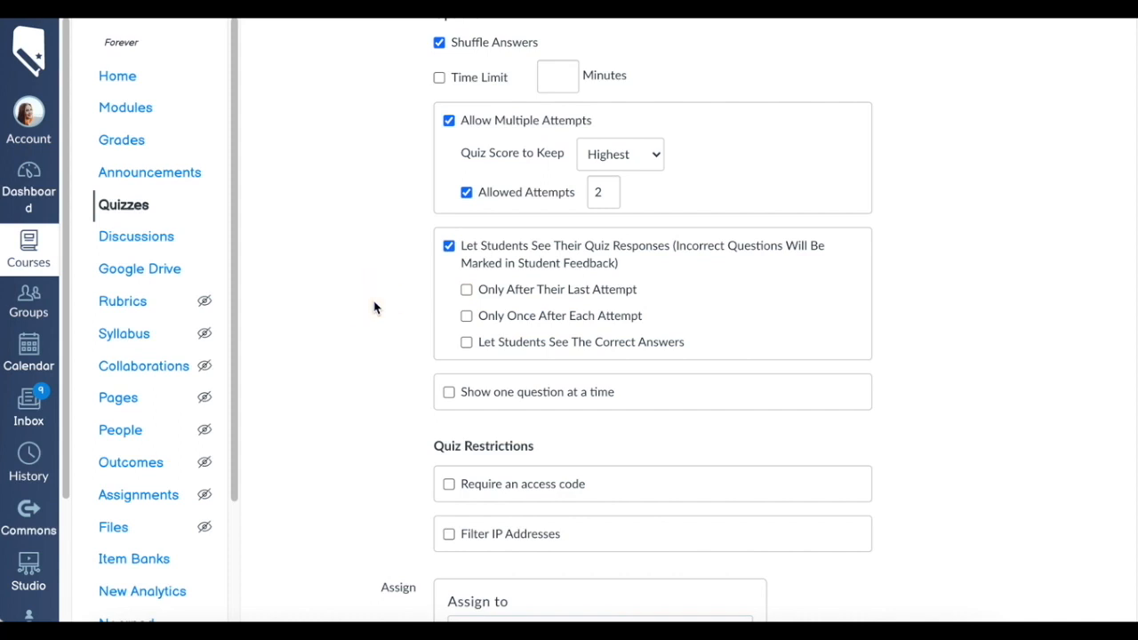
{"action": "scroll", "scroll_direction": "down", "scroll_amount": 3}
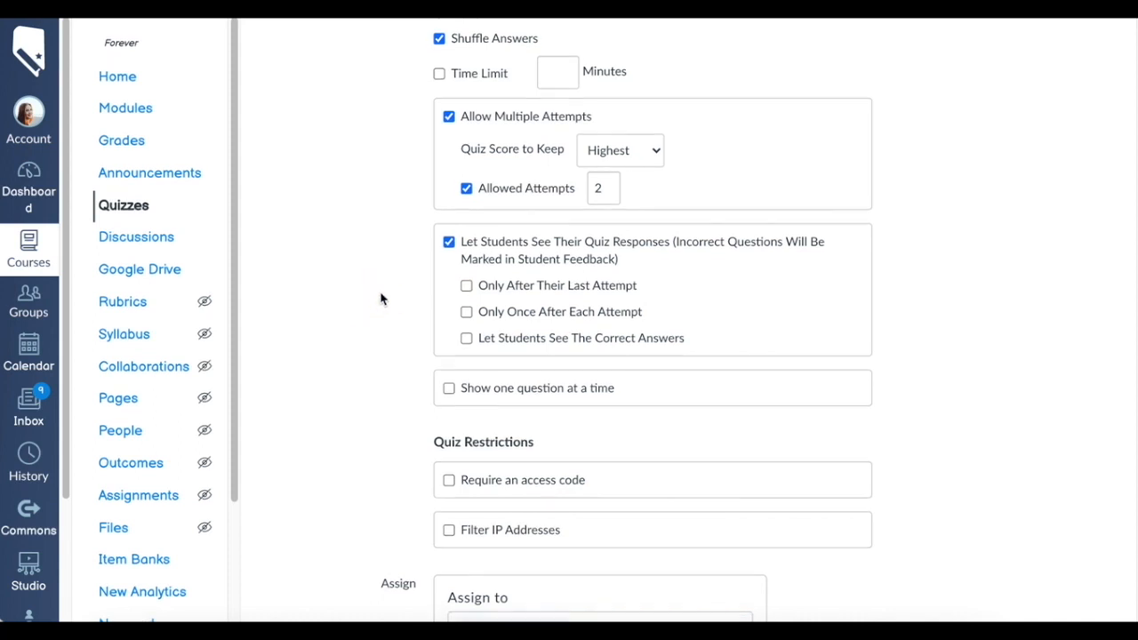
{"action": "scroll", "scroll_direction": "down", "scroll_amount": 3}
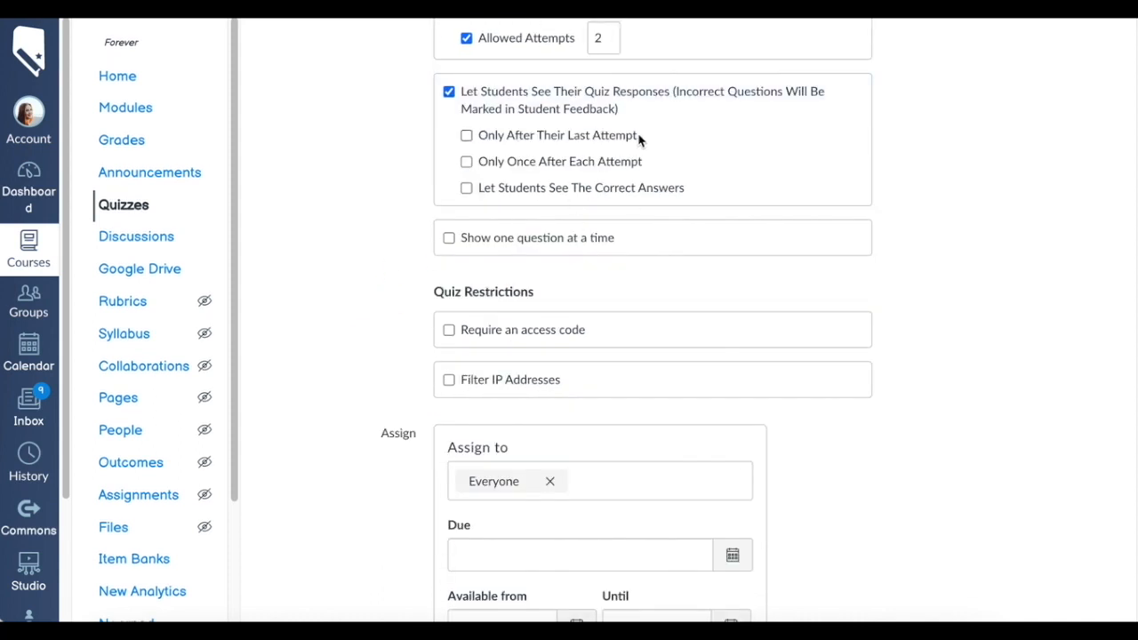
{"action": "mouse_move", "coordinate": [414, 133]}
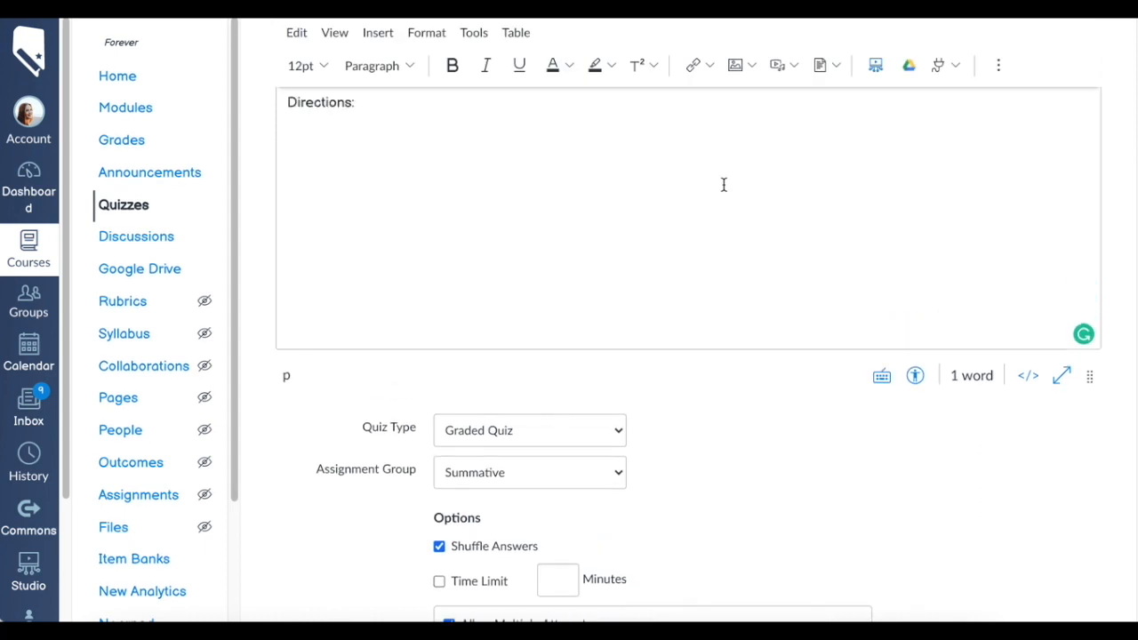
{"action": "scroll", "scroll_direction": "down", "scroll_amount": 3}
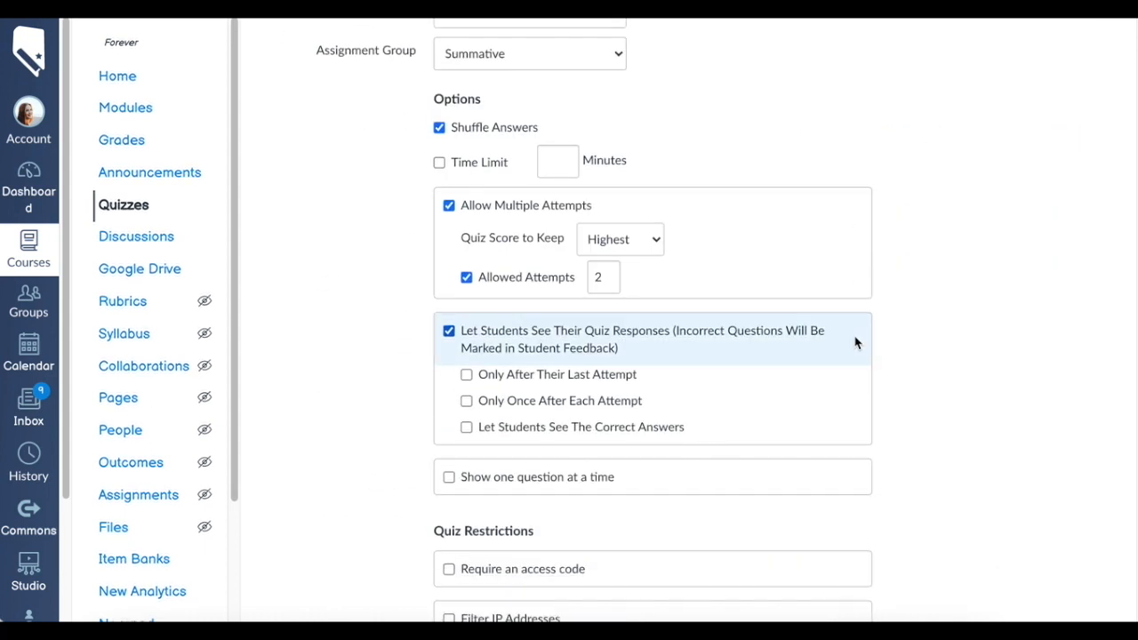
{"action": "scroll", "scroll_direction": "down", "scroll_amount": 3}
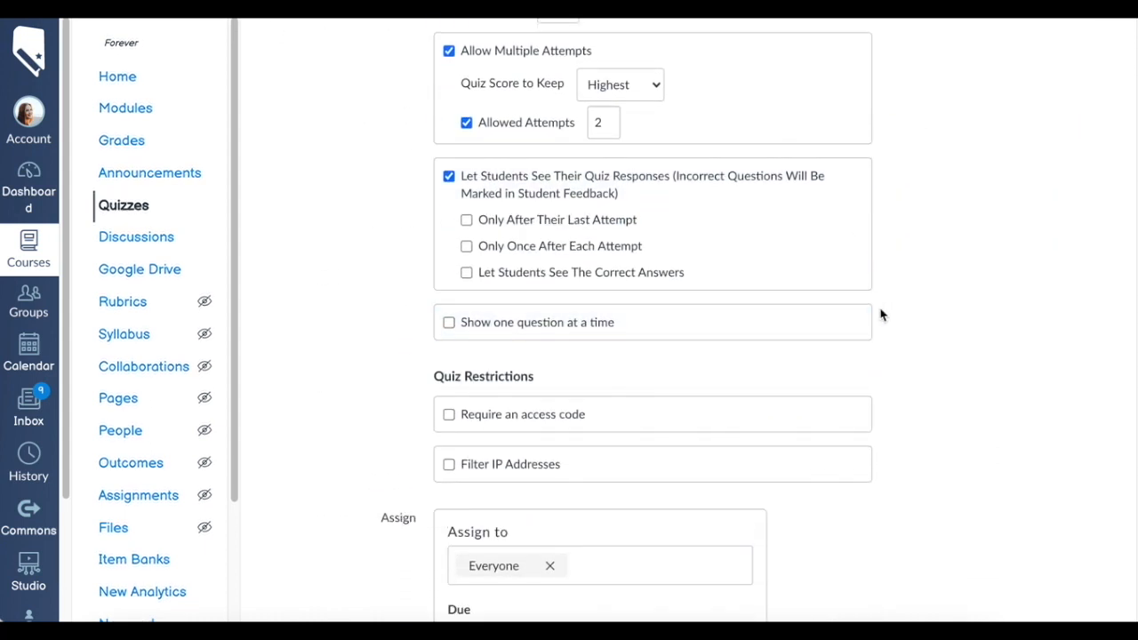
{"action": "mouse_move", "coordinate": [413, 359]}
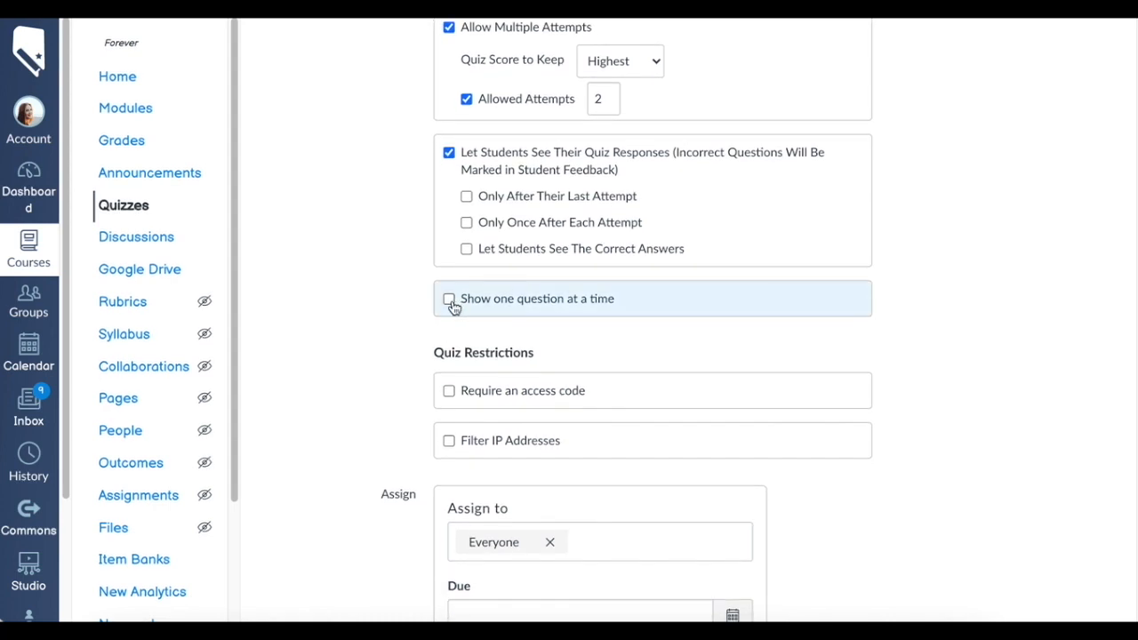
{"action": "left_click", "coordinate": [448, 299]}
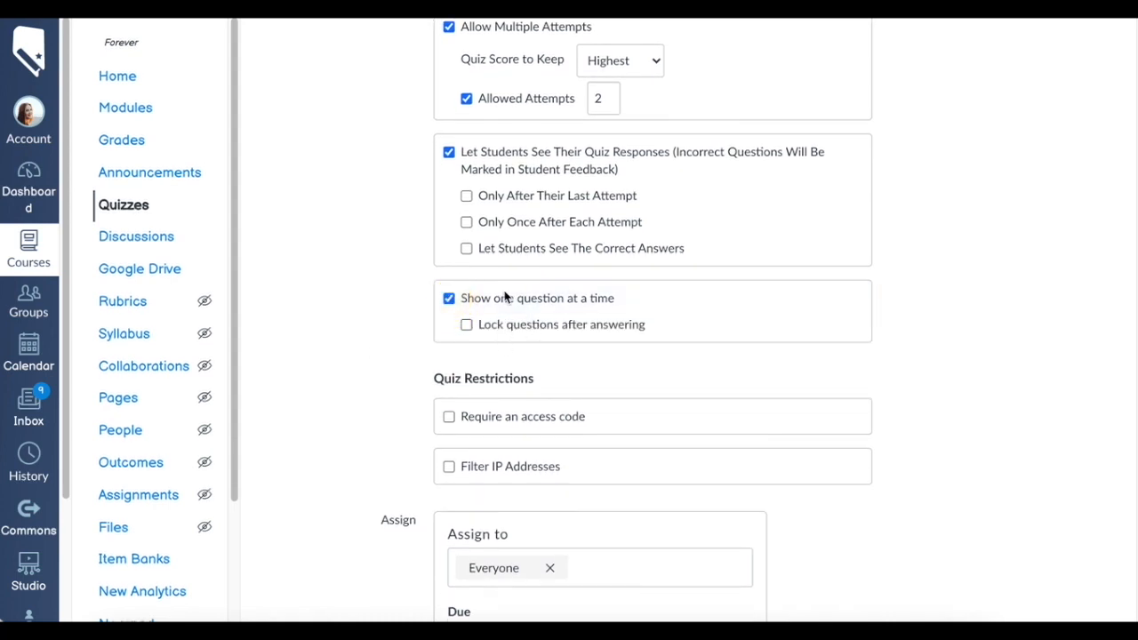
{"action": "mouse_move", "coordinate": [634, 331]}
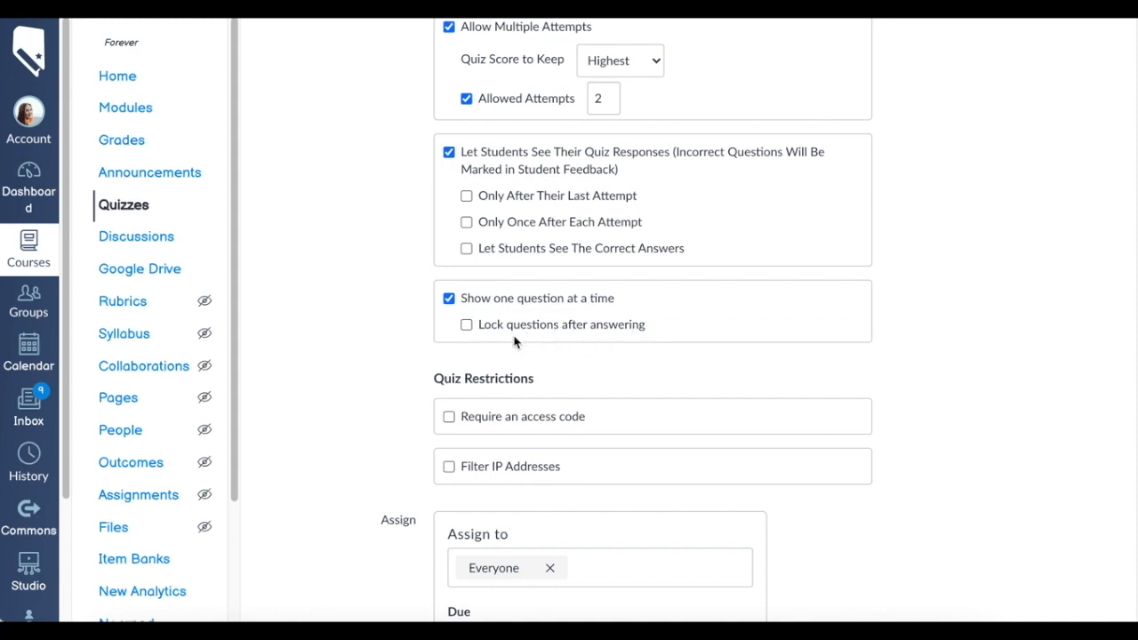
{"action": "mouse_move", "coordinate": [496, 345]}
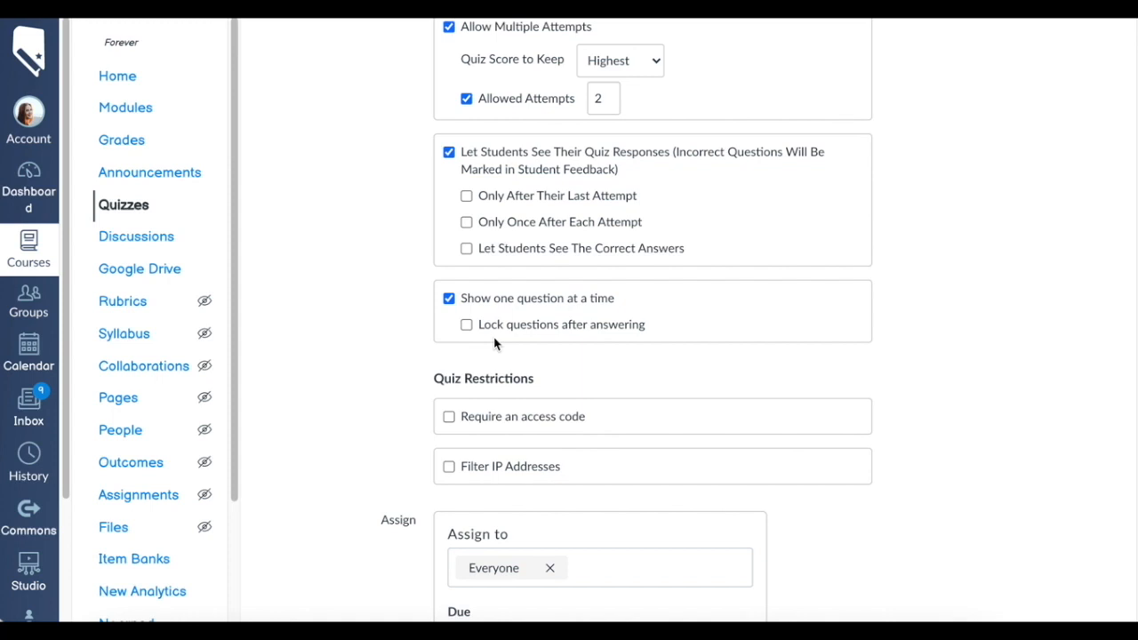
{"action": "mouse_move", "coordinate": [455, 336]}
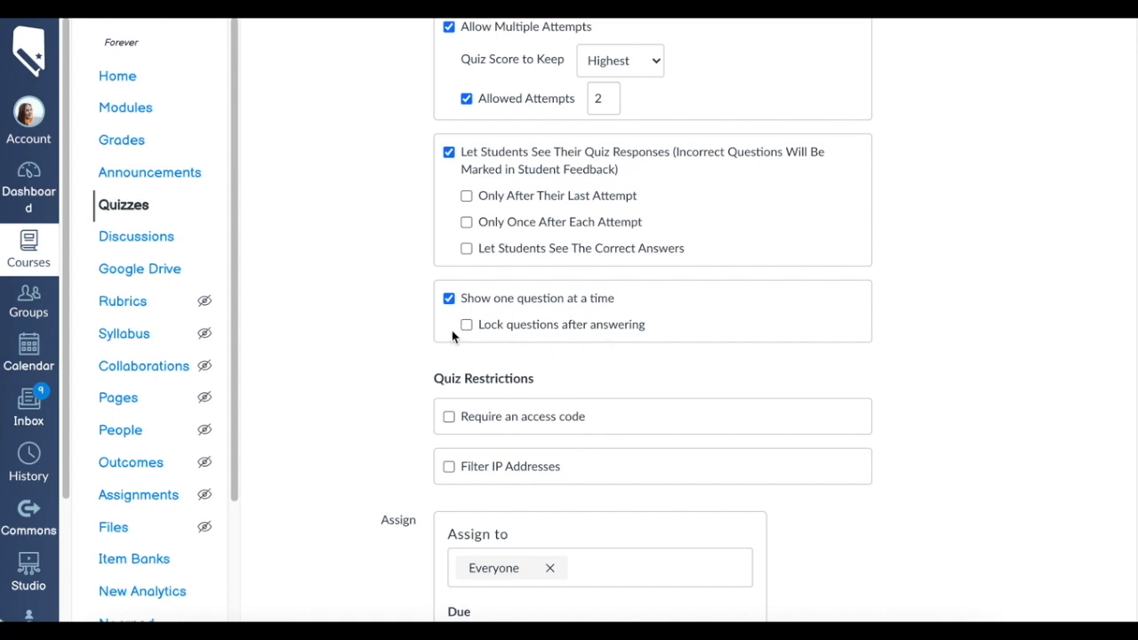
{"action": "left_click", "coordinate": [448, 299]}
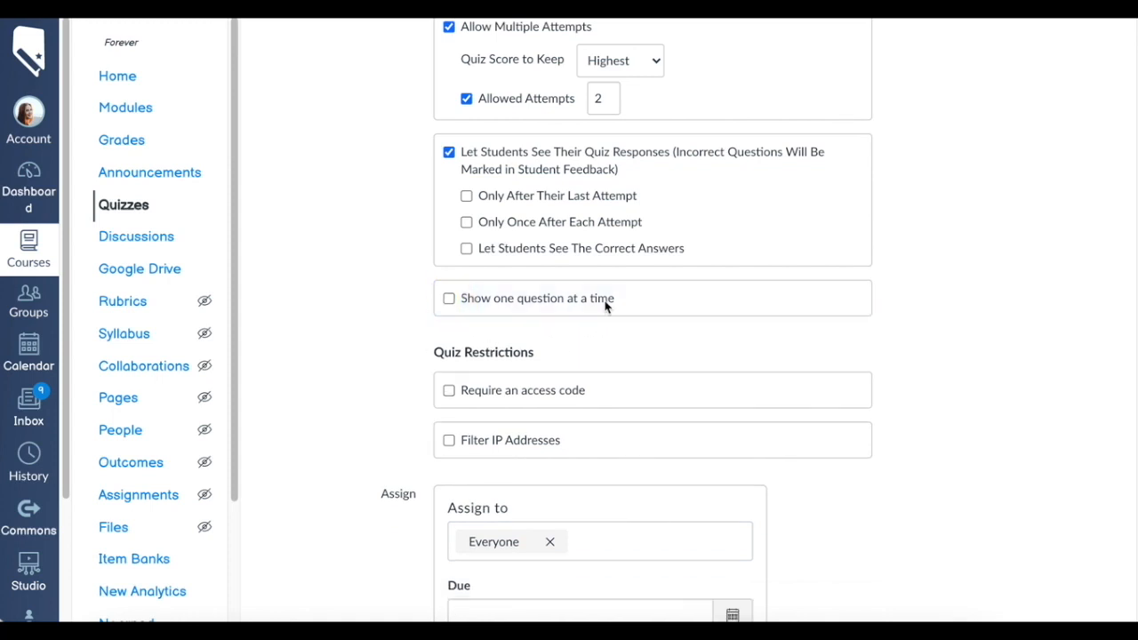
{"action": "mouse_move", "coordinate": [521, 329]}
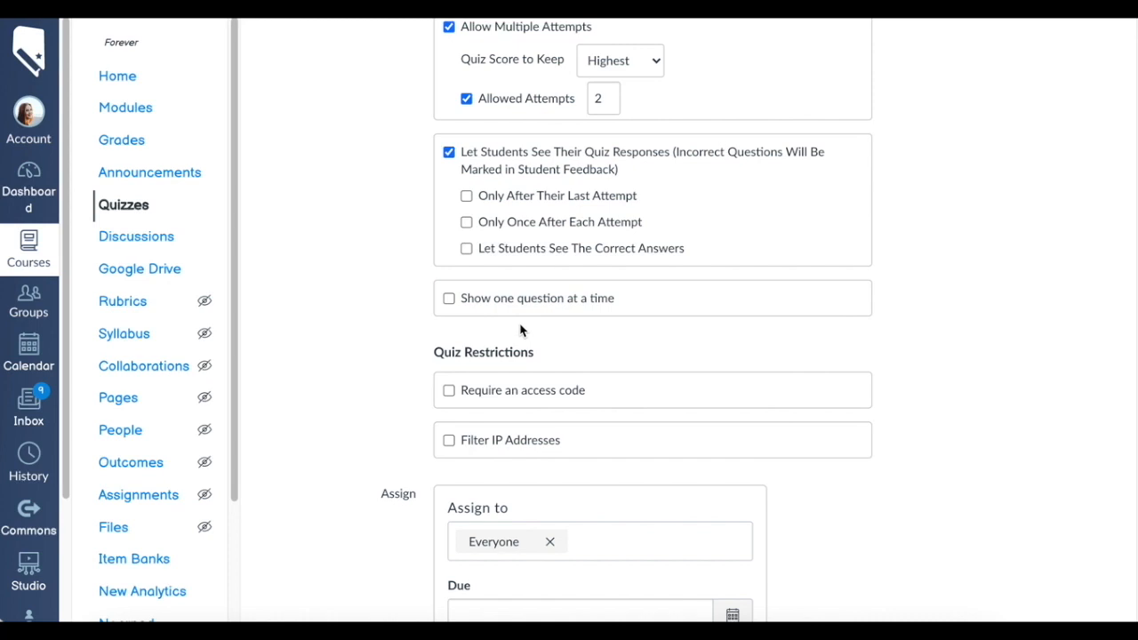
{"action": "scroll", "scroll_direction": "down", "scroll_amount": 3}
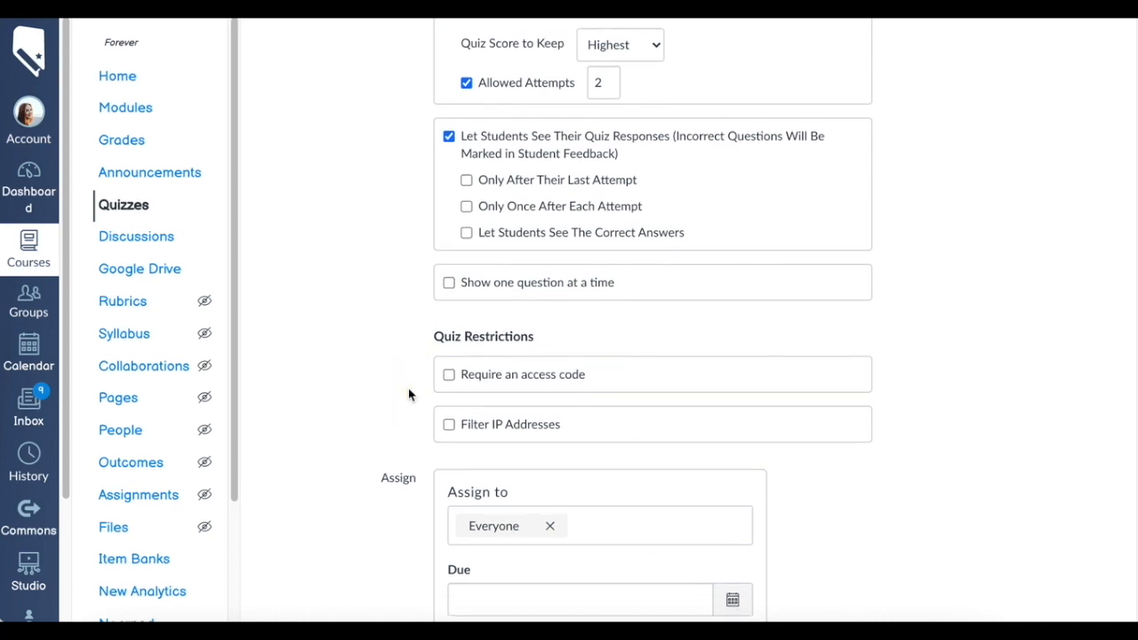
{"action": "scroll", "scroll_direction": "down", "scroll_amount": 3}
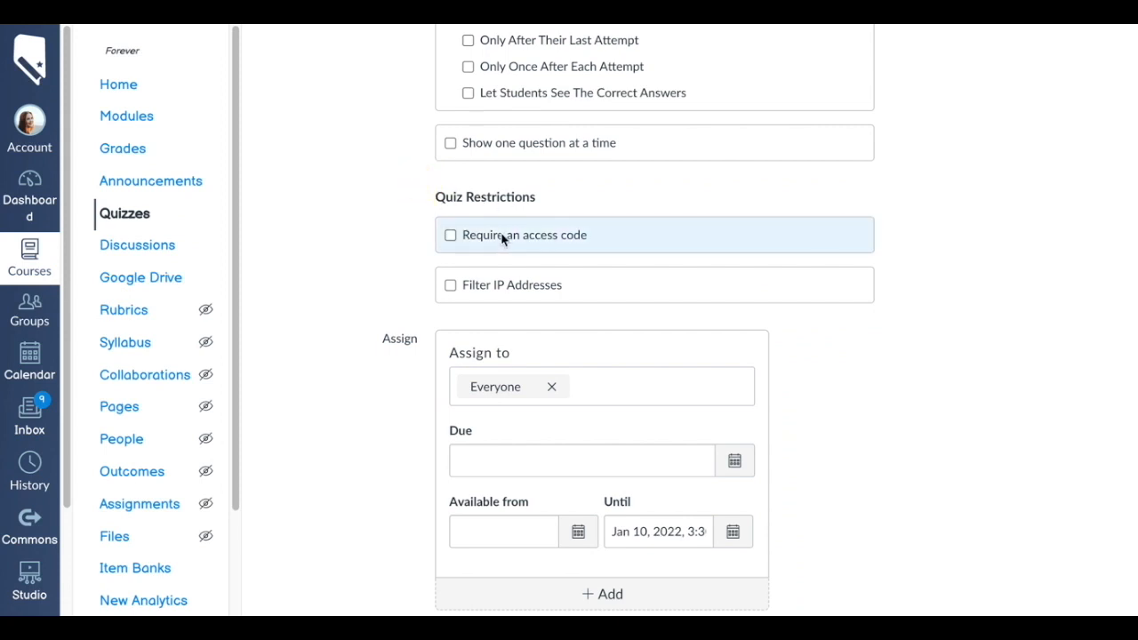
Step: Require an access code and set it to 'password'
{"action": "left_click", "coordinate": [451, 235]}
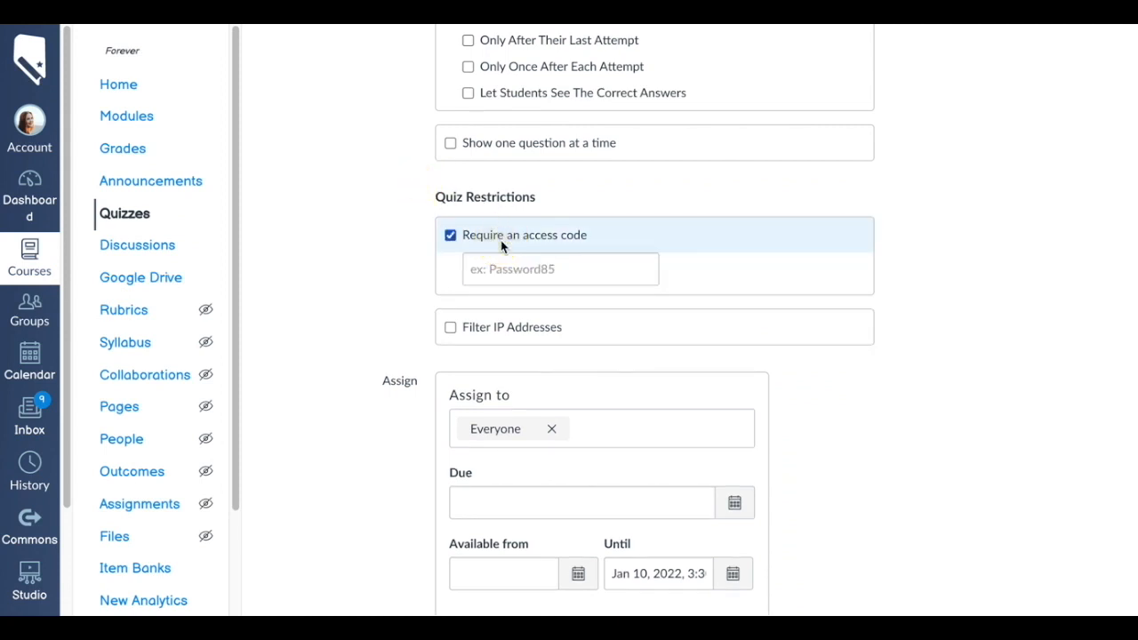
{"action": "left_click", "coordinate": [558, 268]}
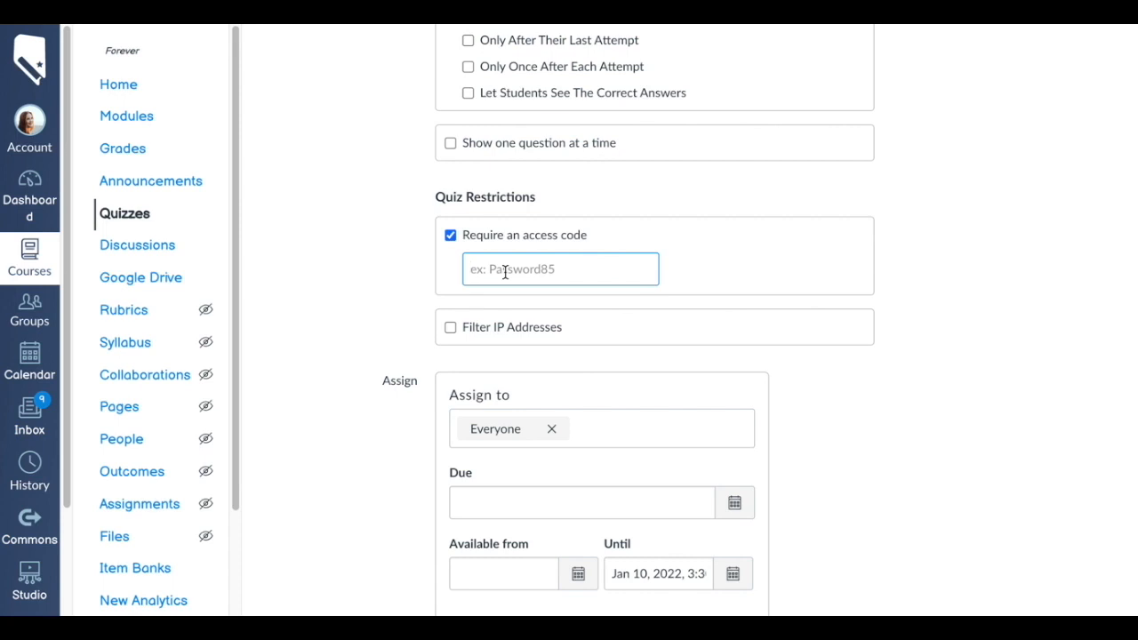
{"action": "type", "text": "password"}
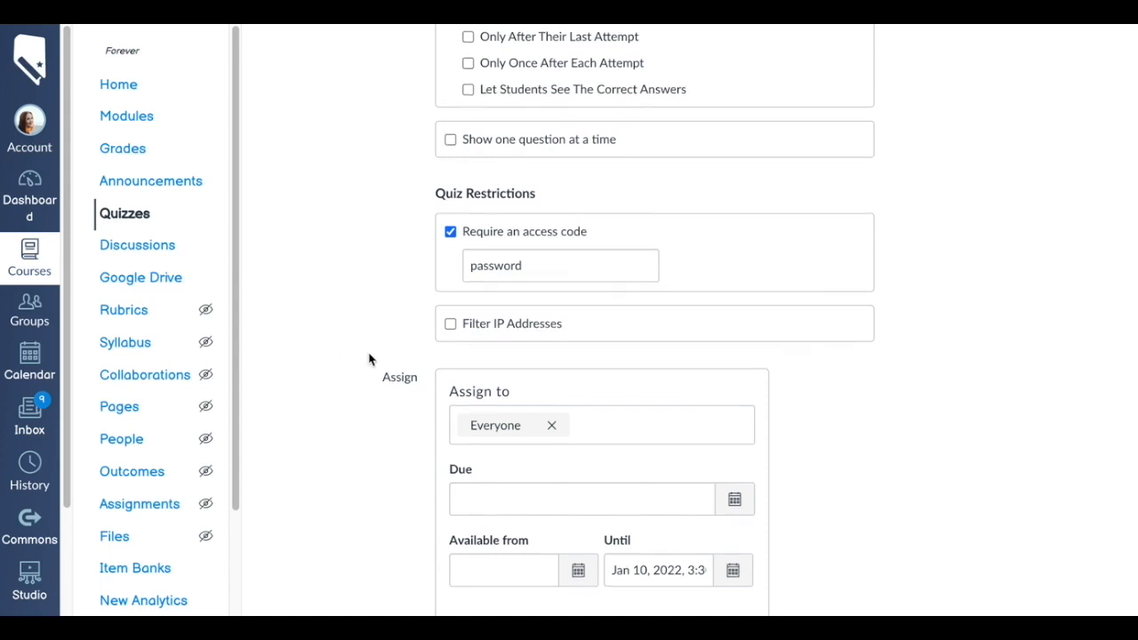
{"action": "mouse_move", "coordinate": [380, 347]}
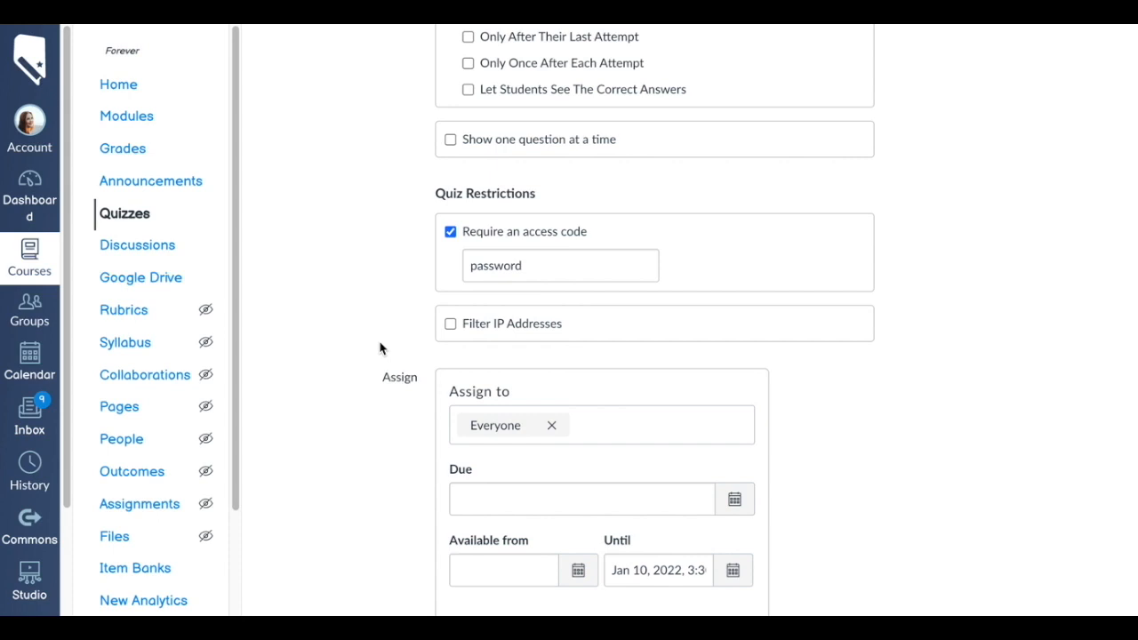
{"action": "mouse_move", "coordinate": [510, 298]}
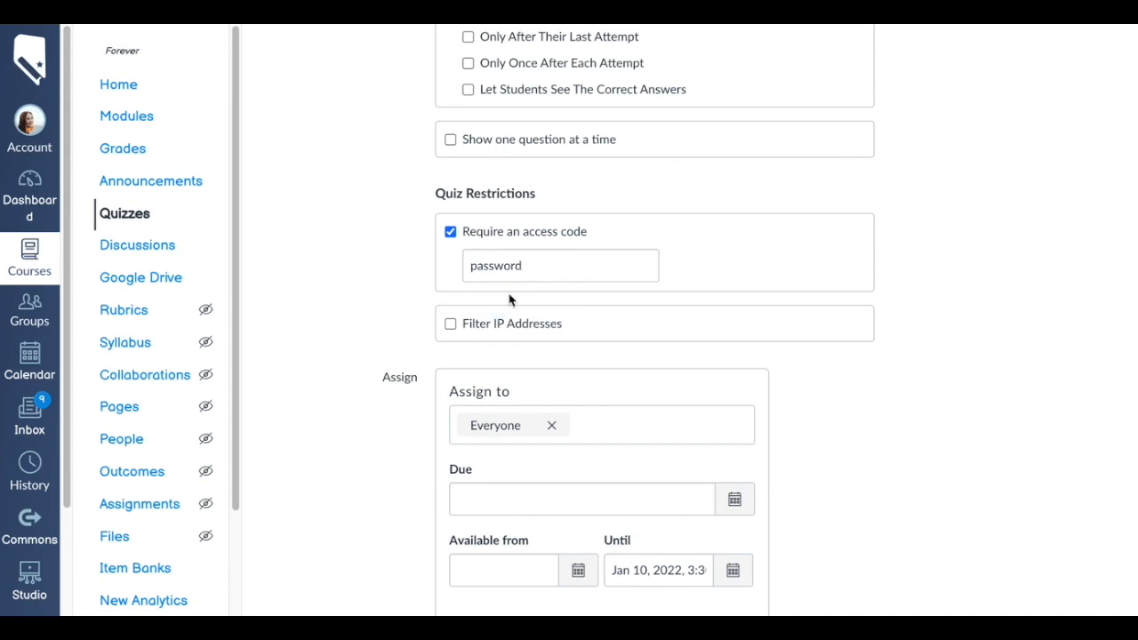
{"action": "left_click", "coordinate": [560, 265]}
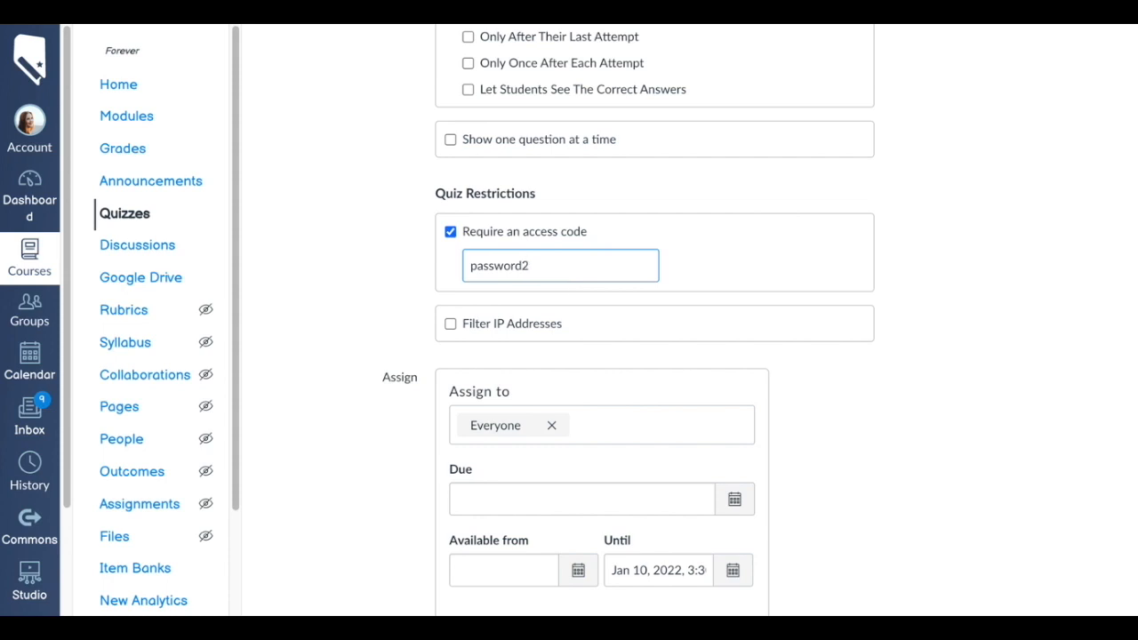
{"action": "key", "text": "BackSpace"}
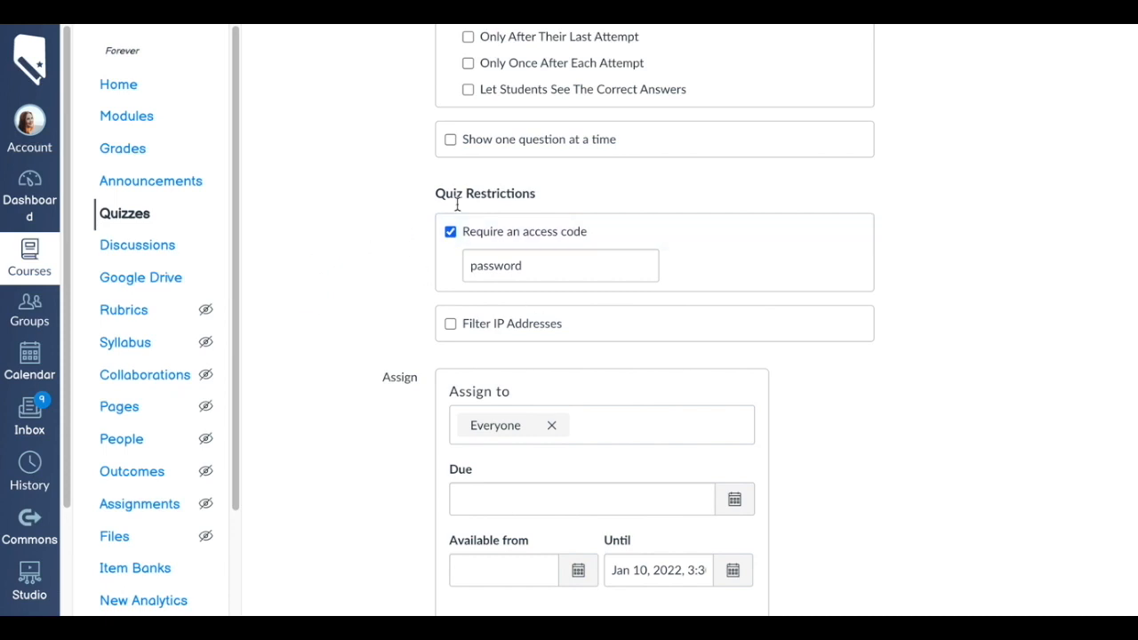
{"action": "mouse_move", "coordinate": [451, 286]}
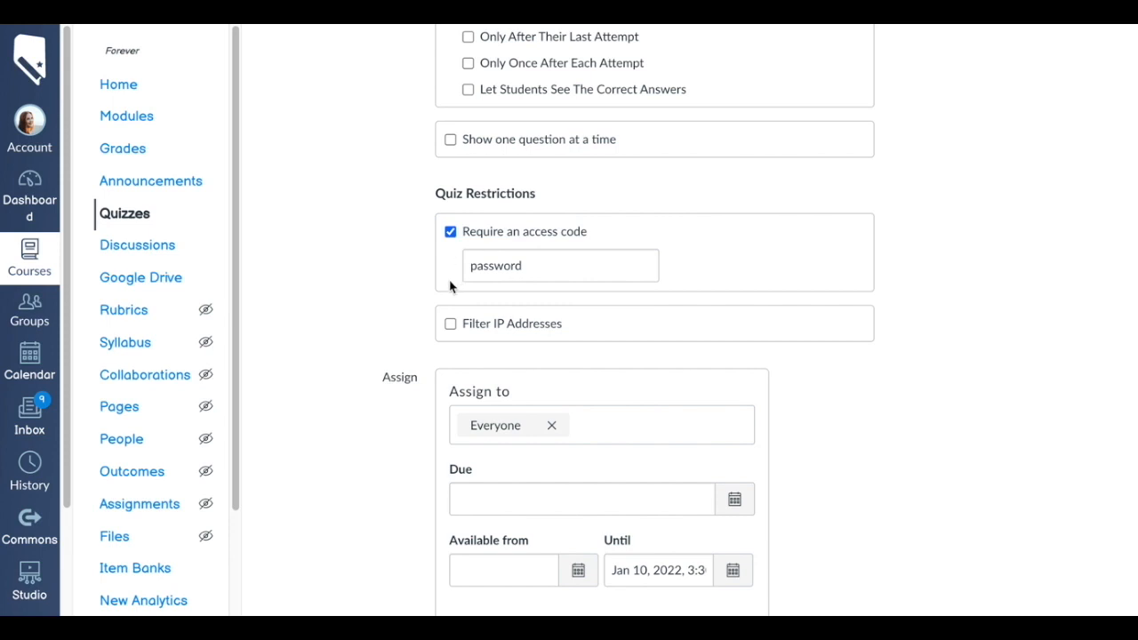
Step: Set the quiz Available Until date to January 10, 2022 at 3:30 PM
{"action": "scroll", "scroll_direction": "down", "scroll_amount": 3}
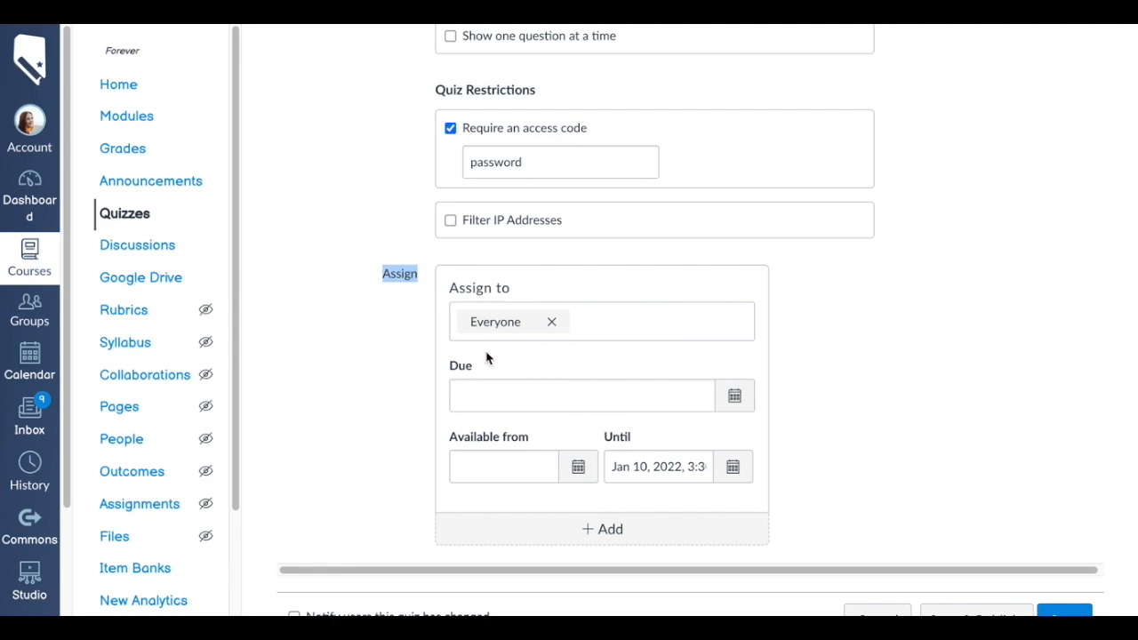
{"action": "mouse_move", "coordinate": [547, 500]}
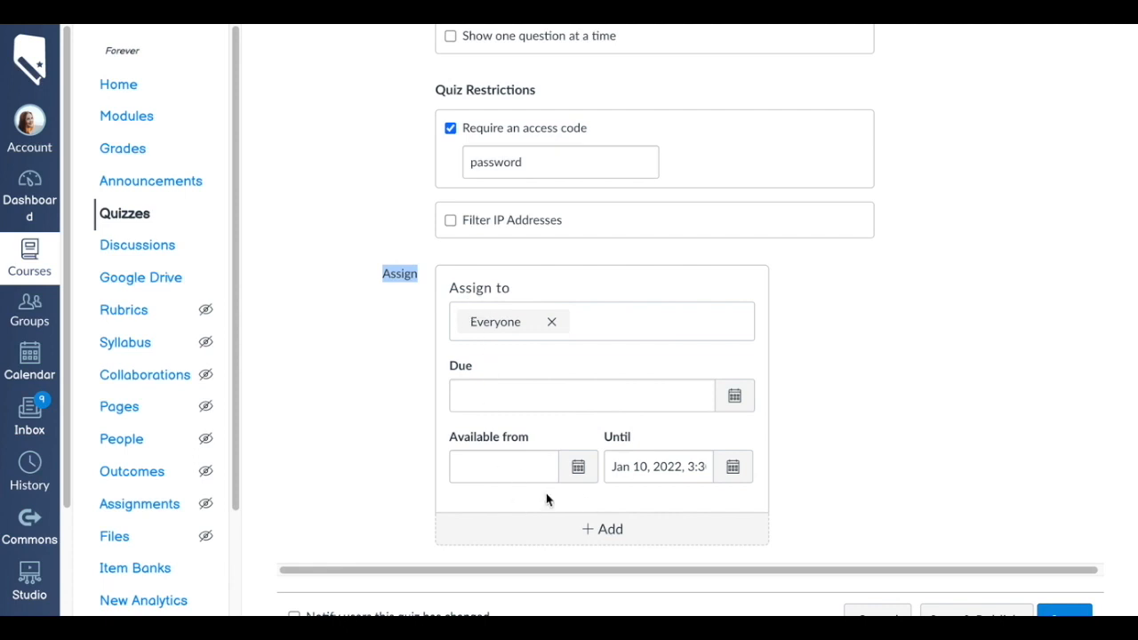
{"action": "left_click", "coordinate": [502, 466]}
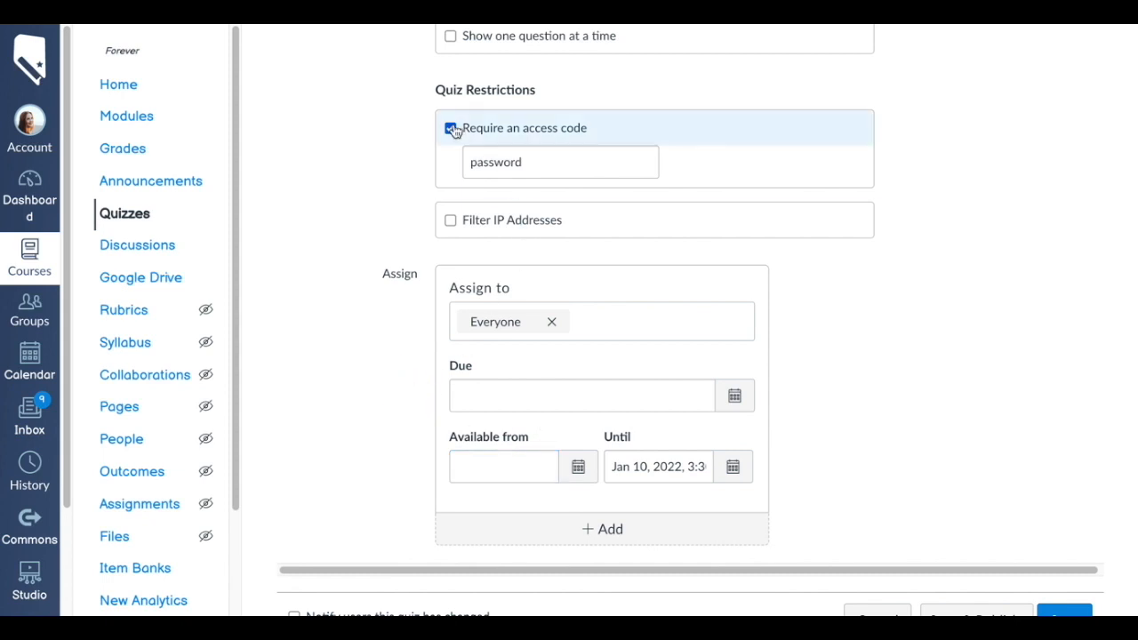
{"action": "left_click", "coordinate": [451, 128]}
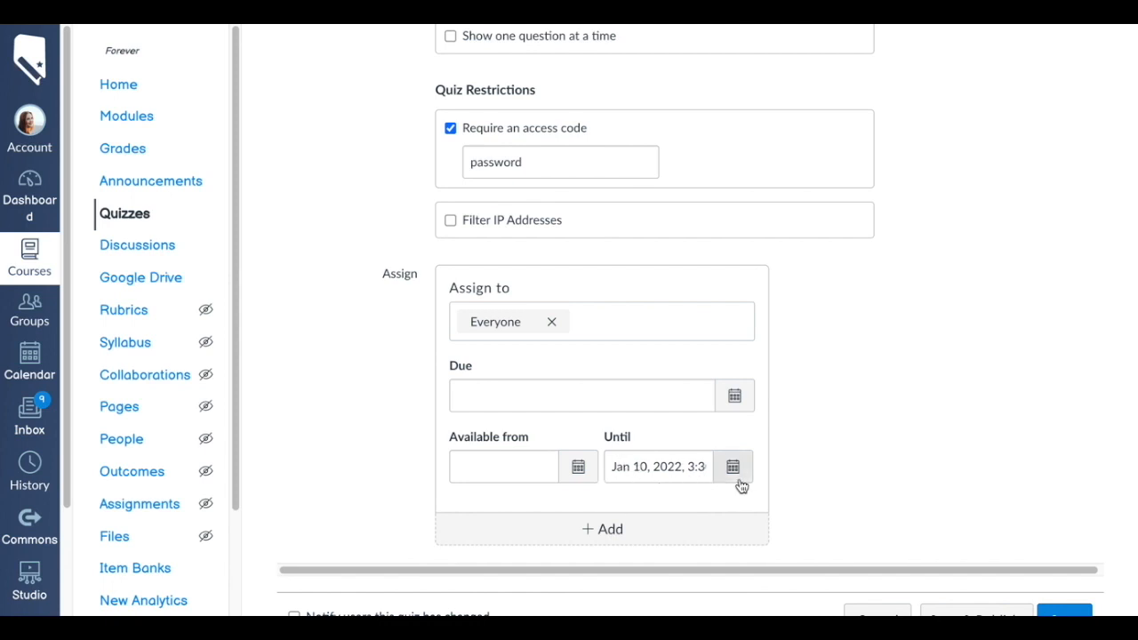
{"action": "left_click", "coordinate": [732, 466]}
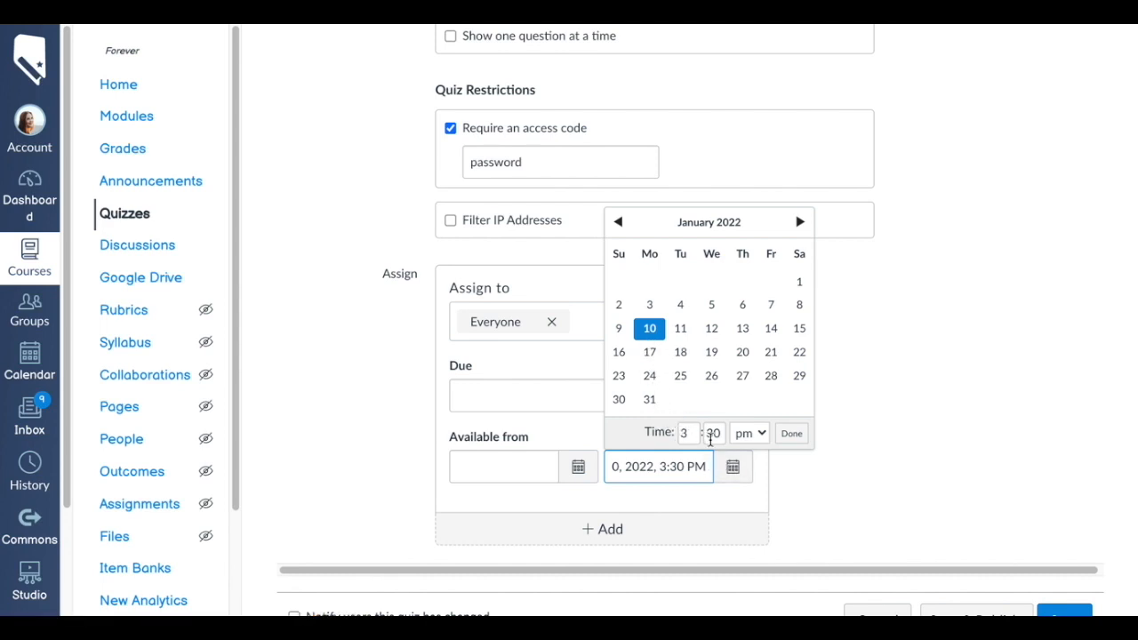
{"action": "mouse_move", "coordinate": [749, 434]}
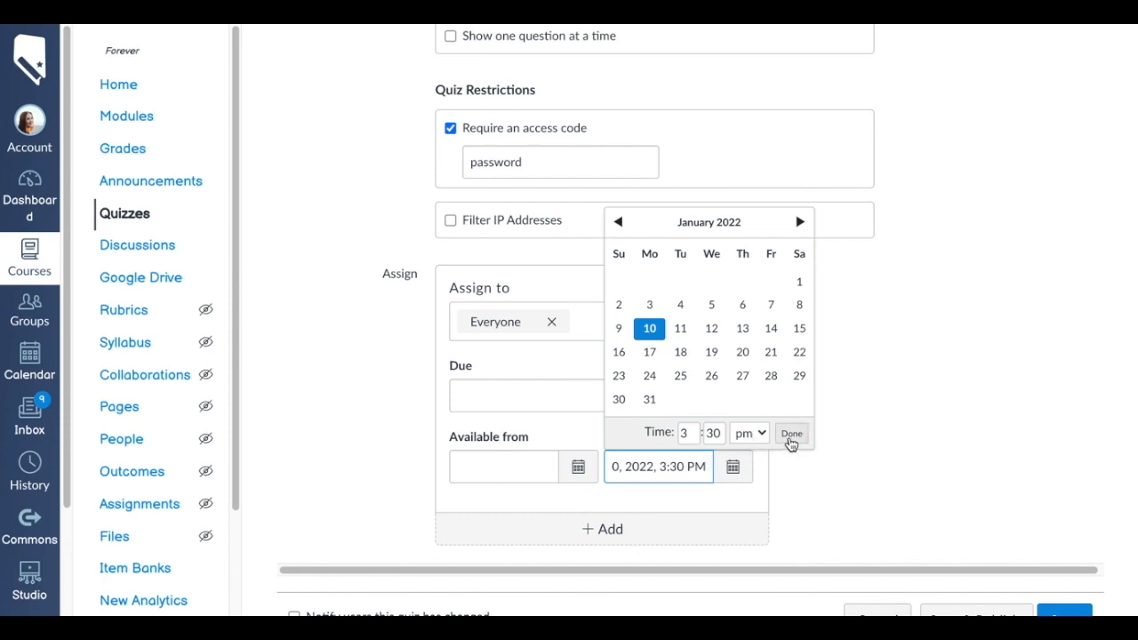
{"action": "mouse_move", "coordinate": [791, 444]}
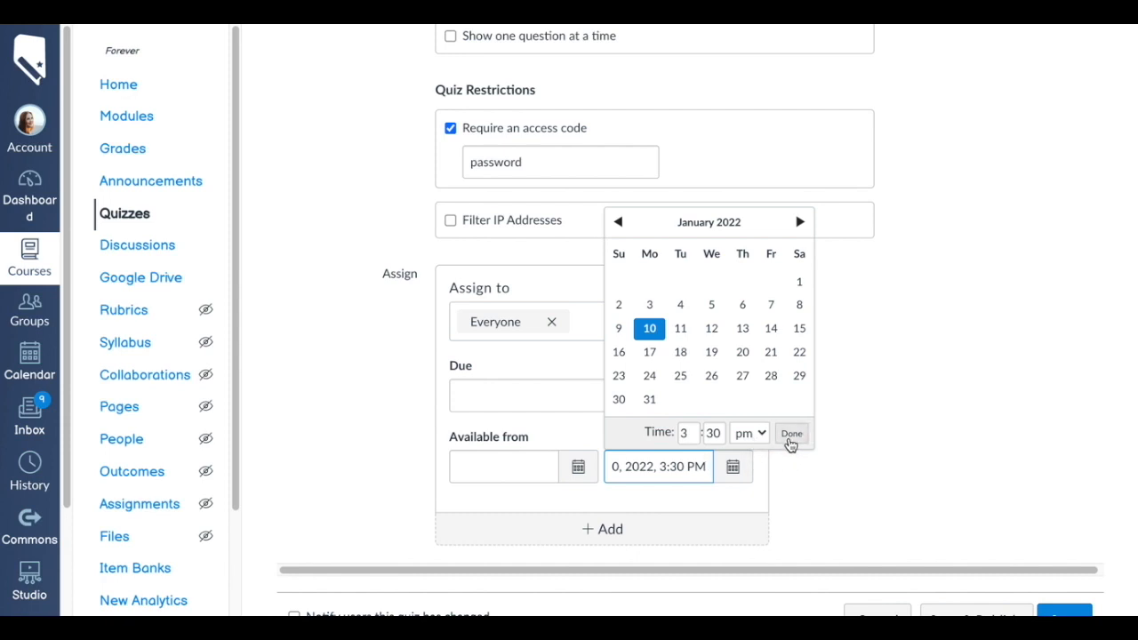
{"action": "left_click", "coordinate": [789, 434]}
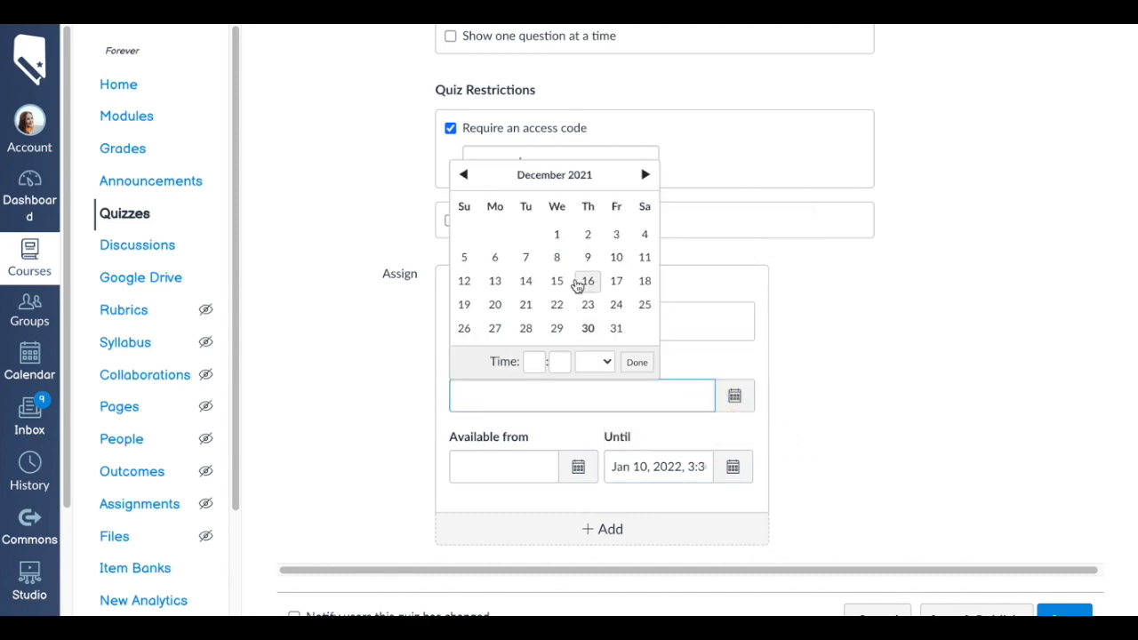
Step: Set the Due date to January 10, 2022 for Everyone in the assignment dates
{"action": "left_click", "coordinate": [646, 174]}
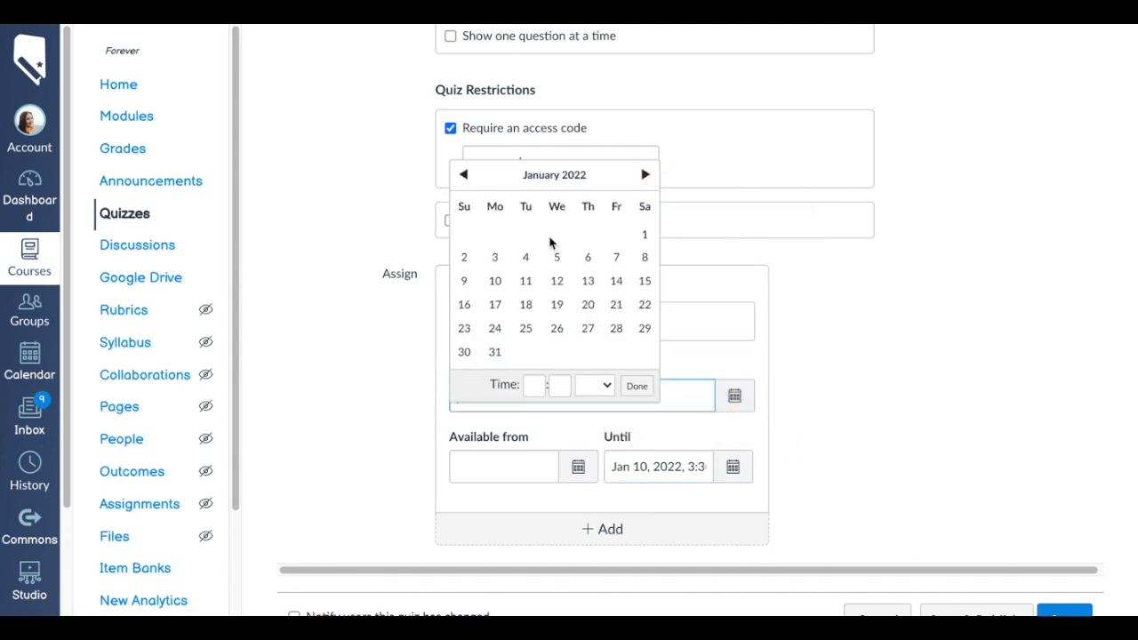
{"action": "left_click", "coordinate": [494, 281]}
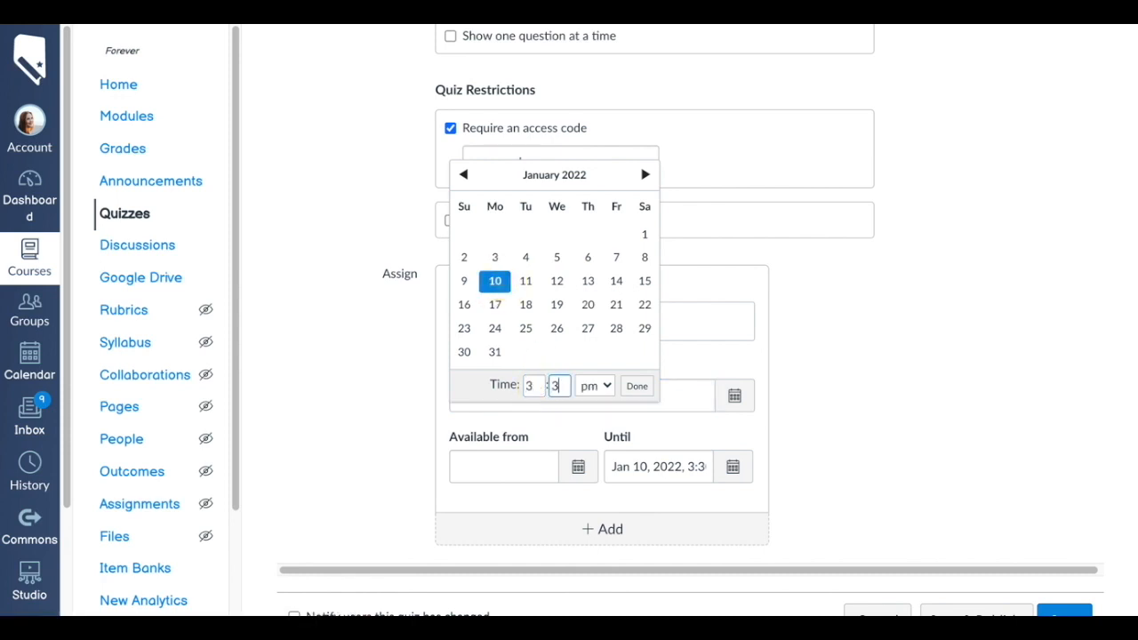
{"action": "left_click", "coordinate": [637, 385]}
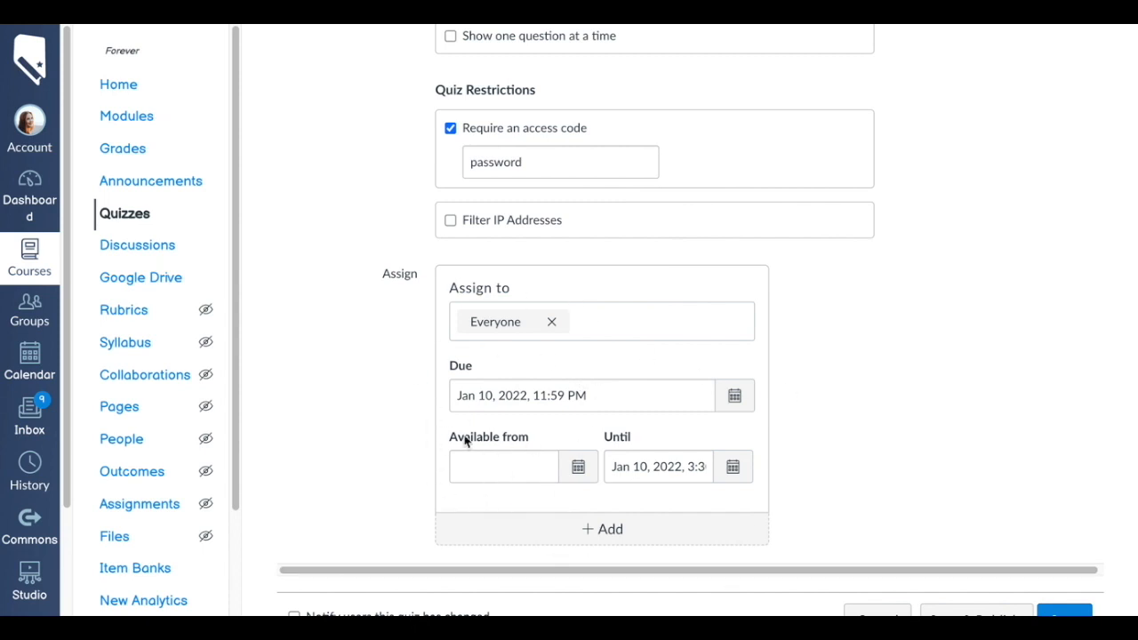
{"action": "left_click", "coordinate": [501, 466]}
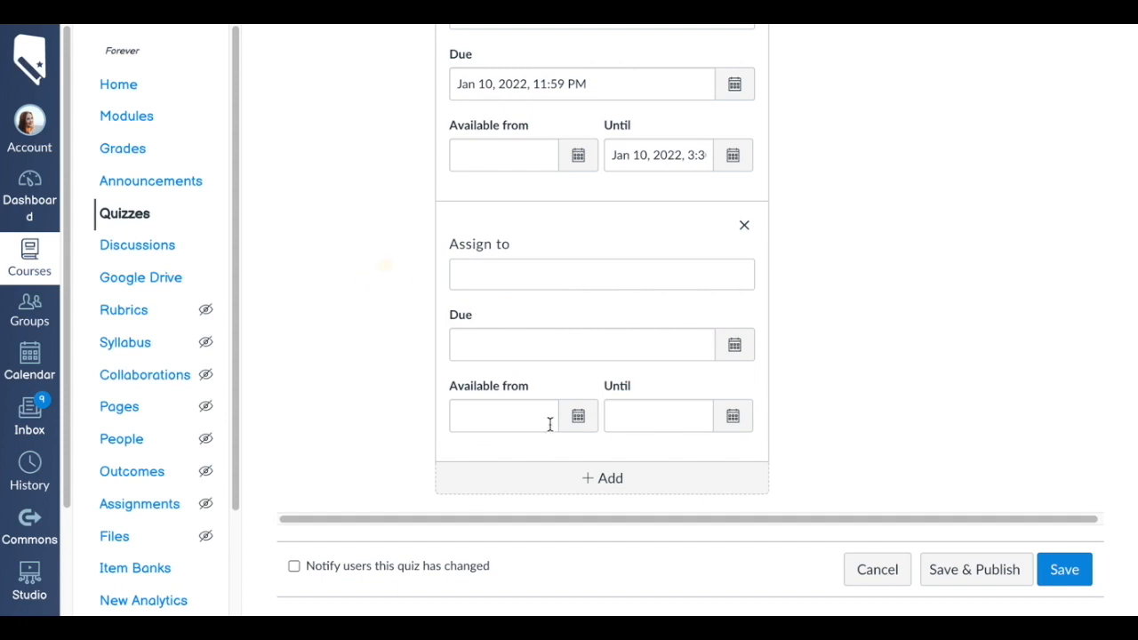
{"action": "left_click", "coordinate": [600, 476]}
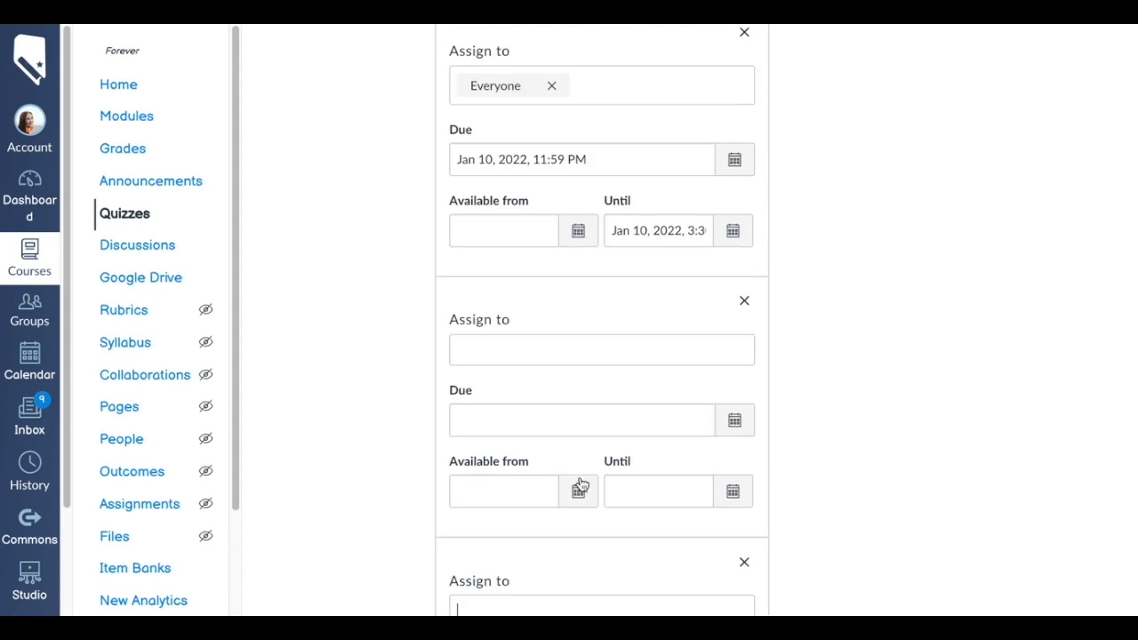
{"action": "left_click", "coordinate": [601, 349]}
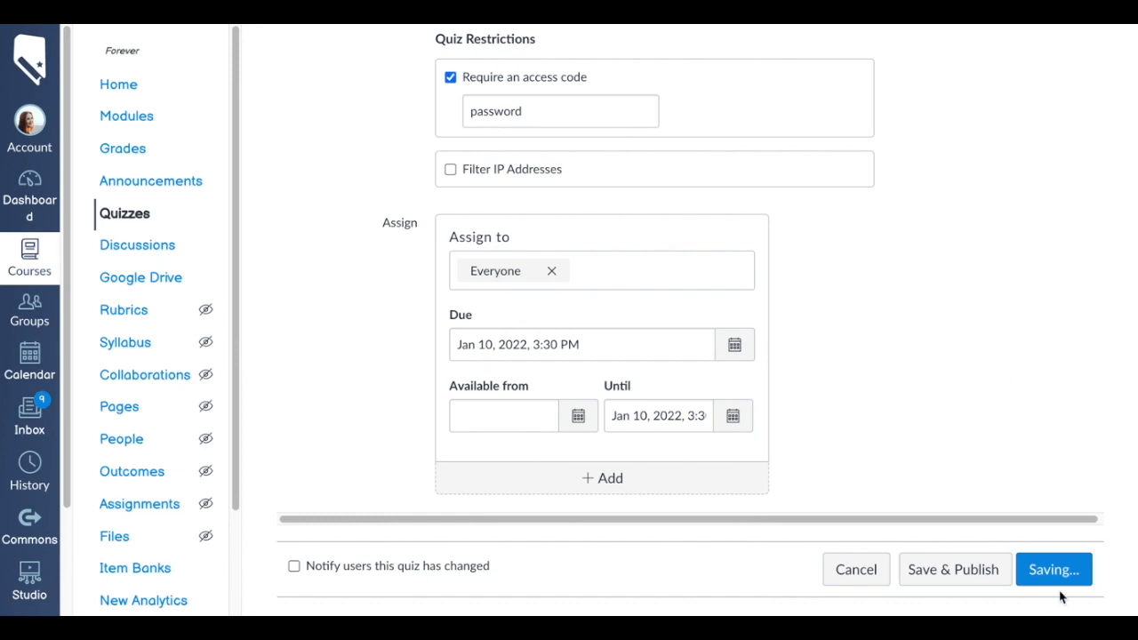
Step: Save the quiz settings and preview the Magnetism quiz as a student would see it
{"action": "left_click", "coordinate": [1052, 569]}
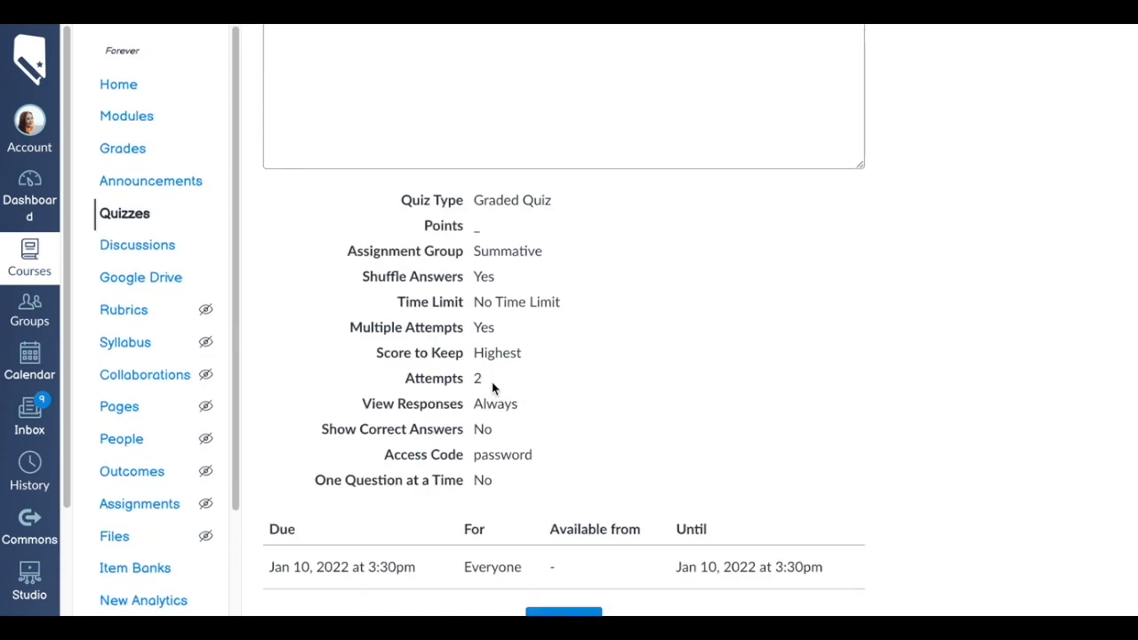
{"action": "scroll", "scroll_direction": "up", "scroll_amount": 3}
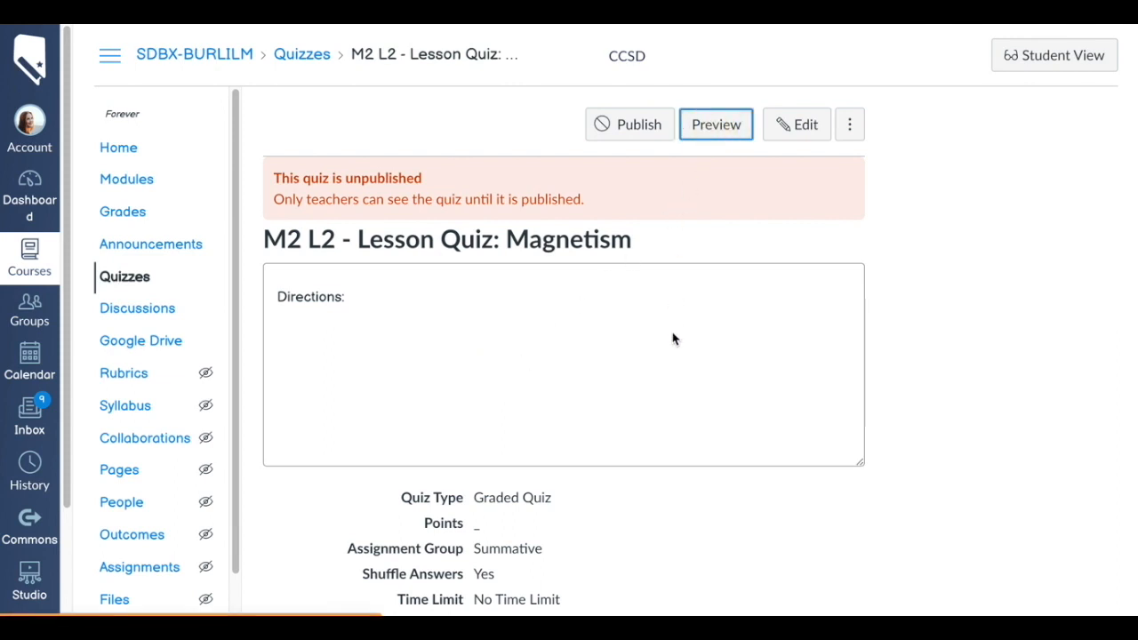
{"action": "left_click", "coordinate": [715, 125]}
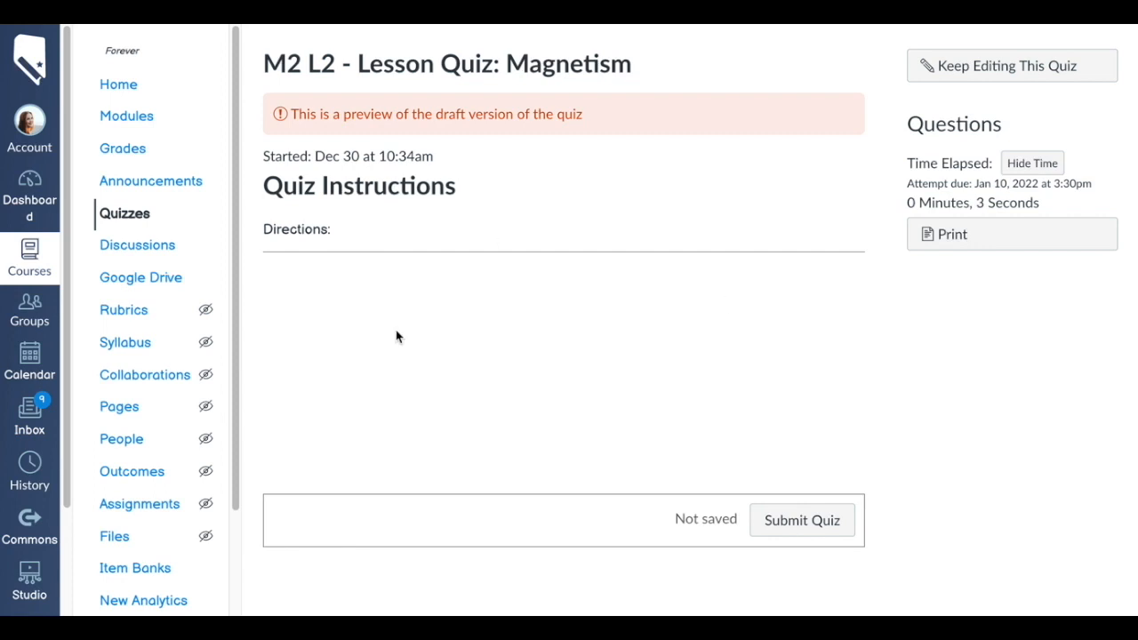
{"action": "mouse_move", "coordinate": [661, 380]}
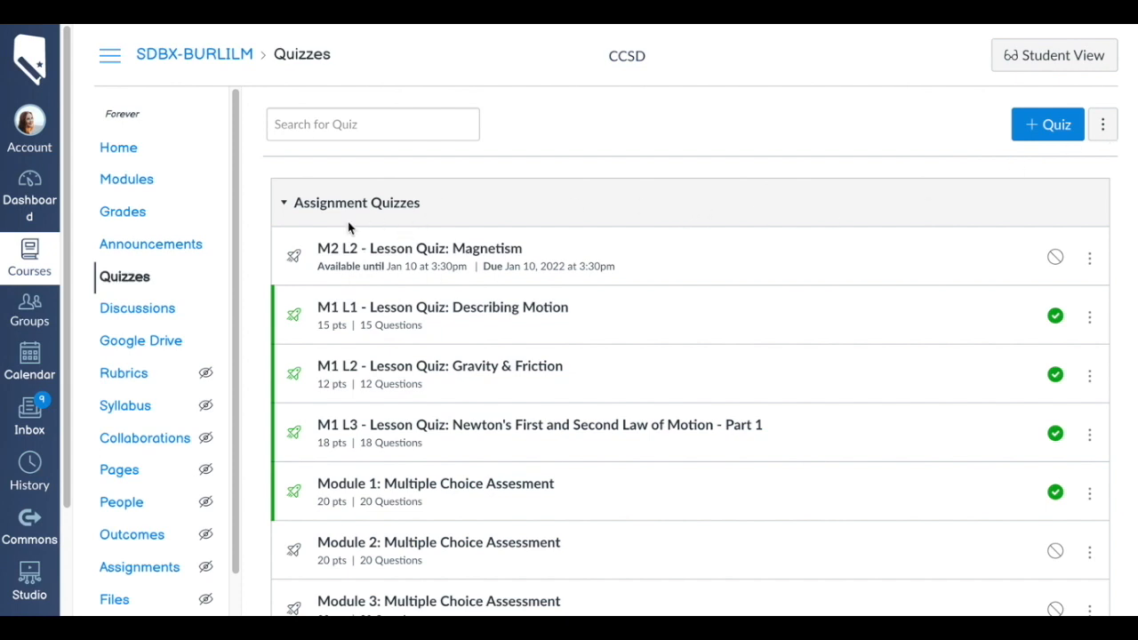
{"action": "mouse_move", "coordinate": [1104, 135]}
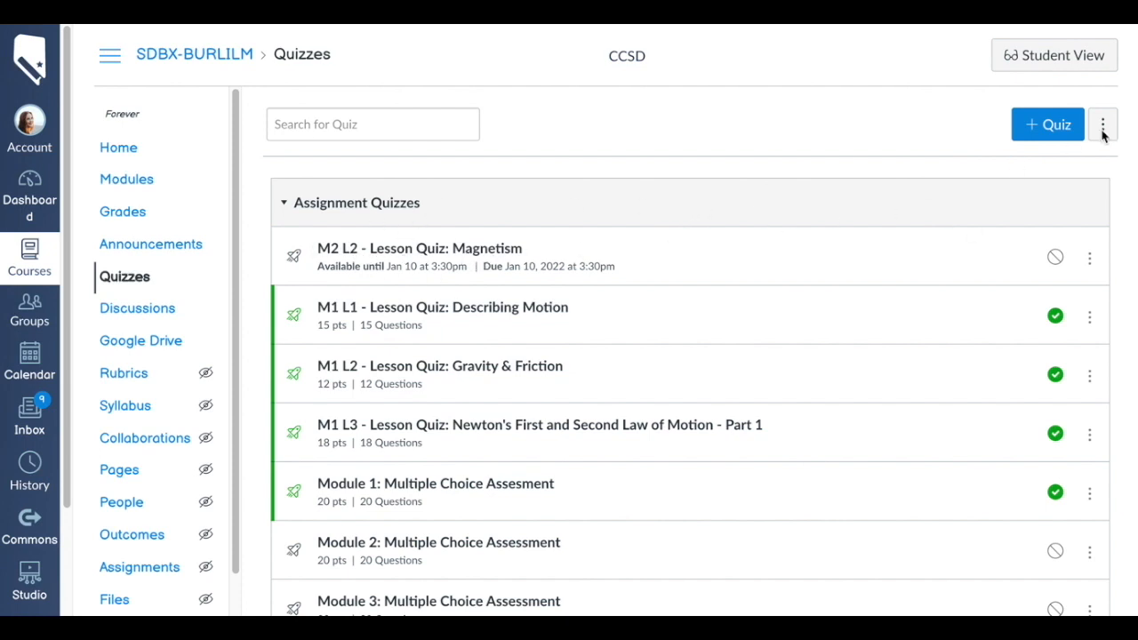
{"action": "mouse_move", "coordinate": [1003, 135]}
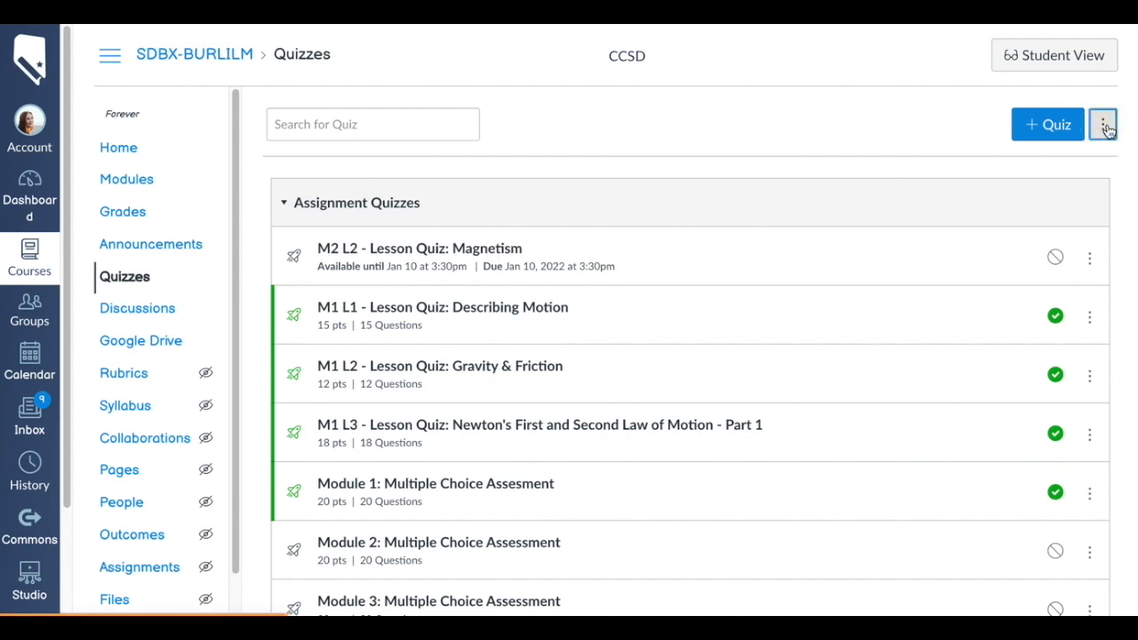
Step: Go to Manage Question Banks and scroll through the existing course banks and their counts
{"action": "left_click", "coordinate": [1102, 124]}
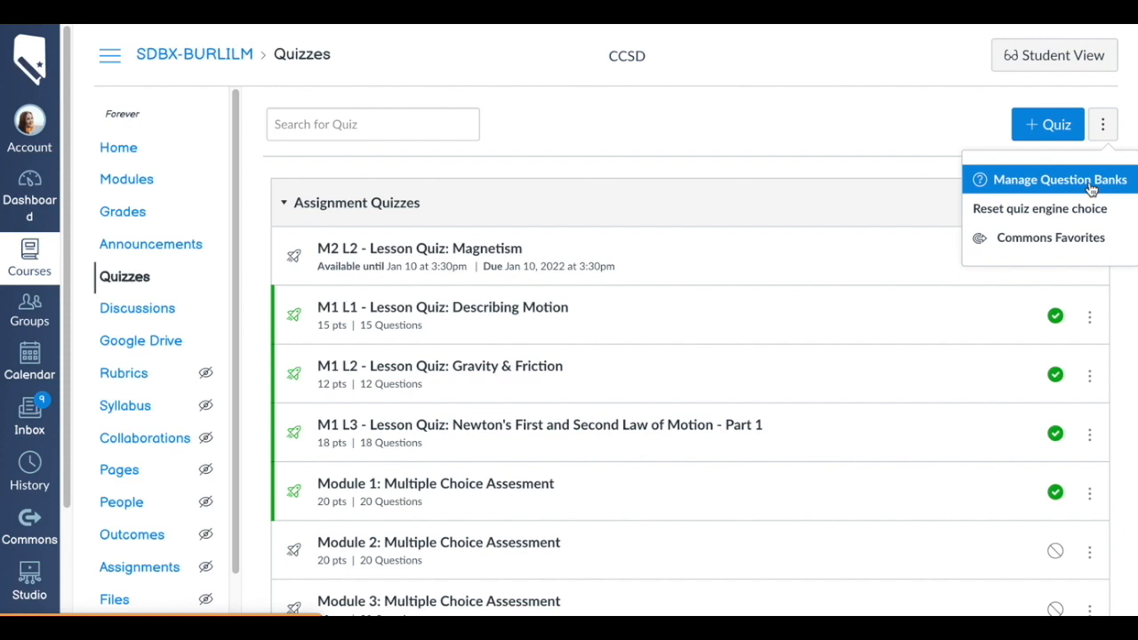
{"action": "left_click", "coordinate": [1102, 124]}
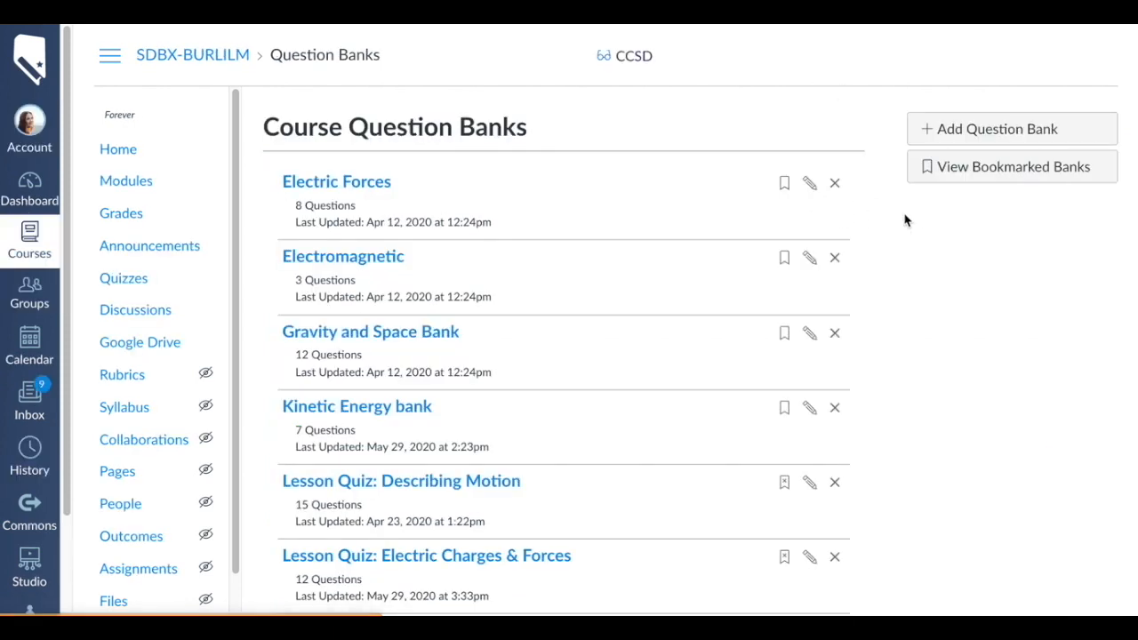
{"action": "scroll", "scroll_direction": "down", "scroll_amount": 3}
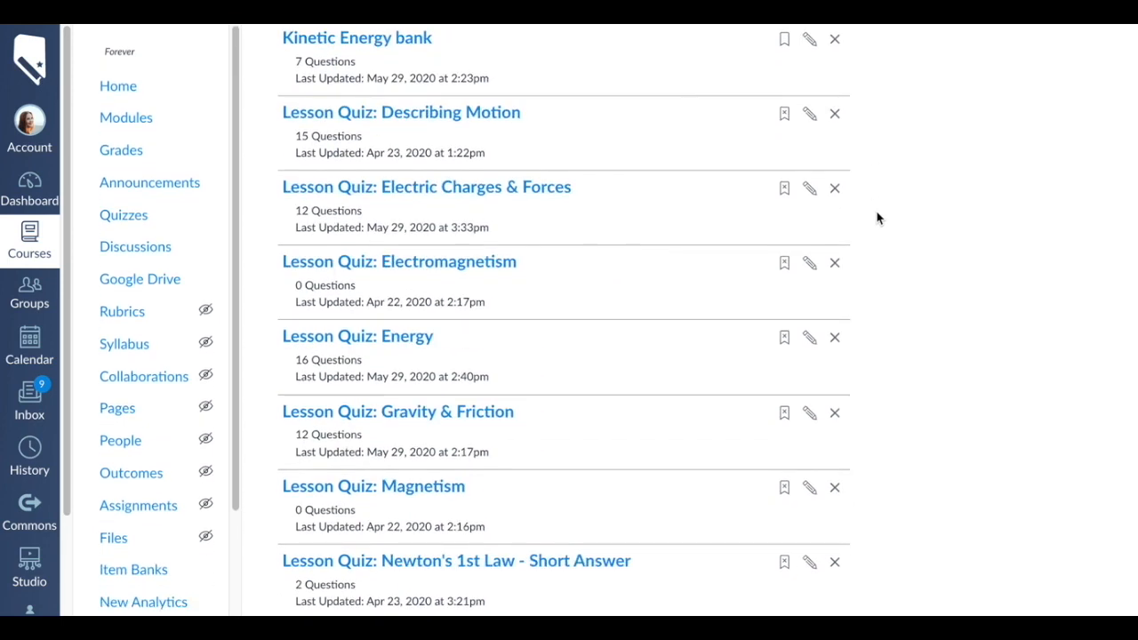
{"action": "scroll", "scroll_direction": "down", "scroll_amount": 3}
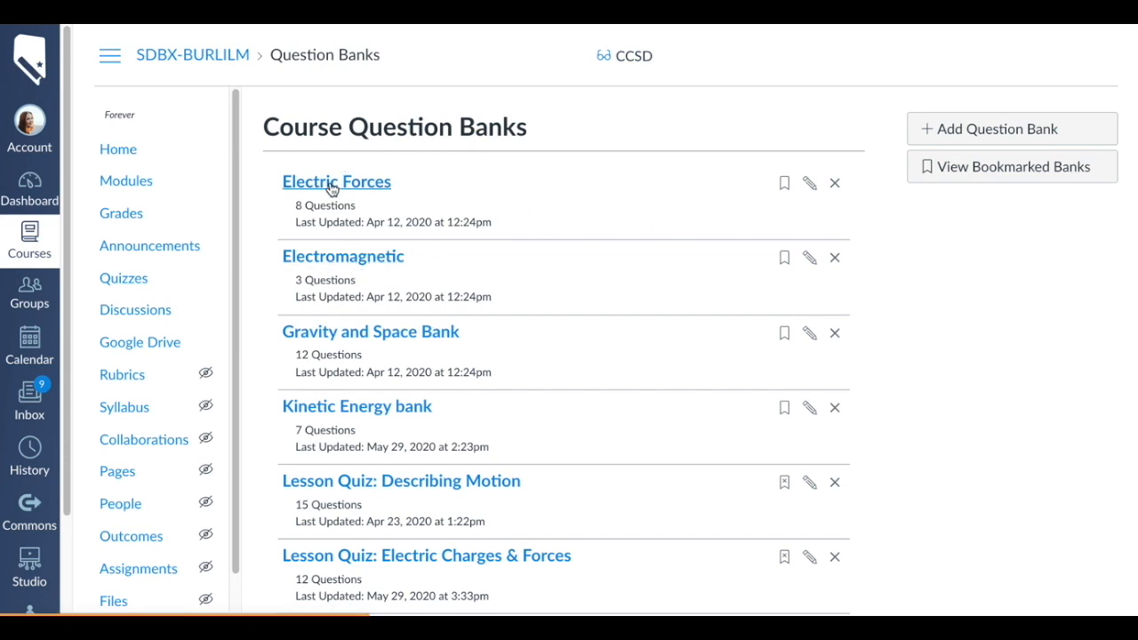
{"action": "scroll", "scroll_direction": "down", "scroll_amount": 3}
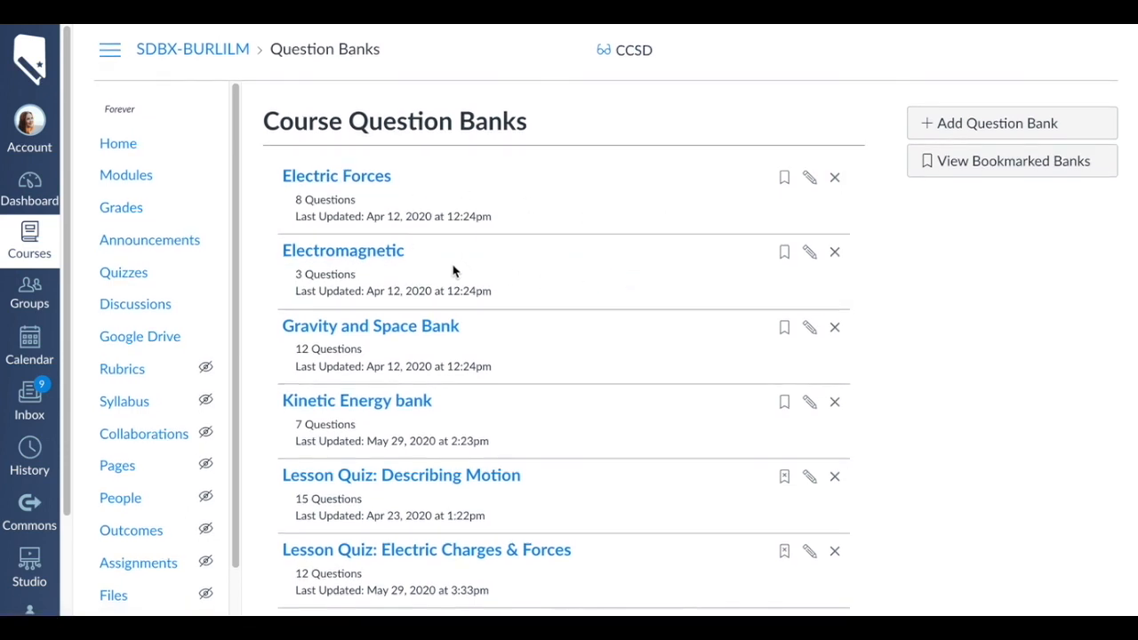
{"action": "scroll", "scroll_direction": "down", "scroll_amount": 3}
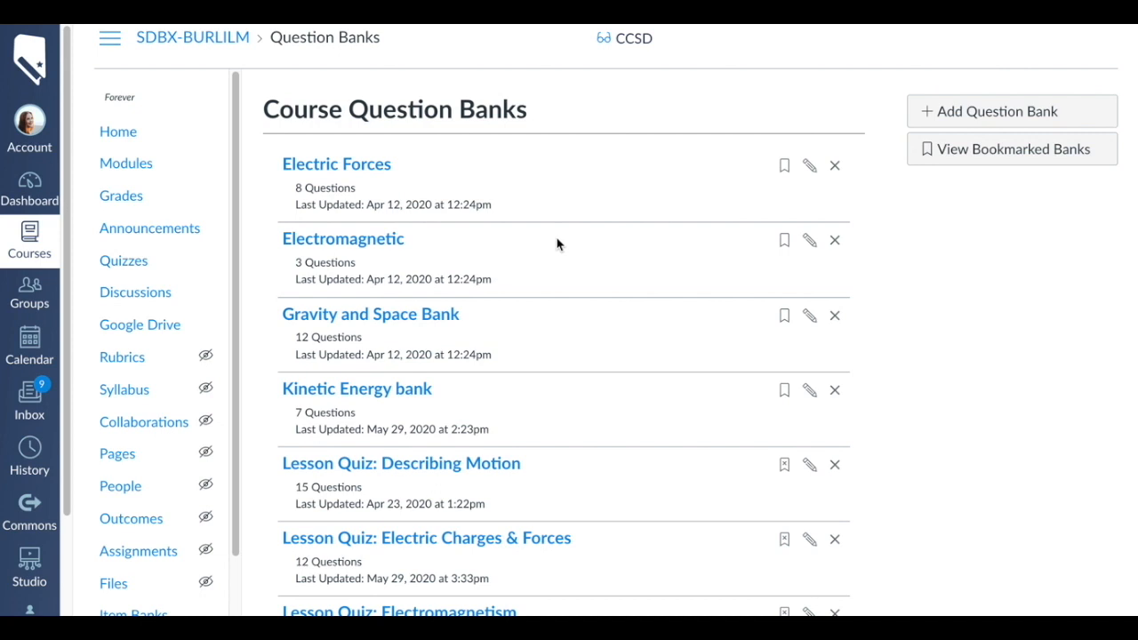
{"action": "scroll", "scroll_direction": "down", "scroll_amount": 3}
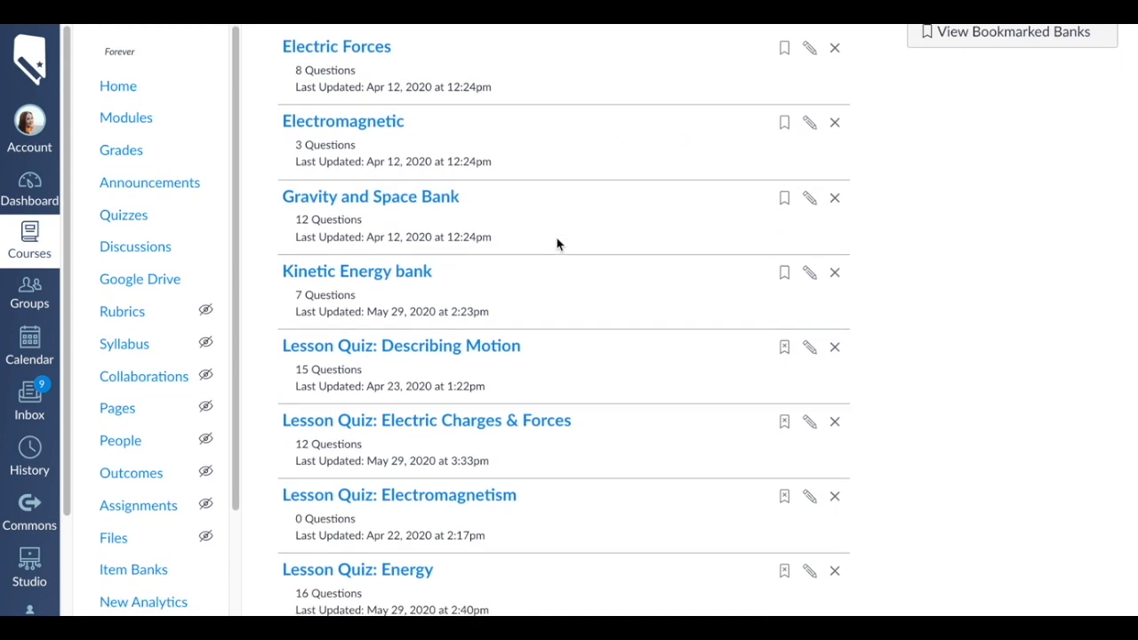
{"action": "scroll", "scroll_direction": "down", "scroll_amount": 3}
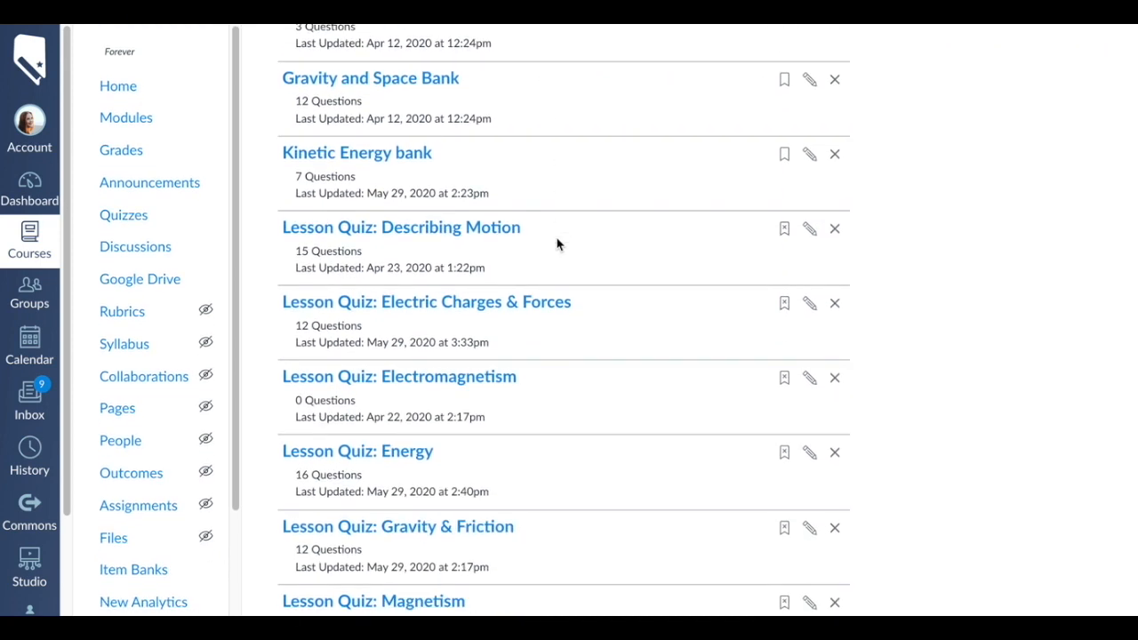
{"action": "scroll", "scroll_direction": "down", "scroll_amount": 3}
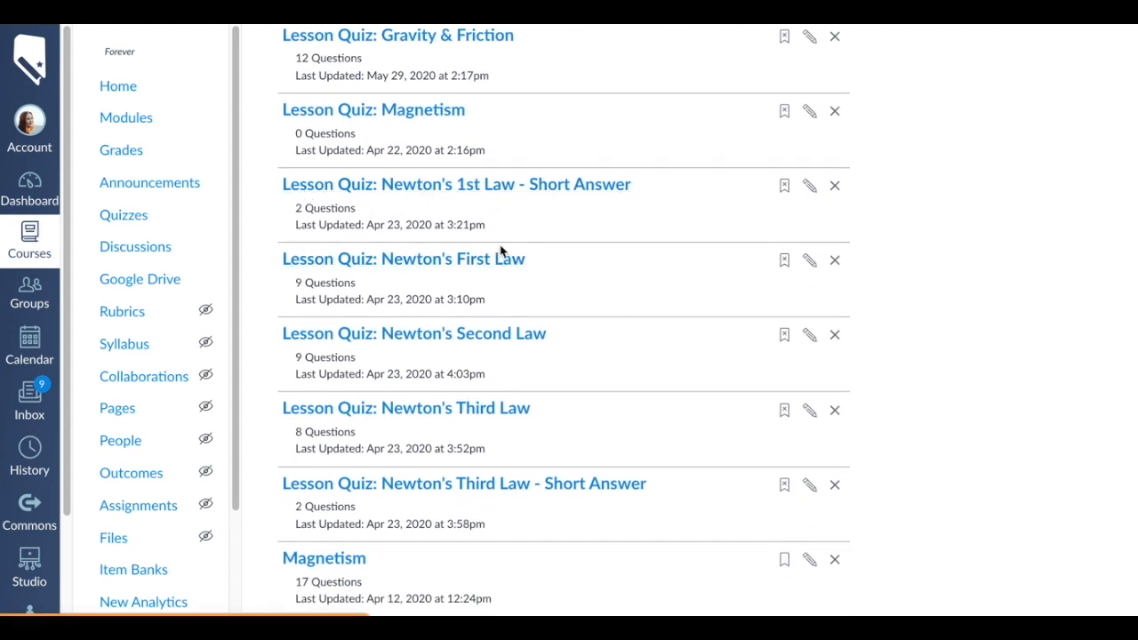
{"action": "scroll", "scroll_direction": "down", "scroll_amount": 3}
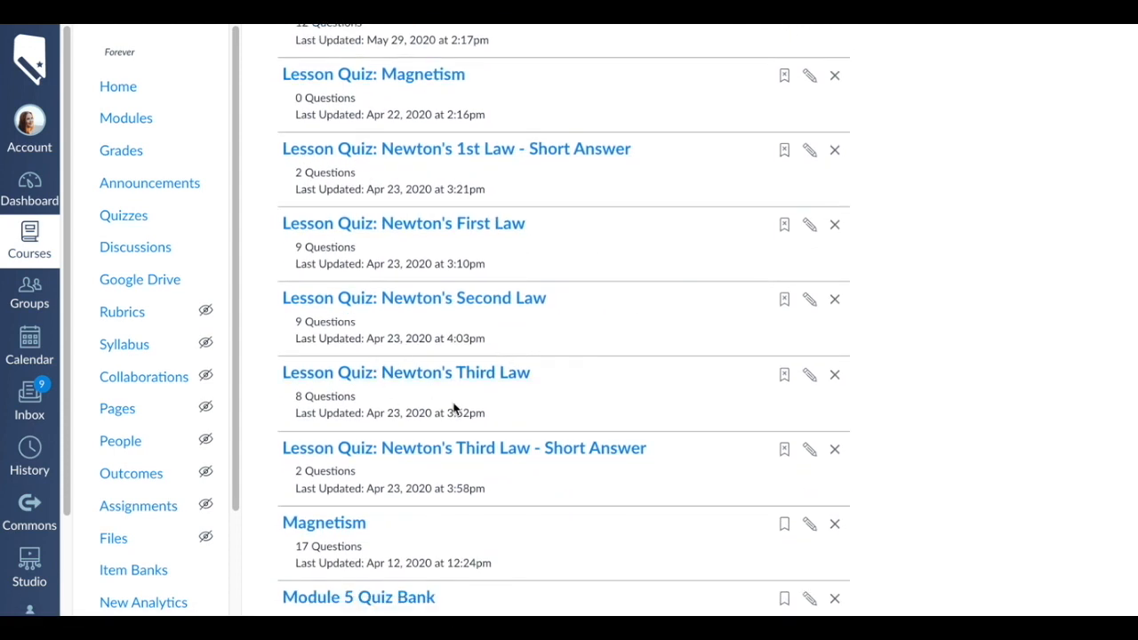
{"action": "scroll", "scroll_direction": "down", "scroll_amount": 3}
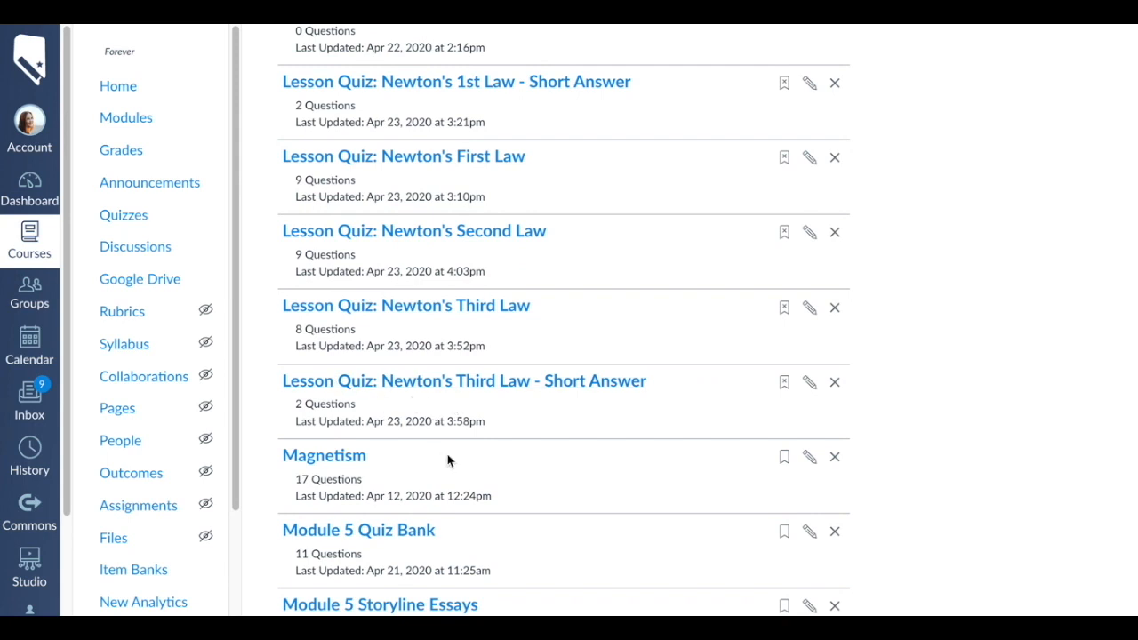
{"action": "scroll", "scroll_direction": "down", "scroll_amount": 3}
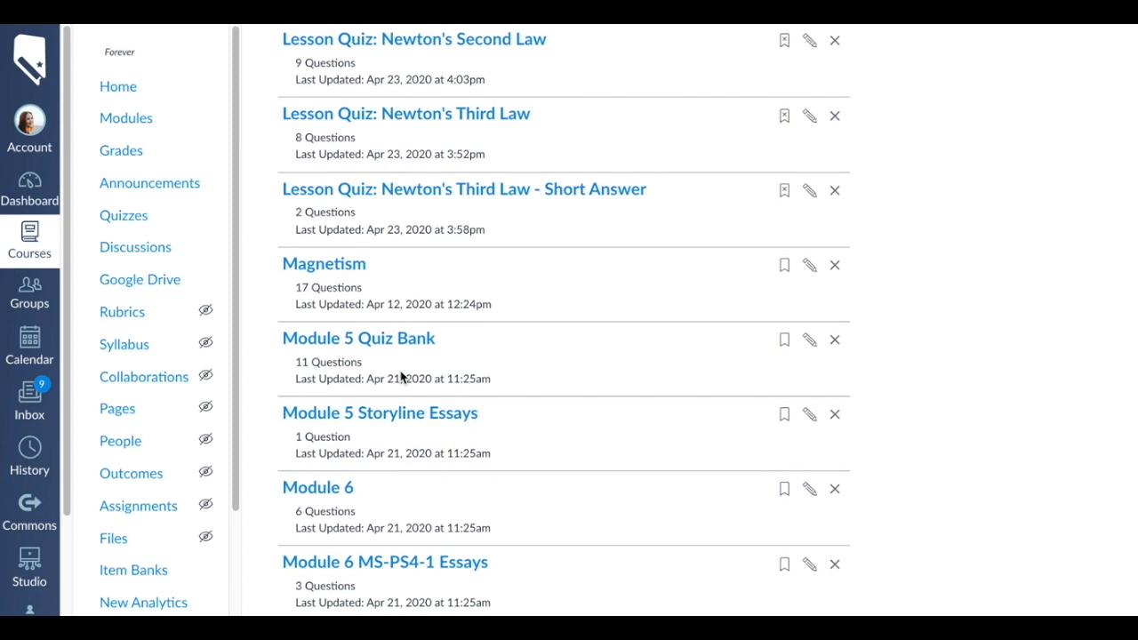
{"action": "scroll", "scroll_direction": "down", "scroll_amount": 3}
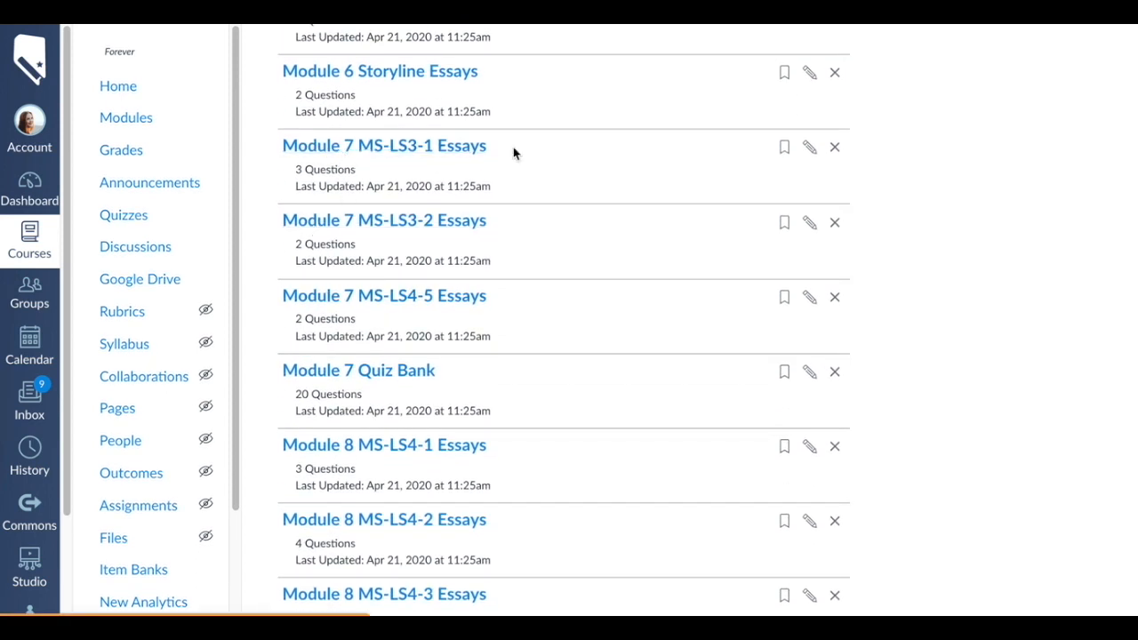
{"action": "scroll", "scroll_direction": "down", "scroll_amount": 3}
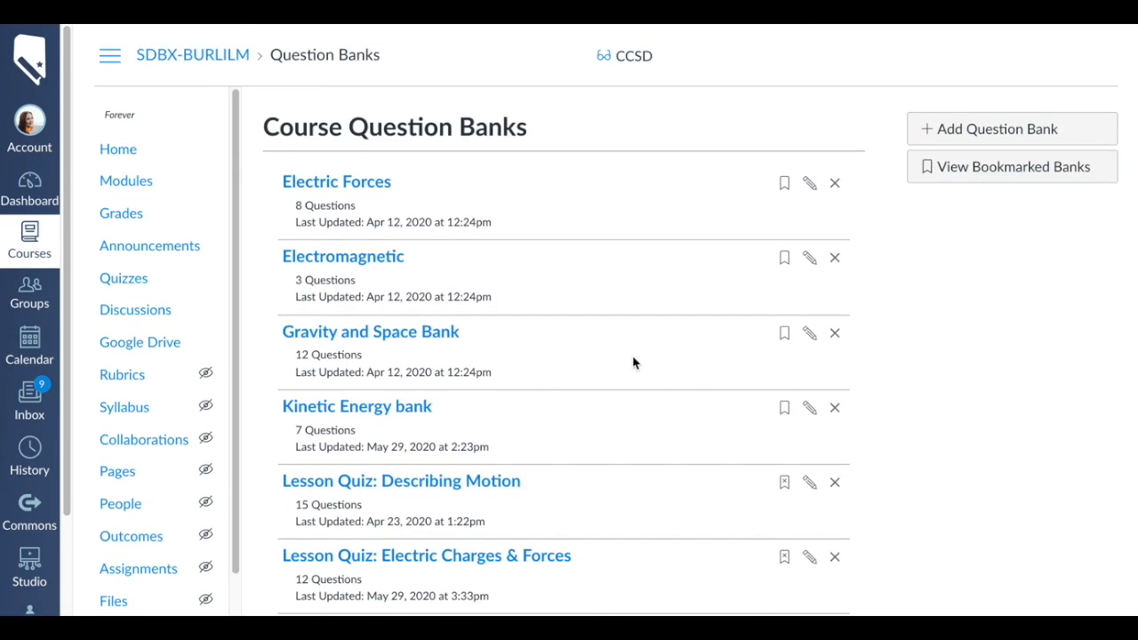
{"action": "mouse_move", "coordinate": [957, 300]}
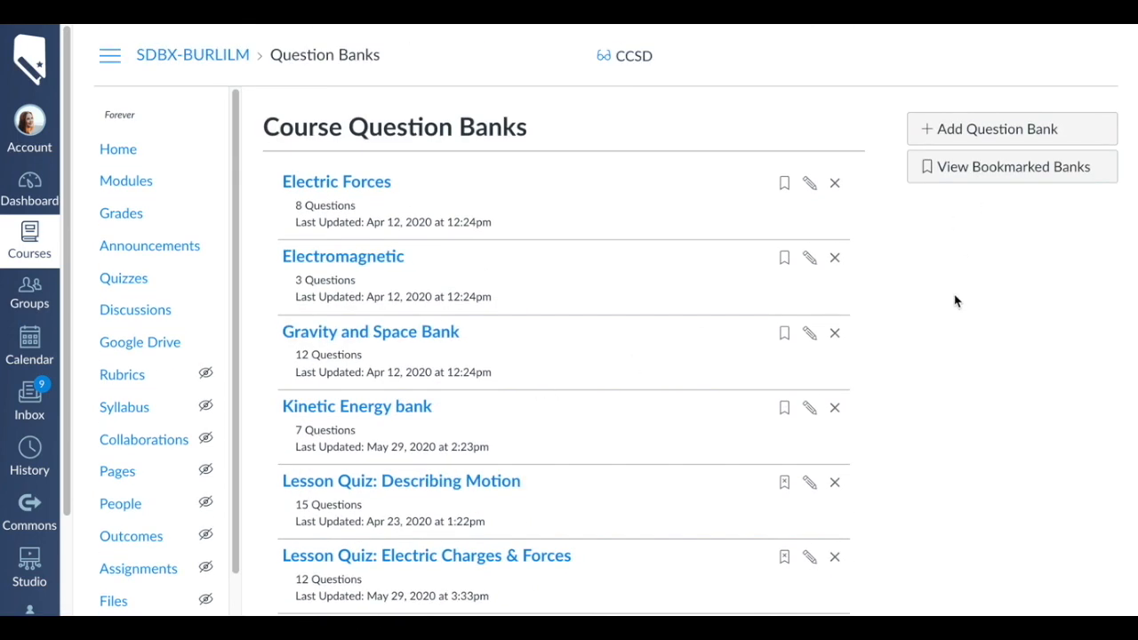
{"action": "mouse_move", "coordinate": [946, 304]}
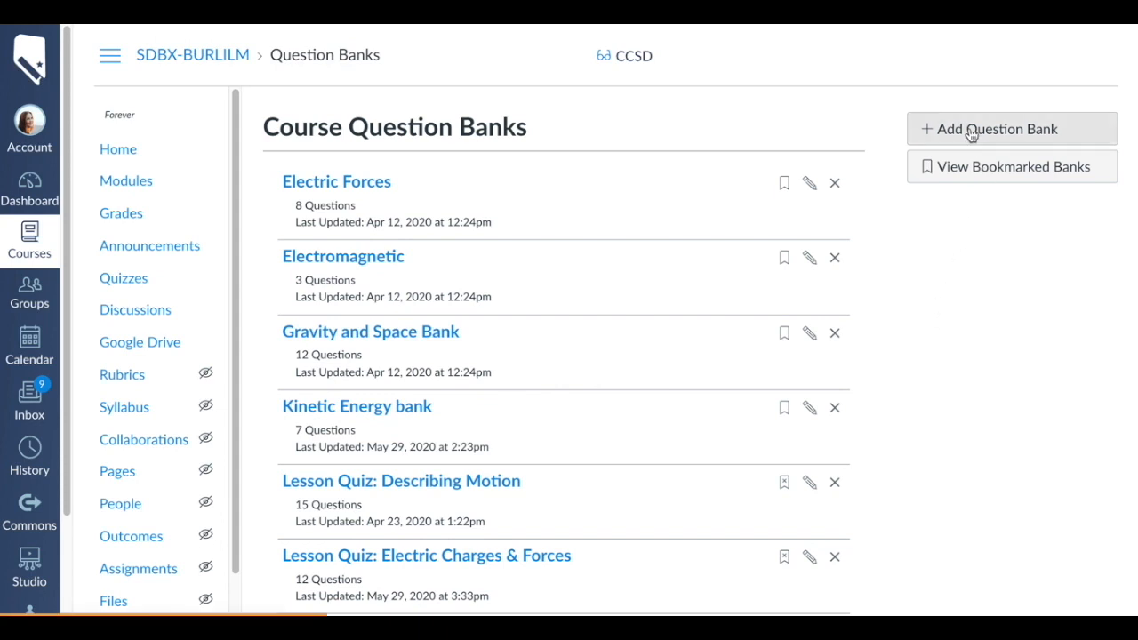
Step: Add a new course question bank named 'Magnetism'
{"action": "left_click", "coordinate": [996, 128]}
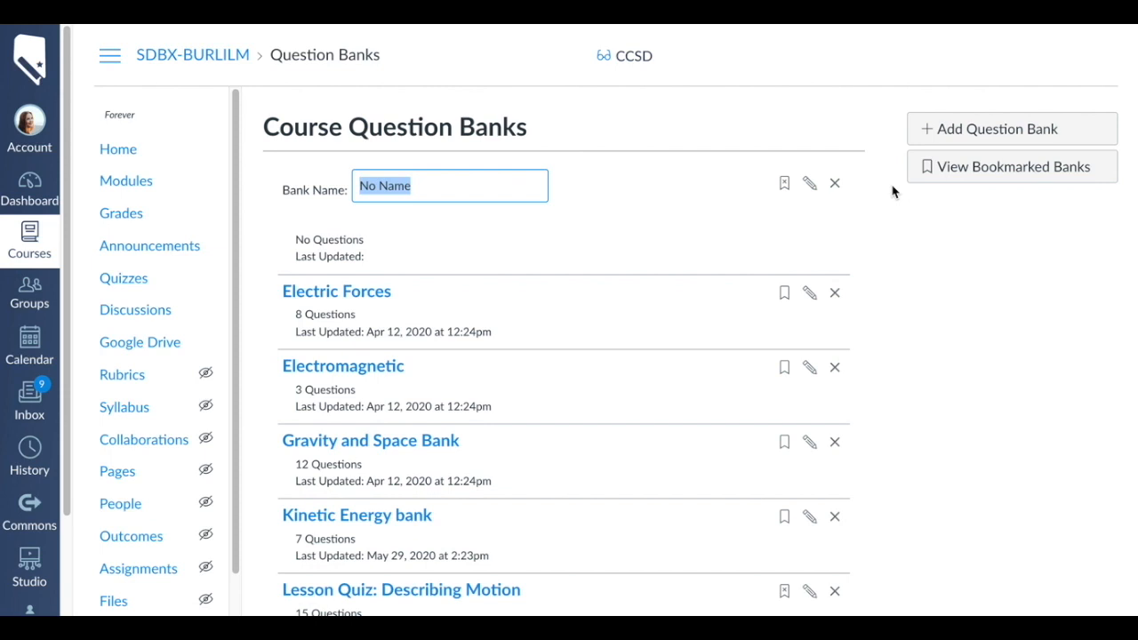
{"action": "type", "text": "Magn"}
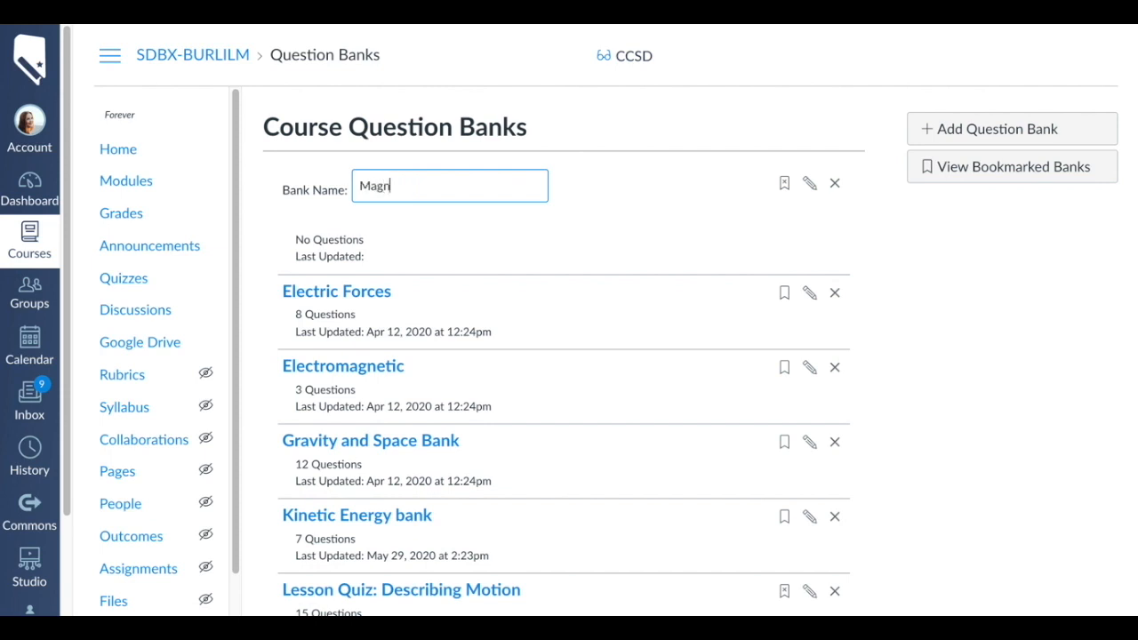
{"action": "type", "text": "i"}
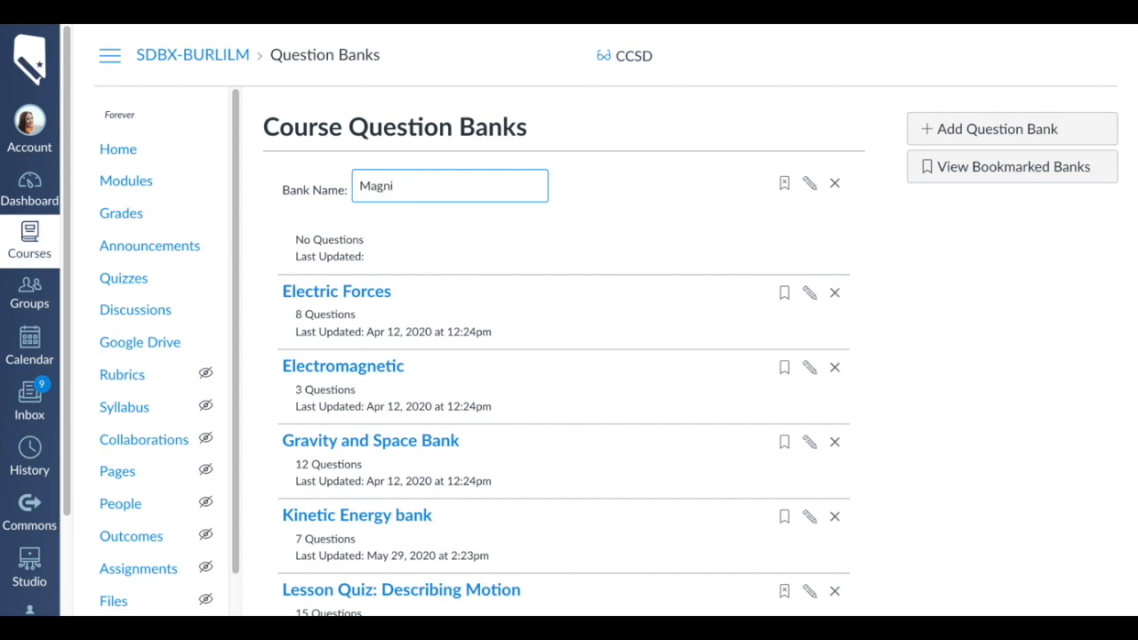
{"action": "key", "text": "Backspace"}
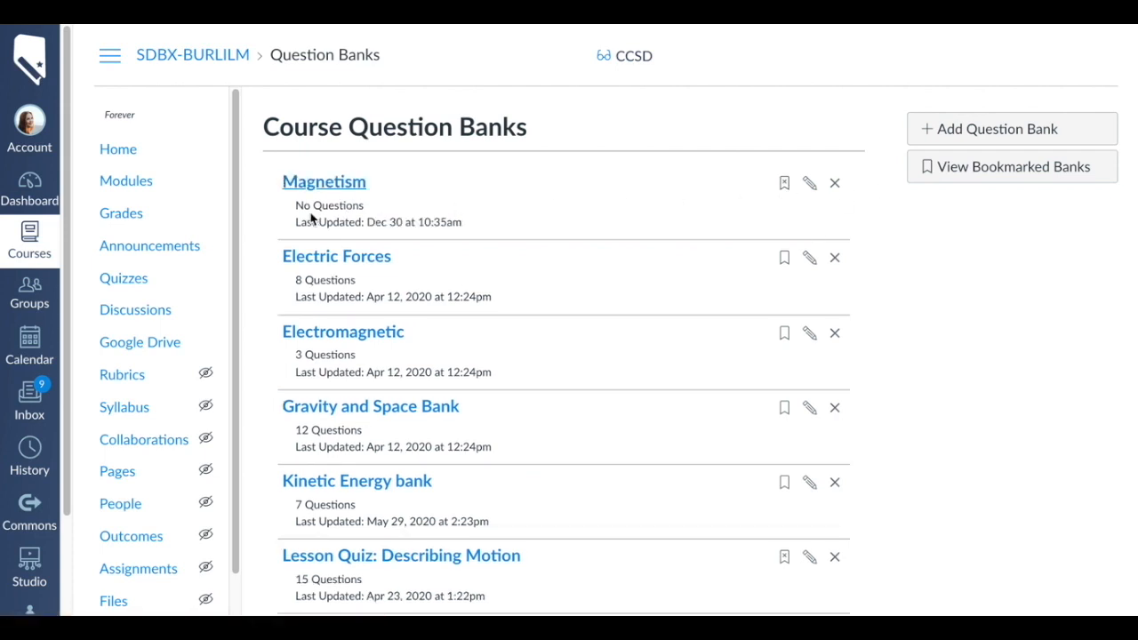
{"action": "double_click", "coordinate": [329, 206]}
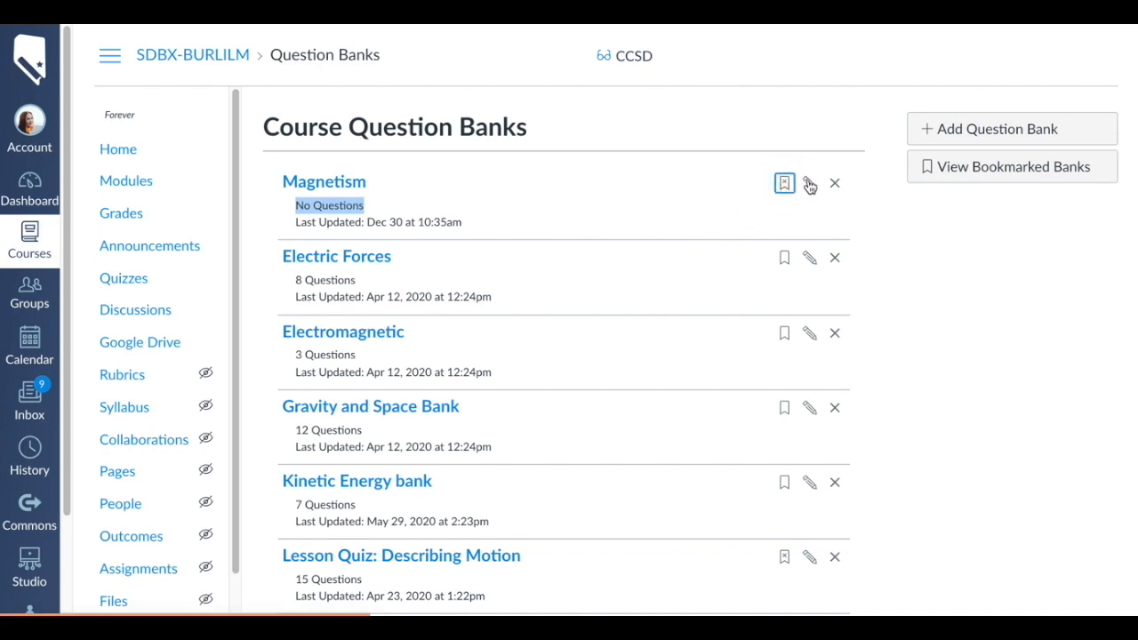
Step: Confirm the Magnetism bank name and go into the empty bank's page
{"action": "left_click", "coordinate": [809, 183]}
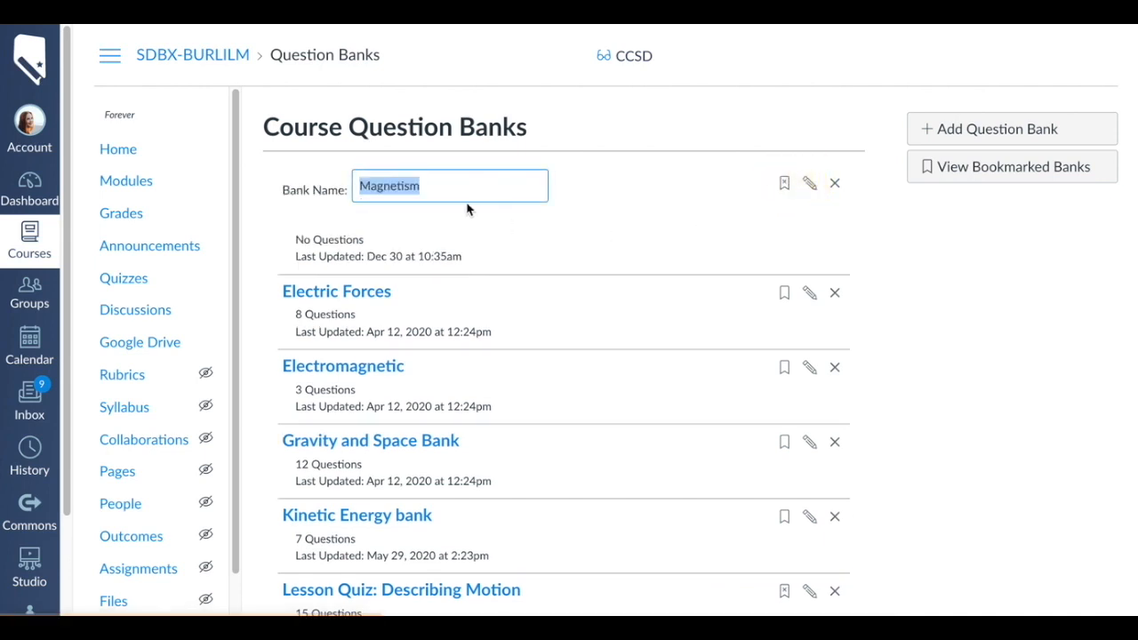
{"action": "left_click", "coordinate": [809, 183]}
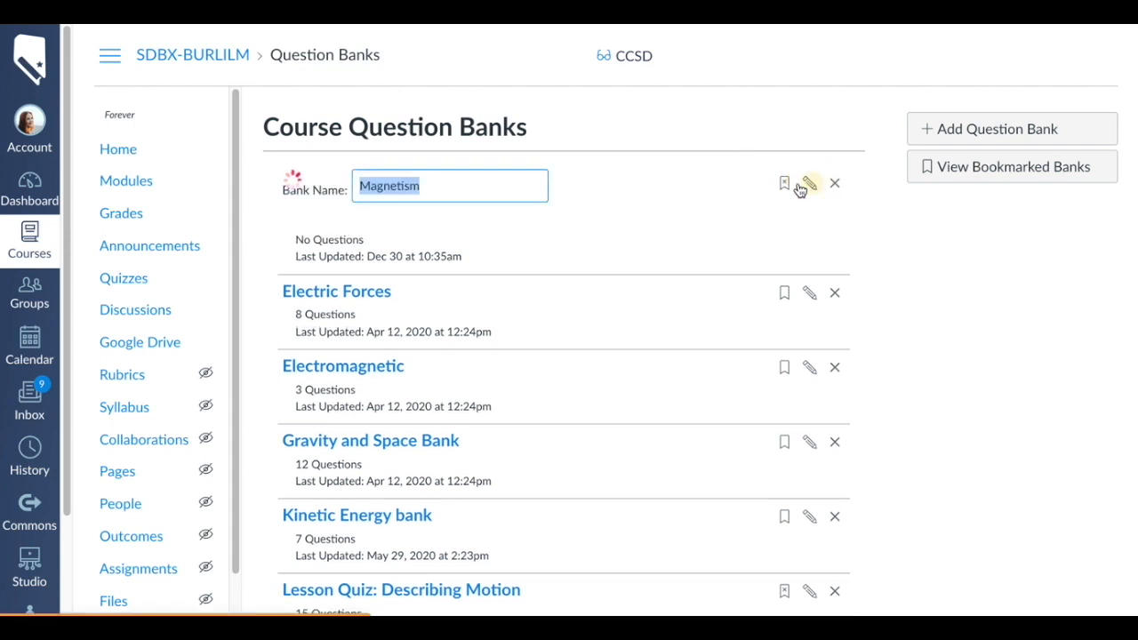
{"action": "left_click", "coordinate": [809, 184]}
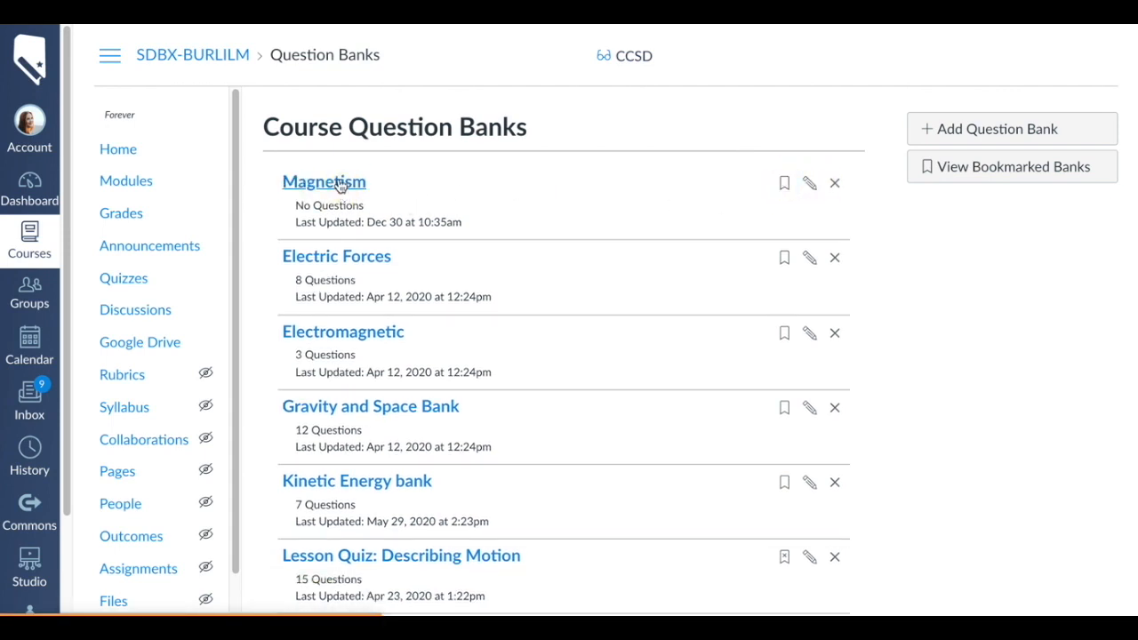
{"action": "left_click", "coordinate": [323, 181]}
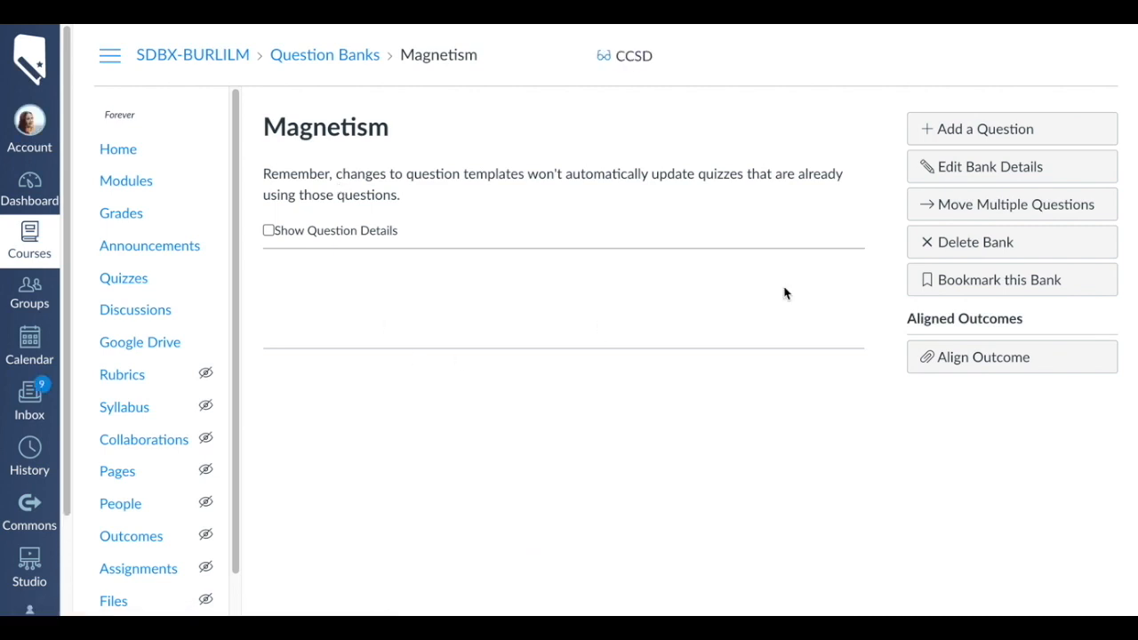